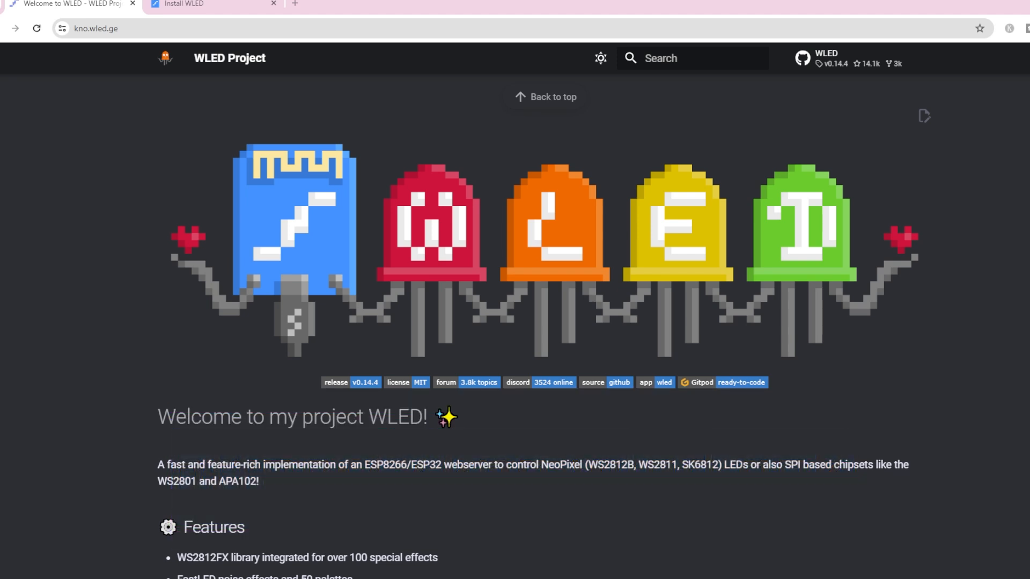
mouse_move(348, 19)
text(WLED)
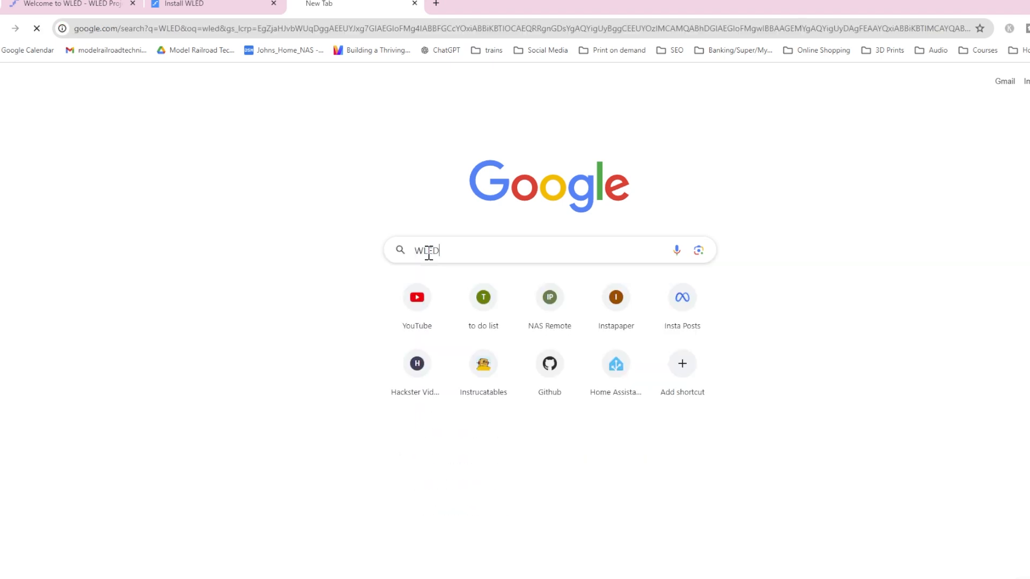
Search Google for WLED and open the 'Welcome to WLED - WLED Project' result.
key(Return)
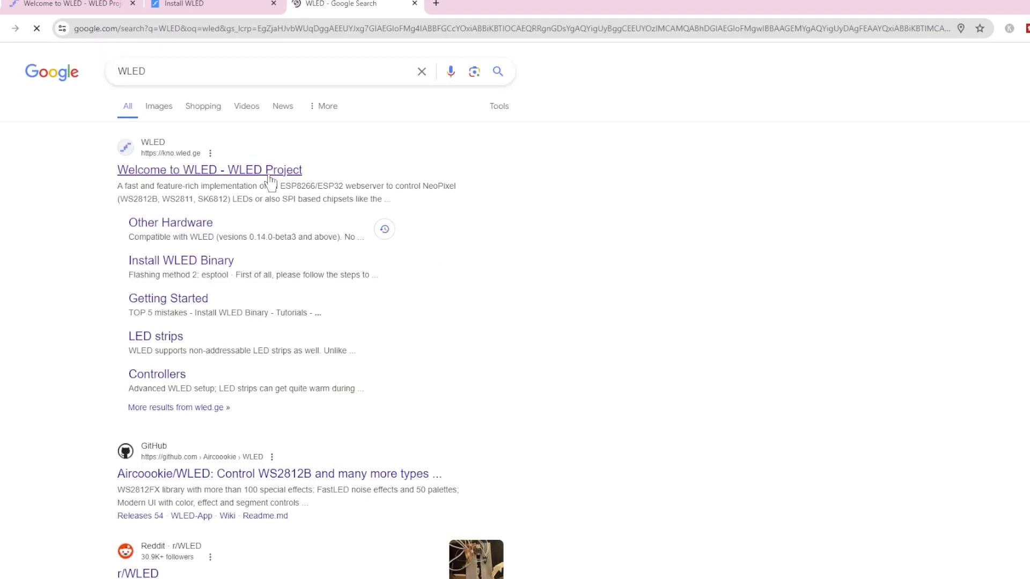
click(208, 170)
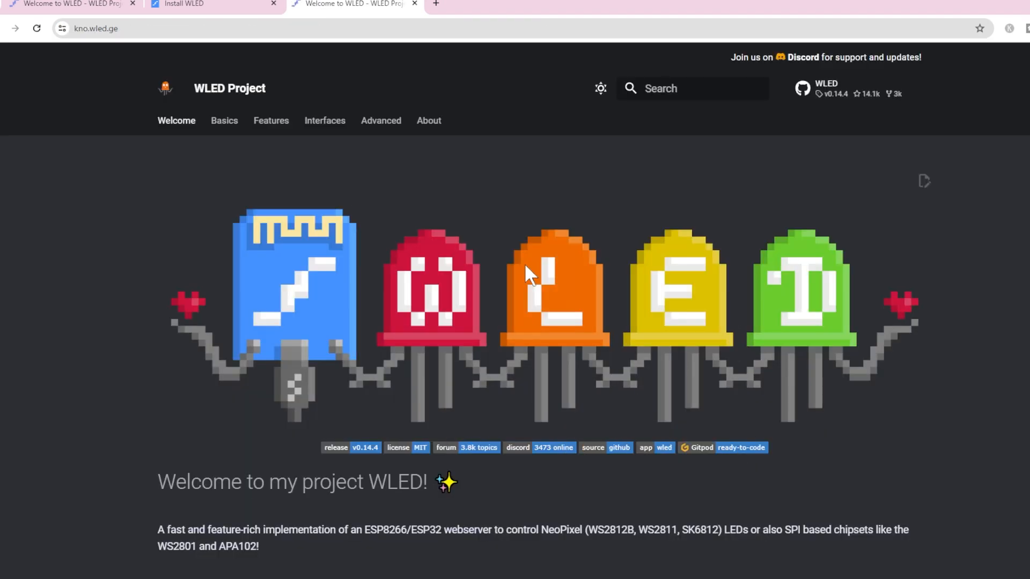
mouse_move(473, 293)
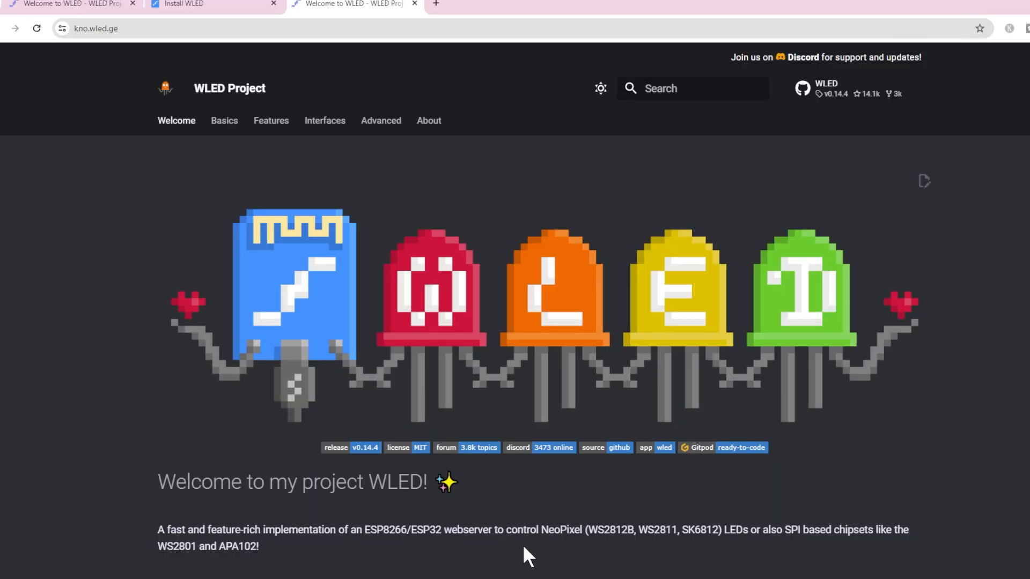
mouse_move(563, 561)
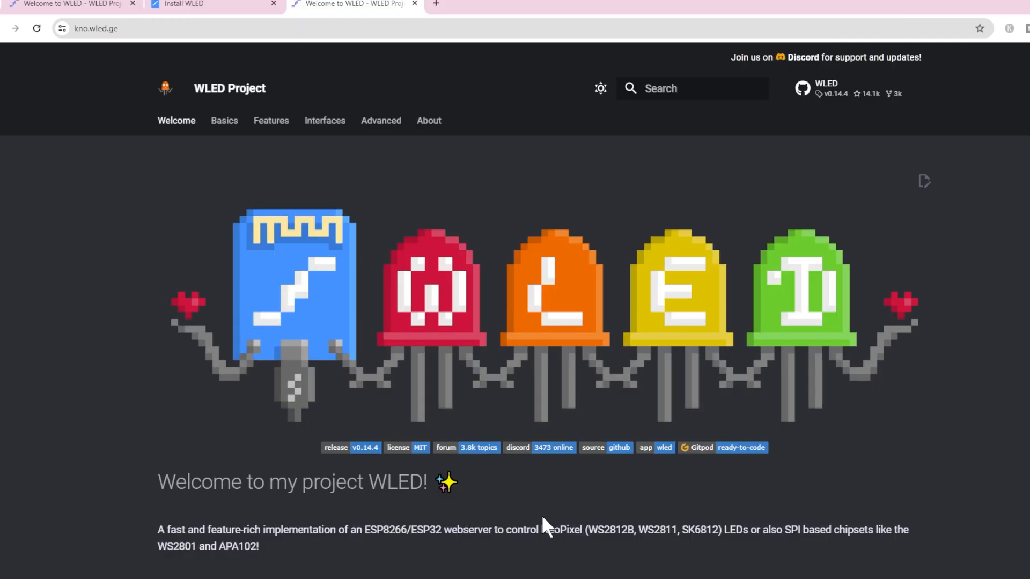
Follow the Compatible hardware 'here' link and browse the Other Hardware tables.
scroll(down, 3)
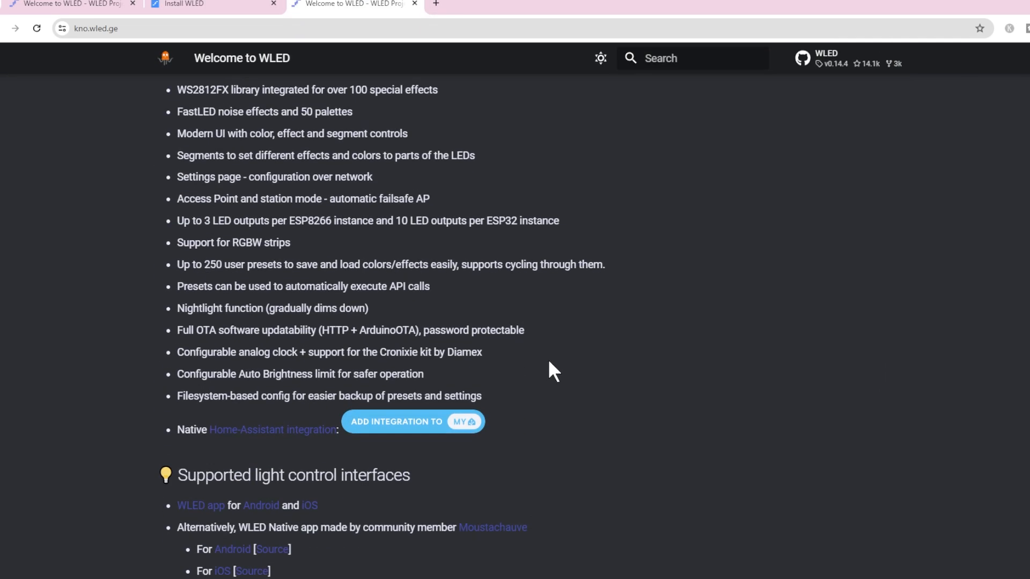
scroll(down, 3)
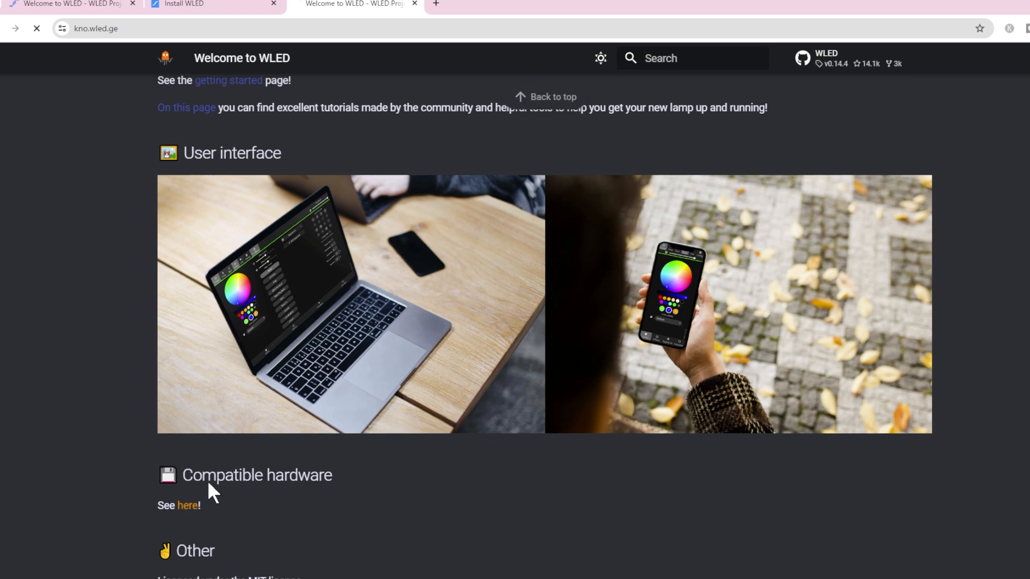
click(187, 505)
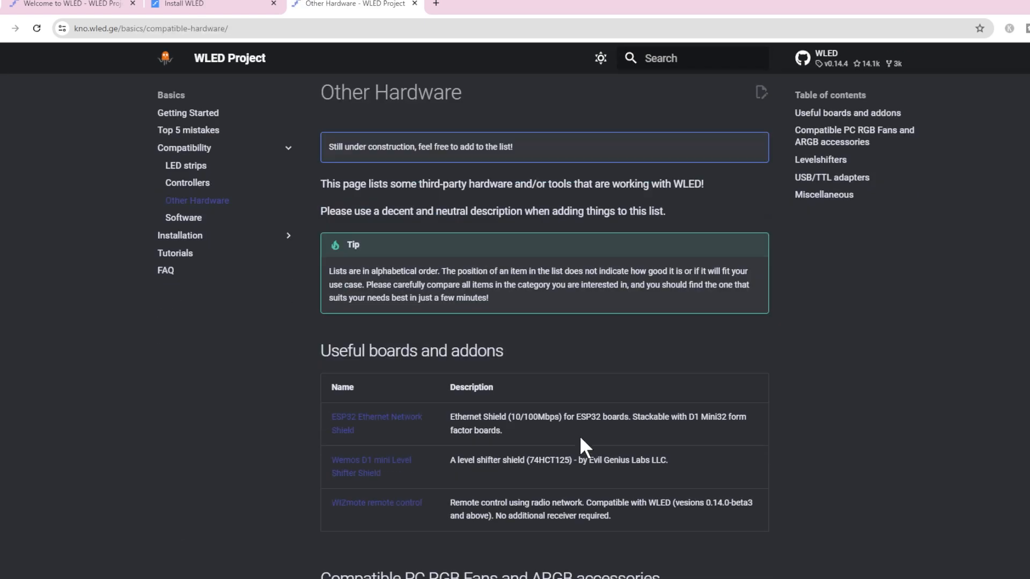
scroll(down, 3)
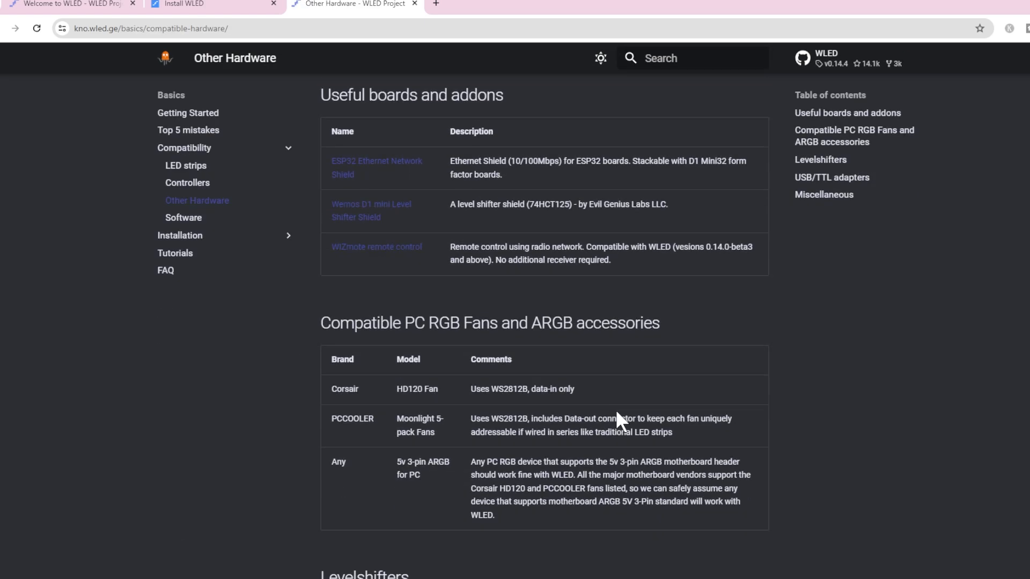
scroll(up, 3)
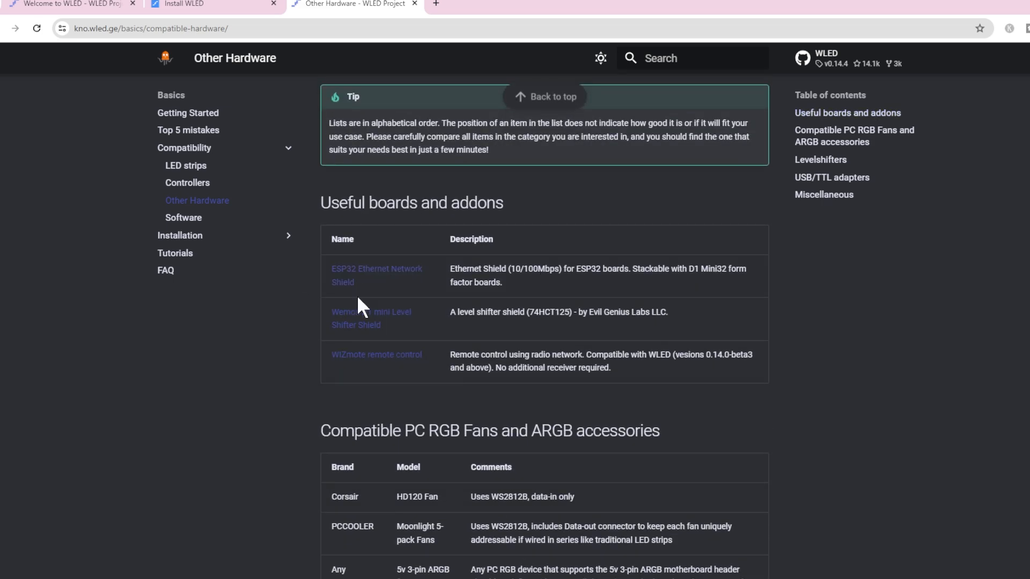
scroll(down, 3)
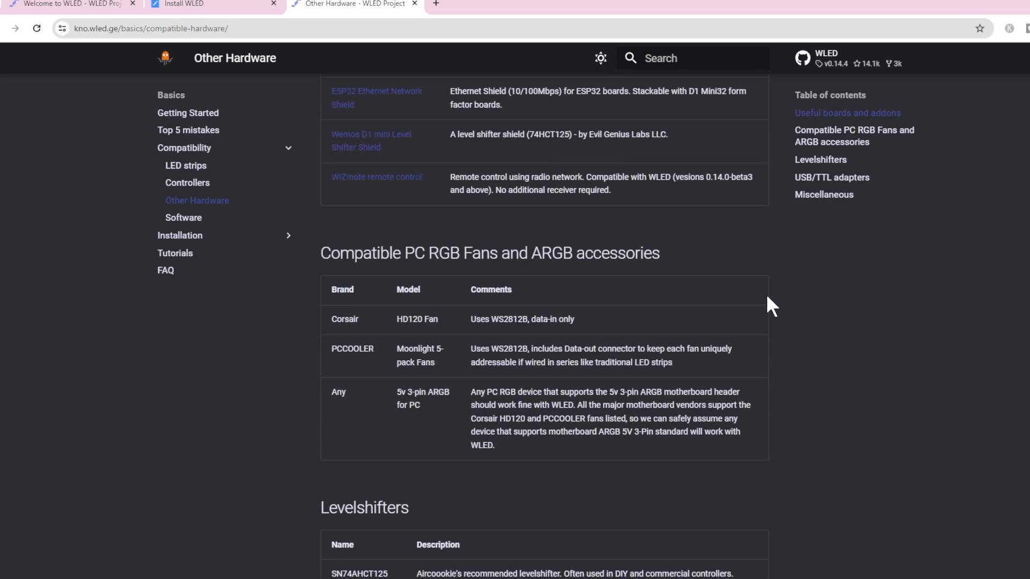
scroll(up, 3)
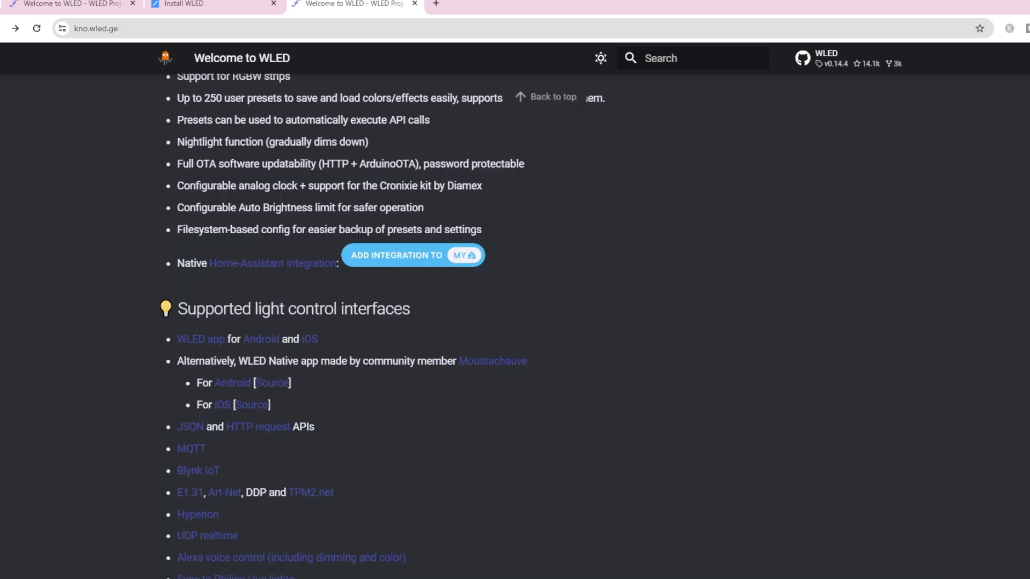
mouse_move(635, 223)
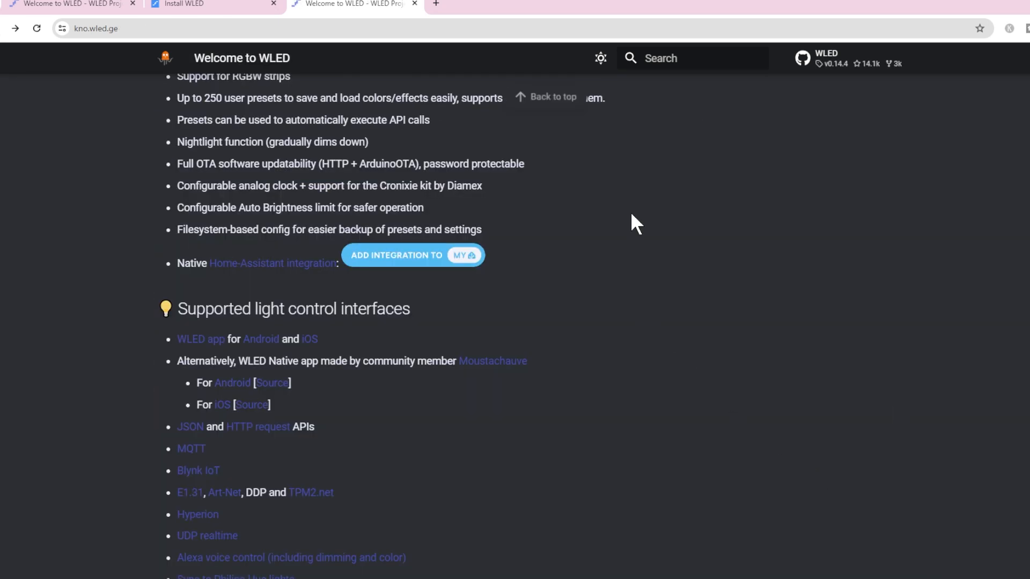
mouse_move(641, 386)
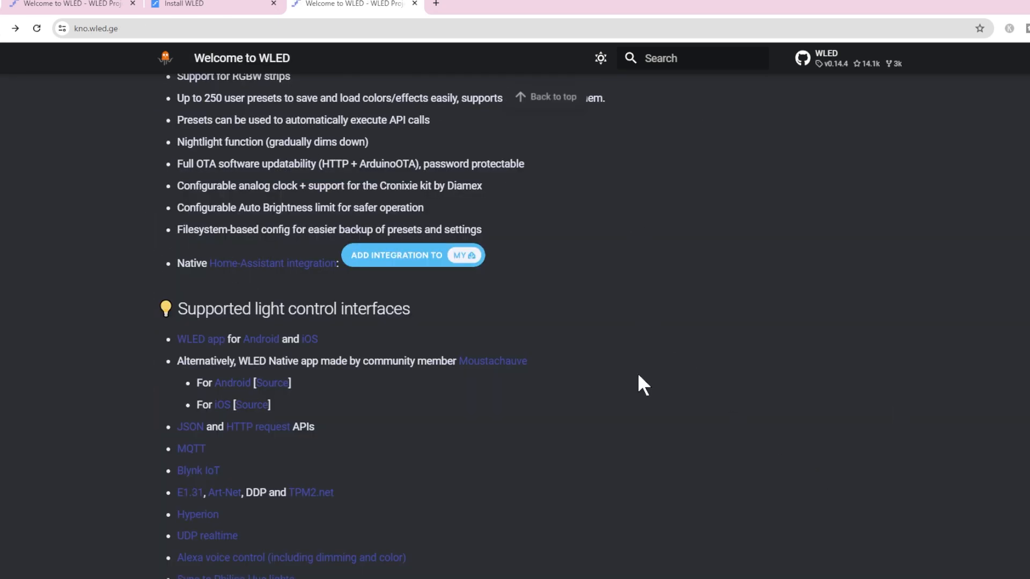
mouse_move(654, 429)
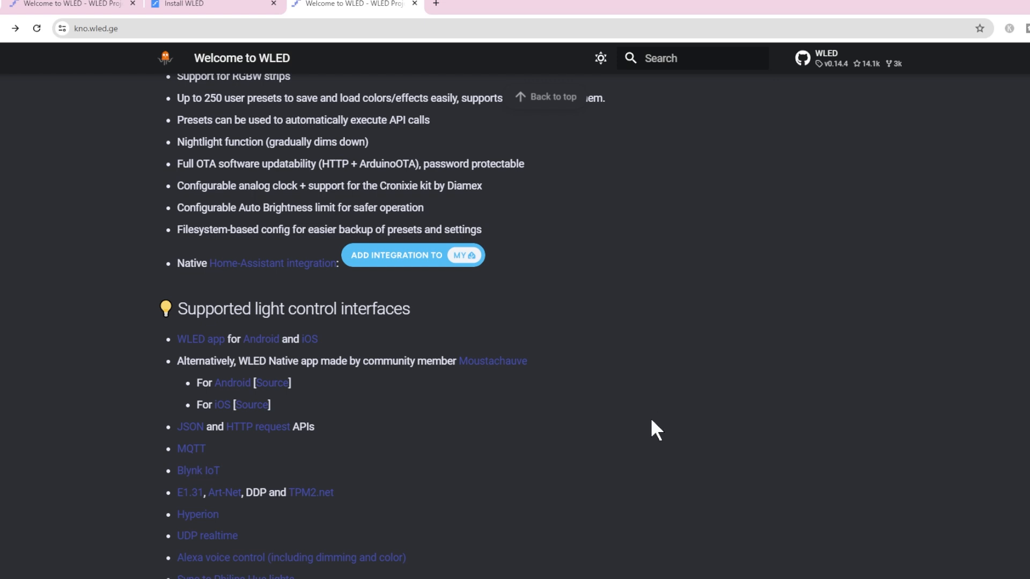
mouse_move(647, 438)
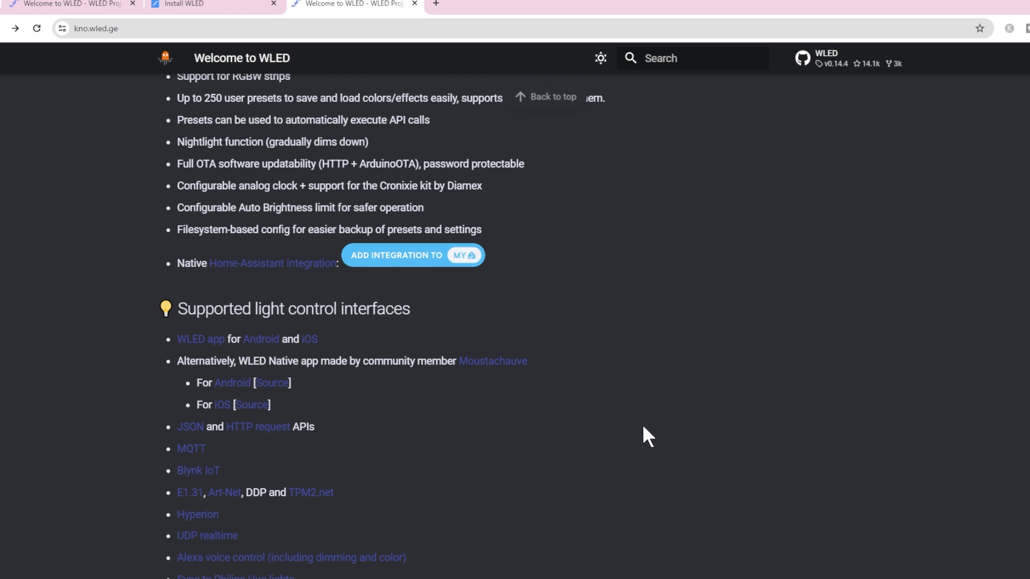
click(412, 255)
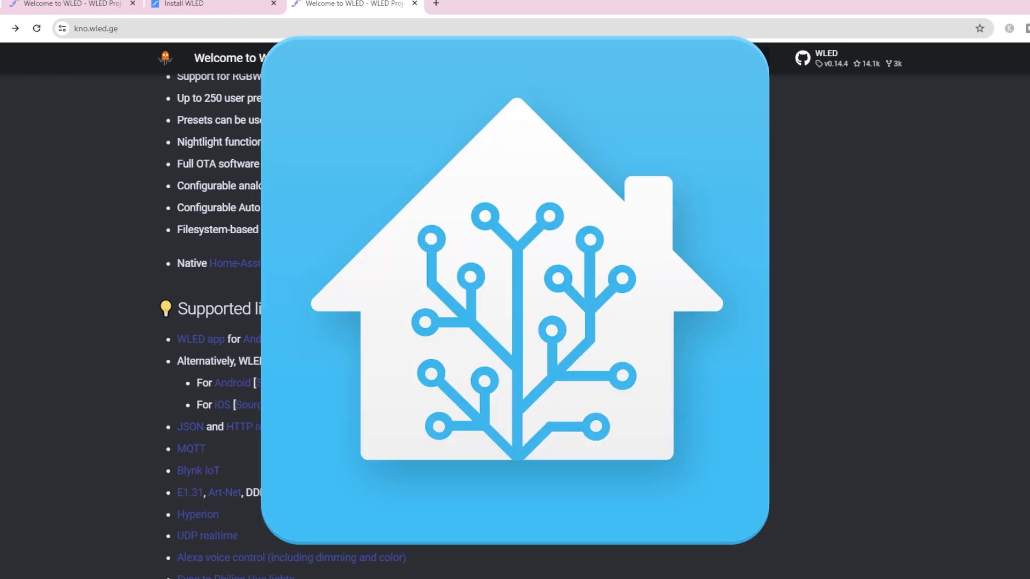
mouse_move(231, 382)
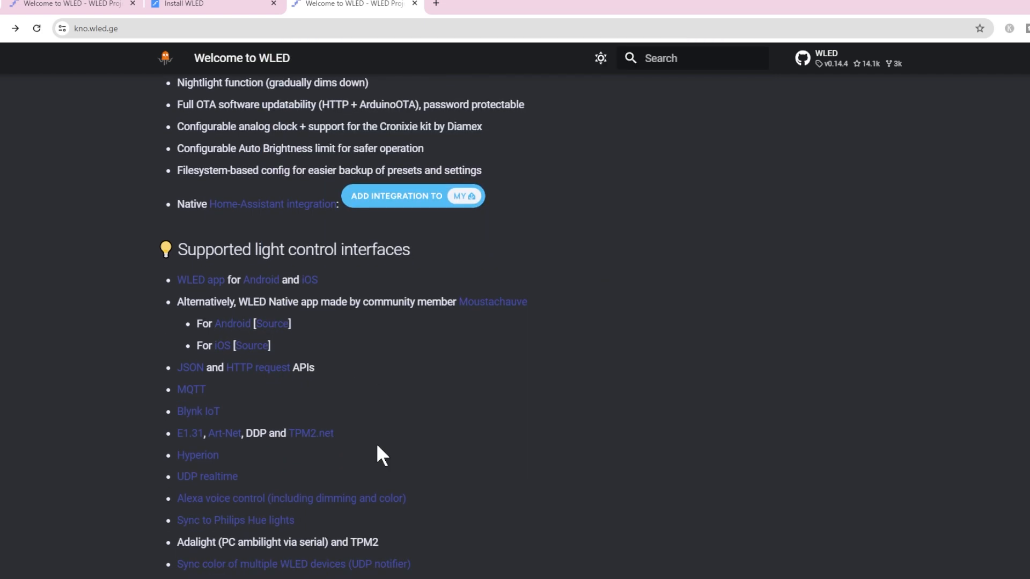
mouse_move(395, 424)
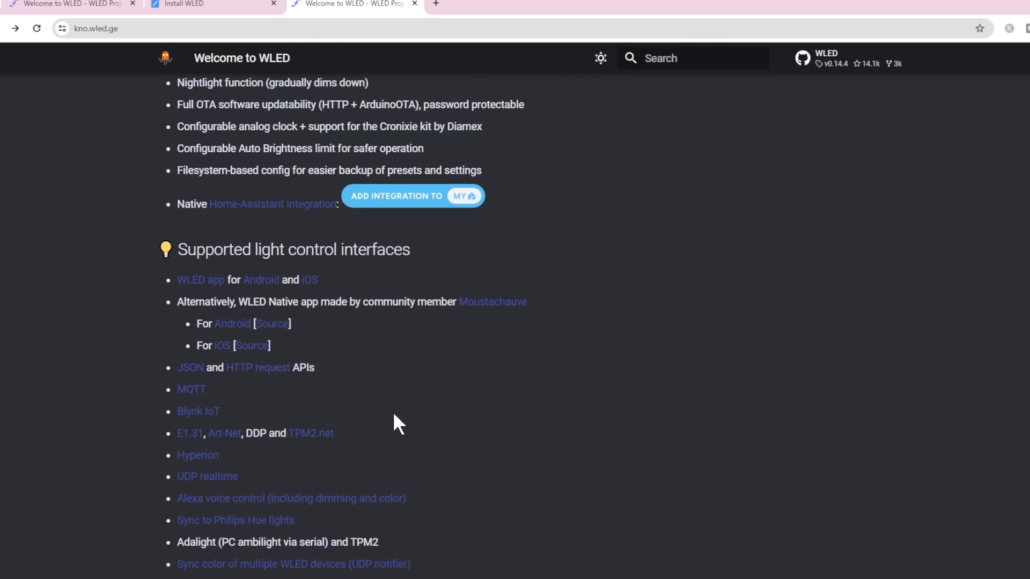
scroll(down, 3)
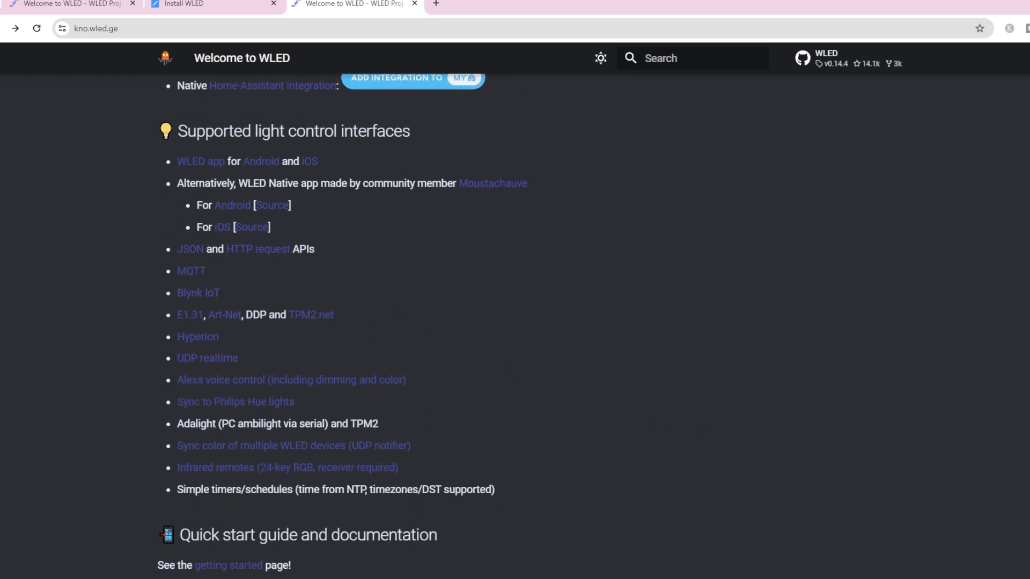
scroll(up, 3)
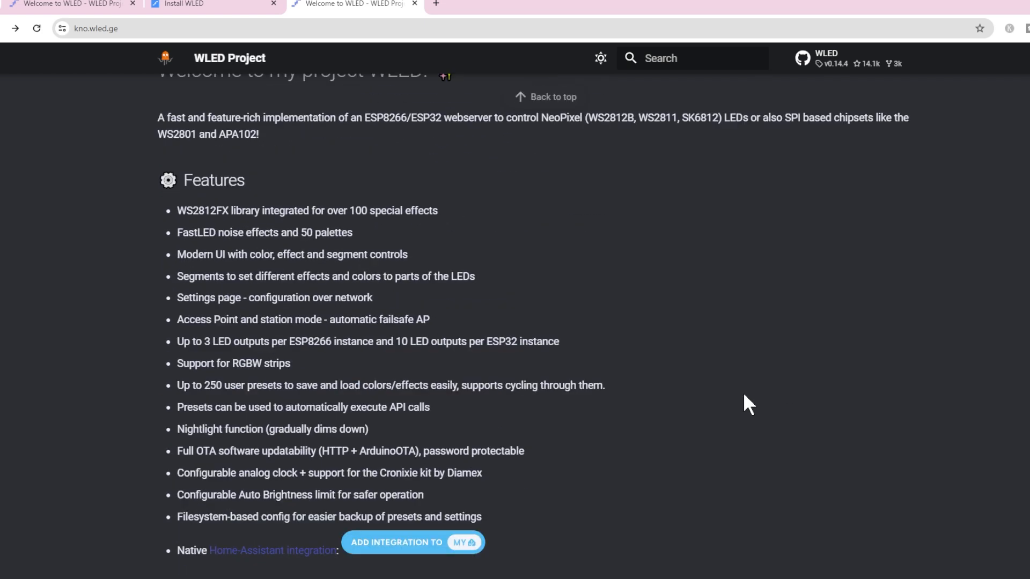
mouse_move(292, 348)
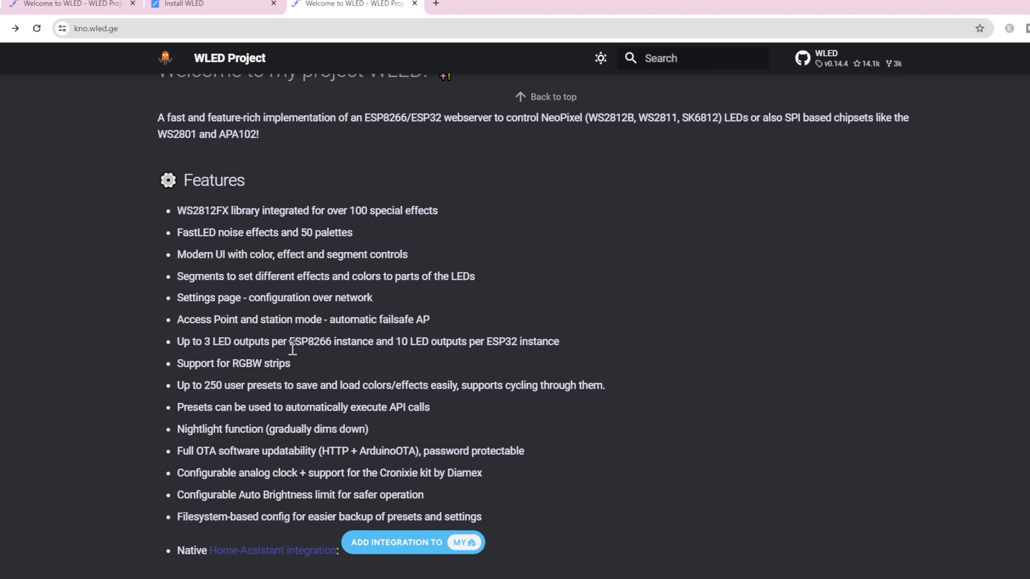
mouse_move(722, 394)
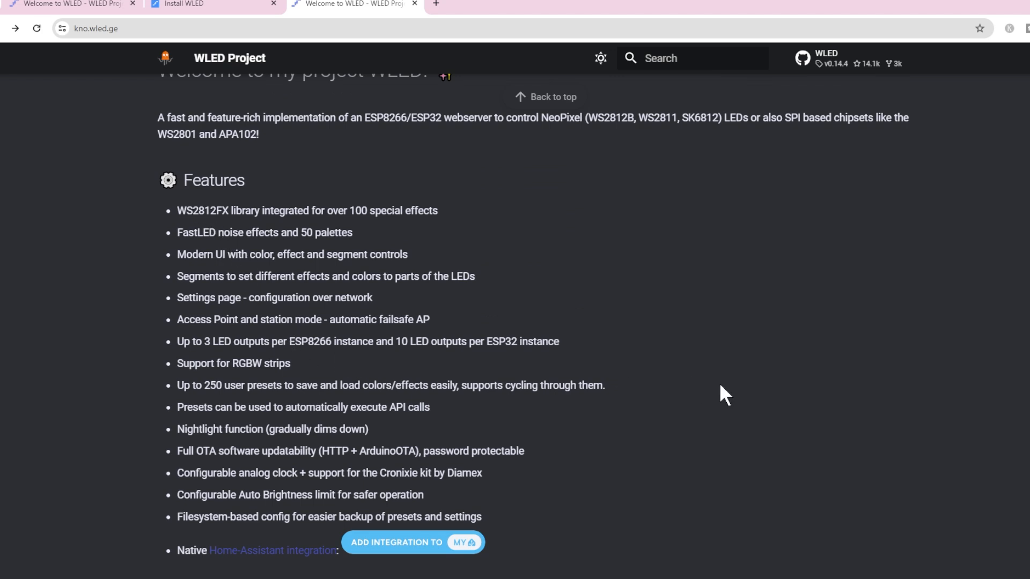
mouse_move(720, 393)
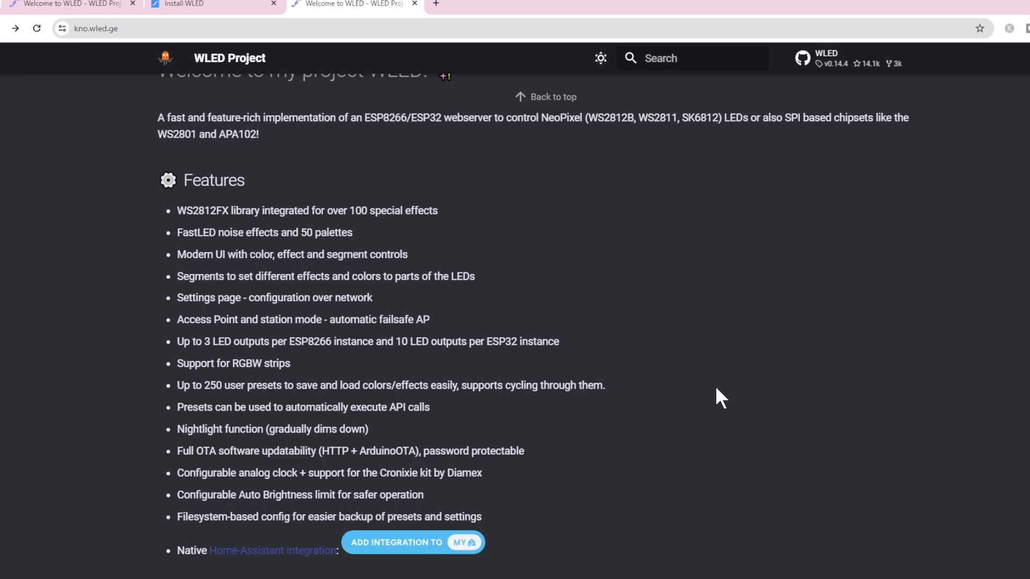
mouse_move(796, 391)
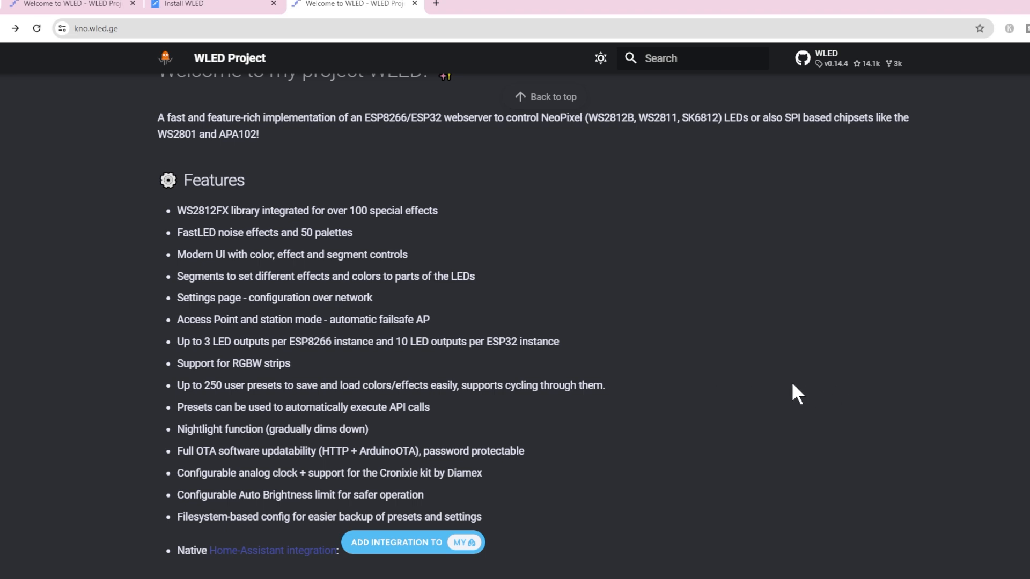
mouse_move(800, 403)
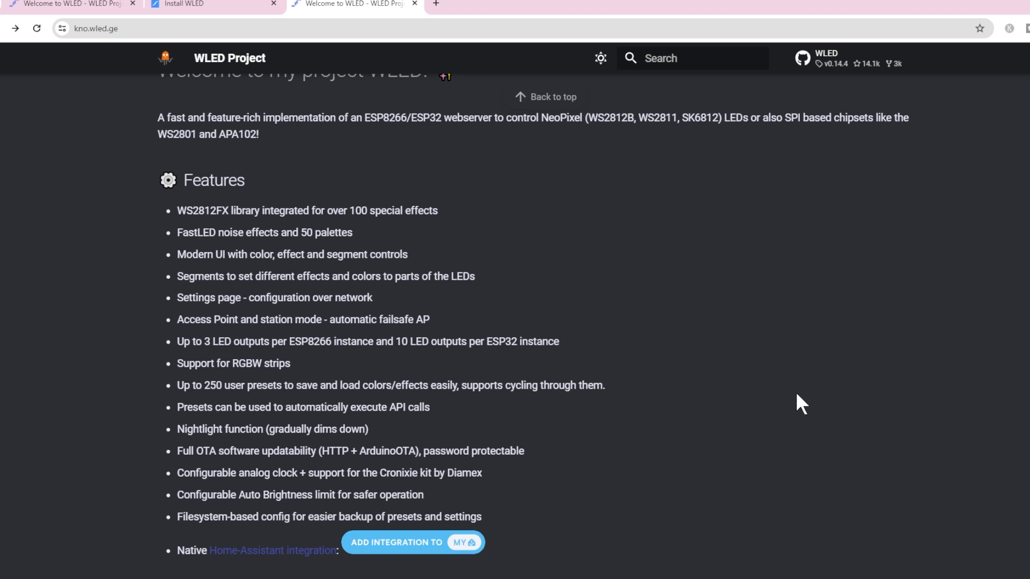
mouse_move(357, 238)
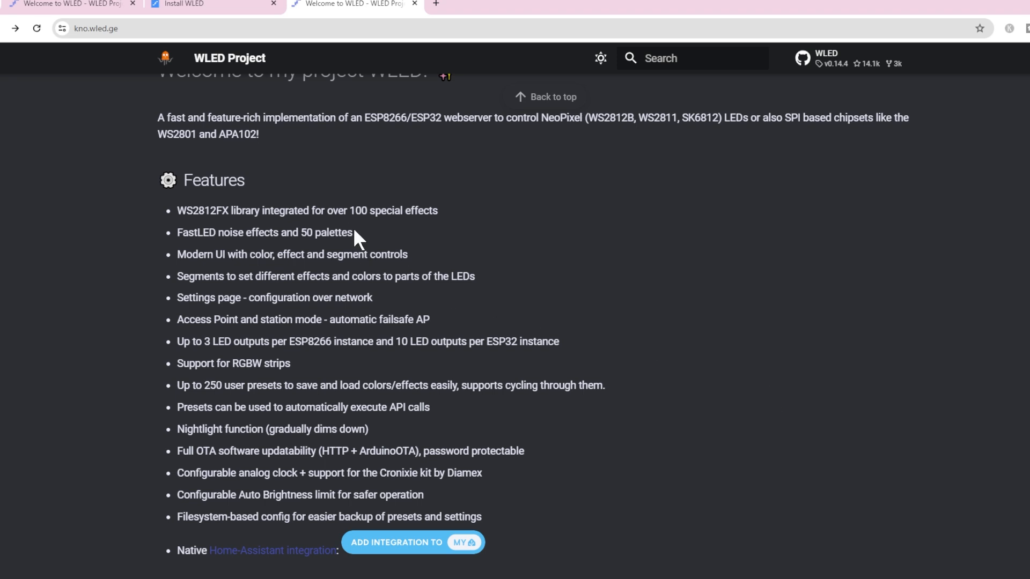
double_click(264, 231)
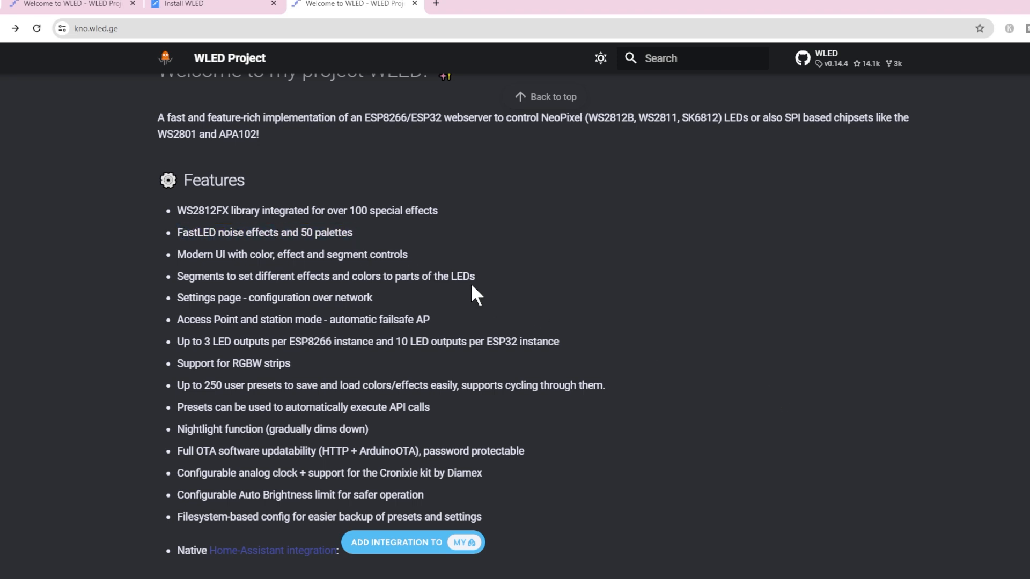
mouse_move(389, 308)
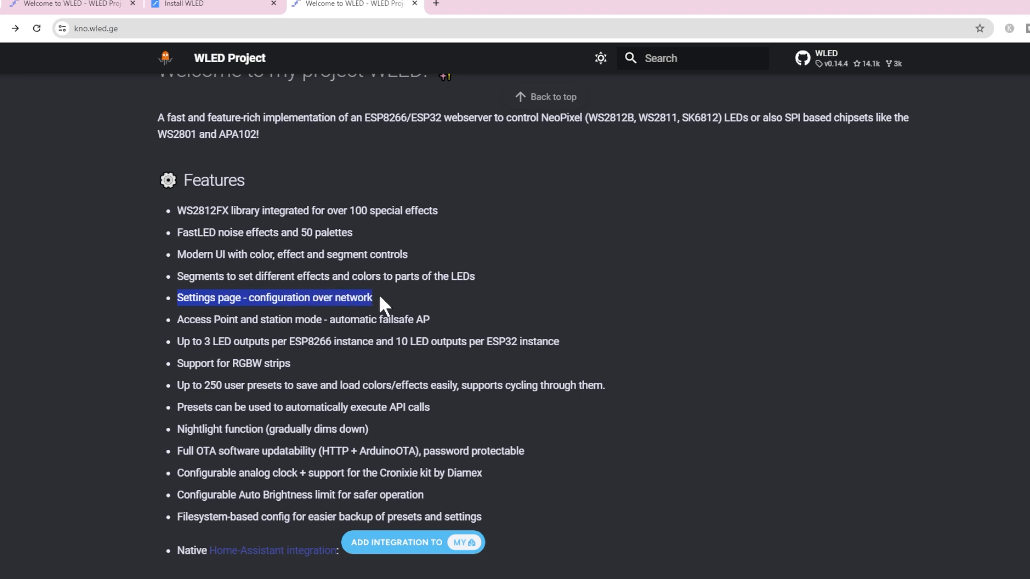
mouse_move(368, 320)
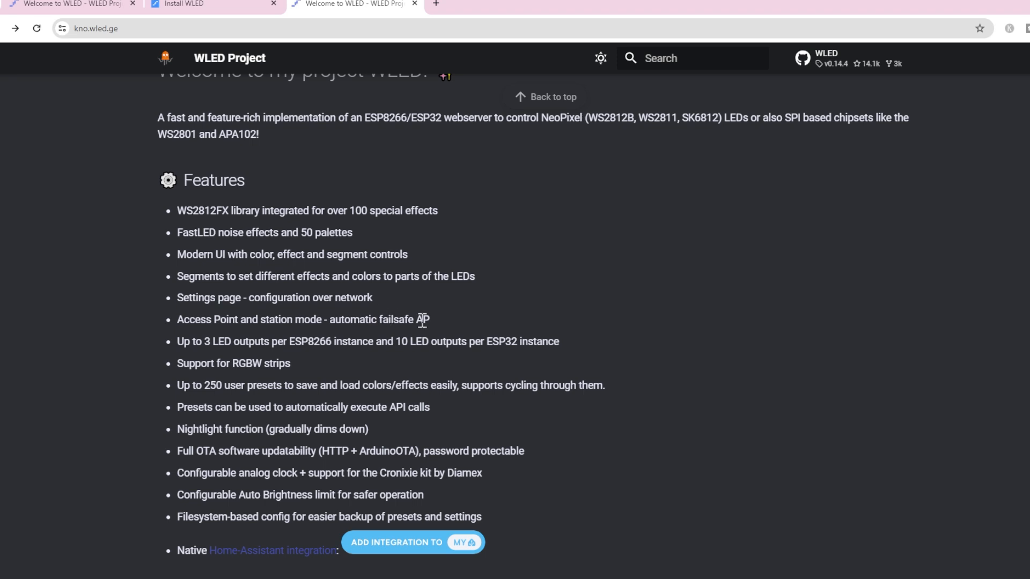
mouse_move(456, 323)
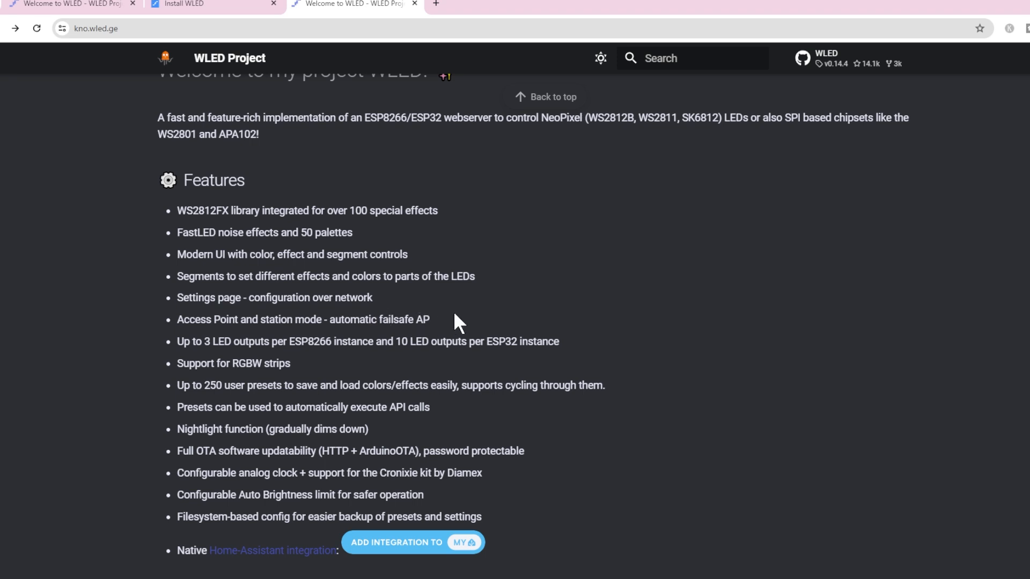
mouse_move(496, 346)
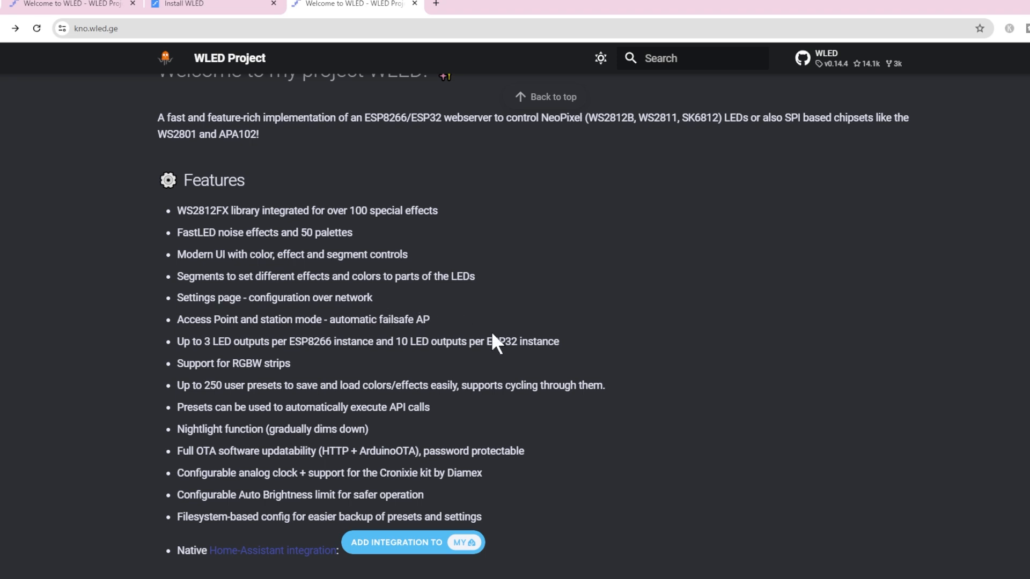
mouse_move(453, 374)
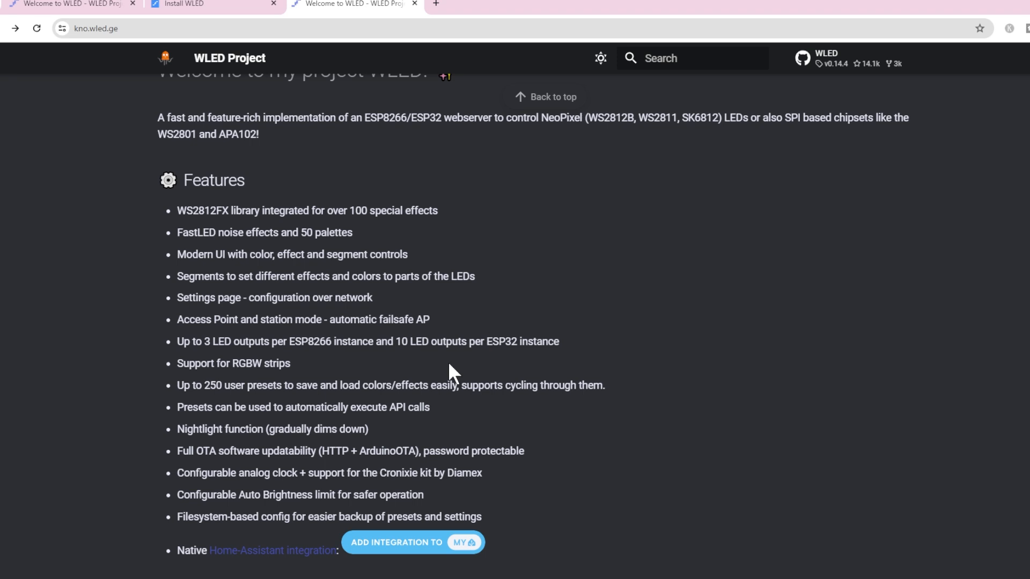
mouse_move(676, 348)
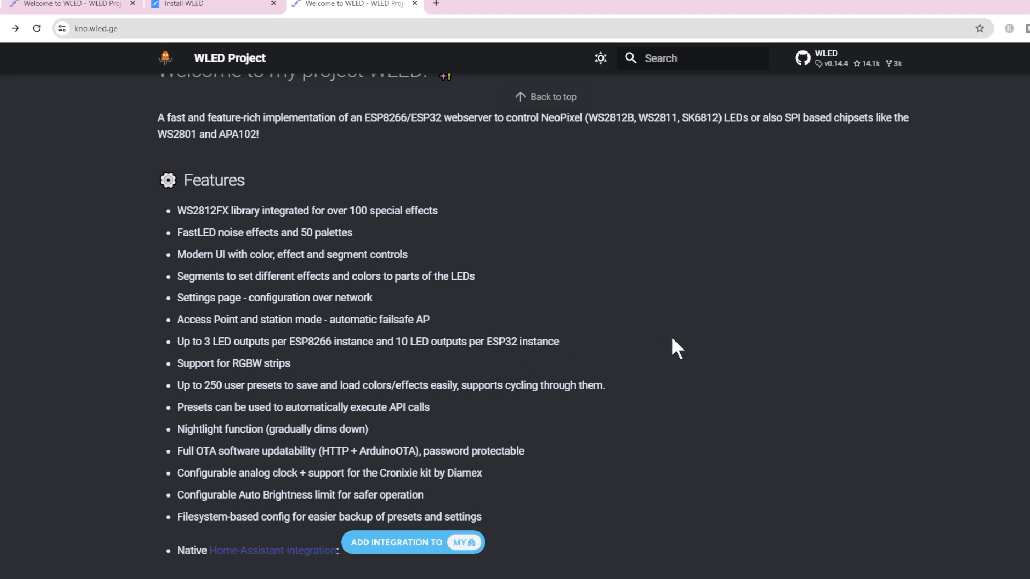
mouse_move(504, 261)
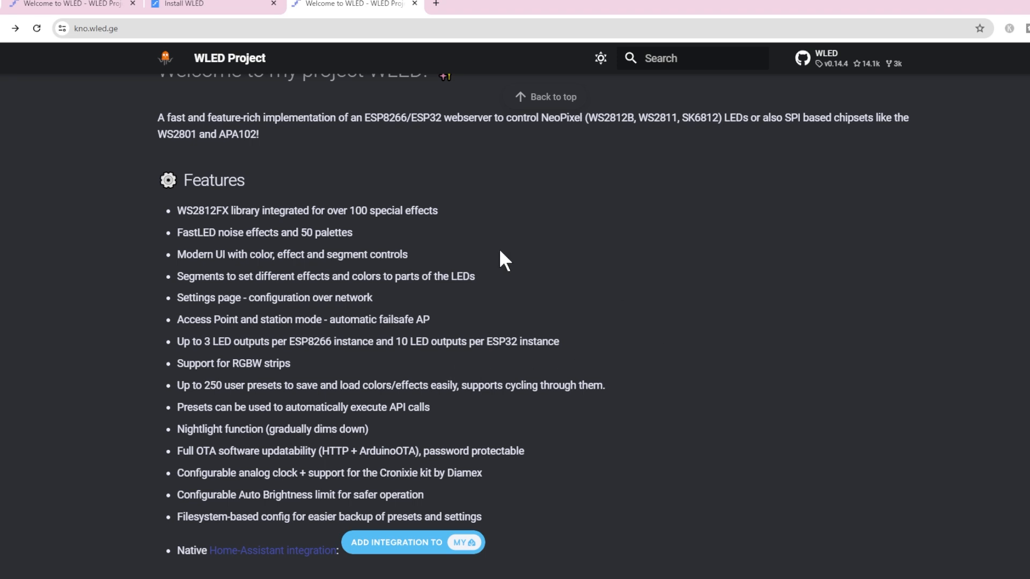
mouse_move(527, 268)
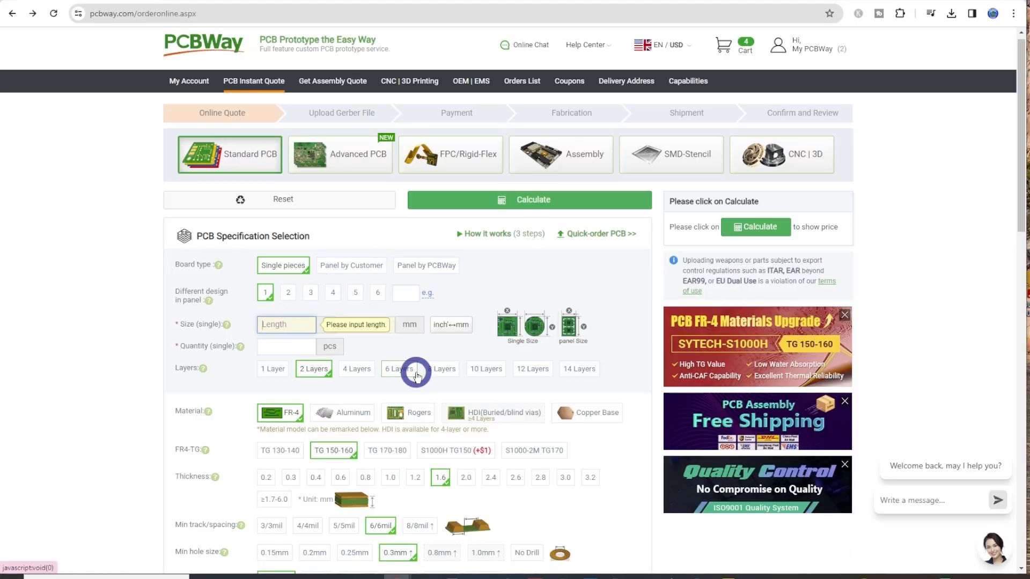
Add the five 29.7 × 18.7 mm blue-mask boards to the cart, skipping the Gerber upload.
scroll(down, 3)
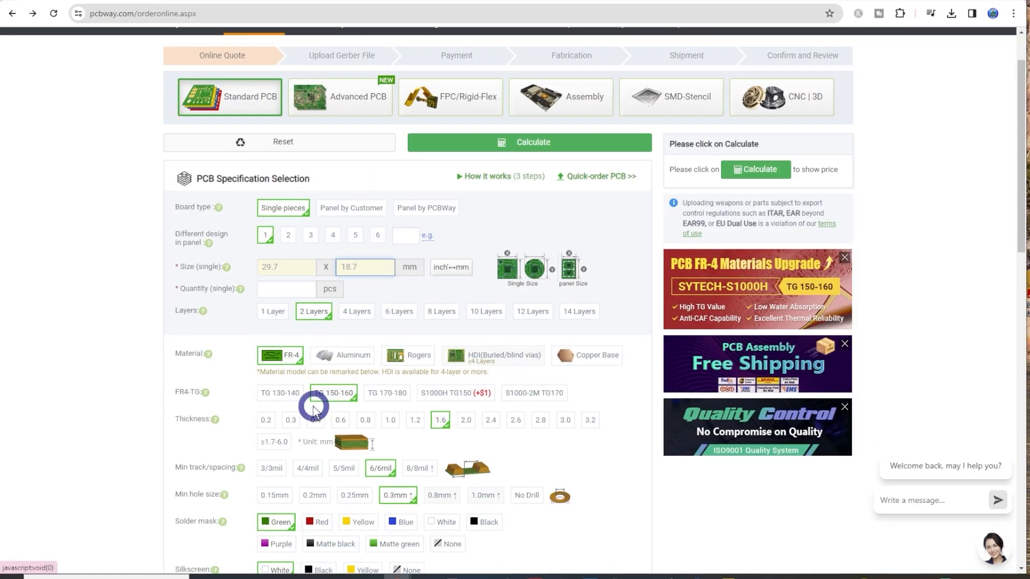
scroll(down, 3)
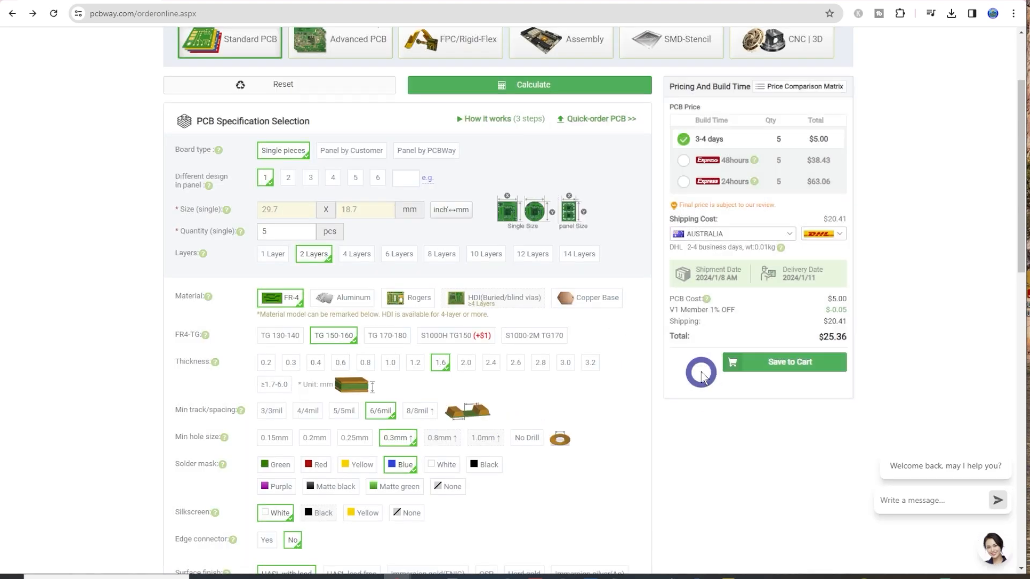
scroll(down, 3)
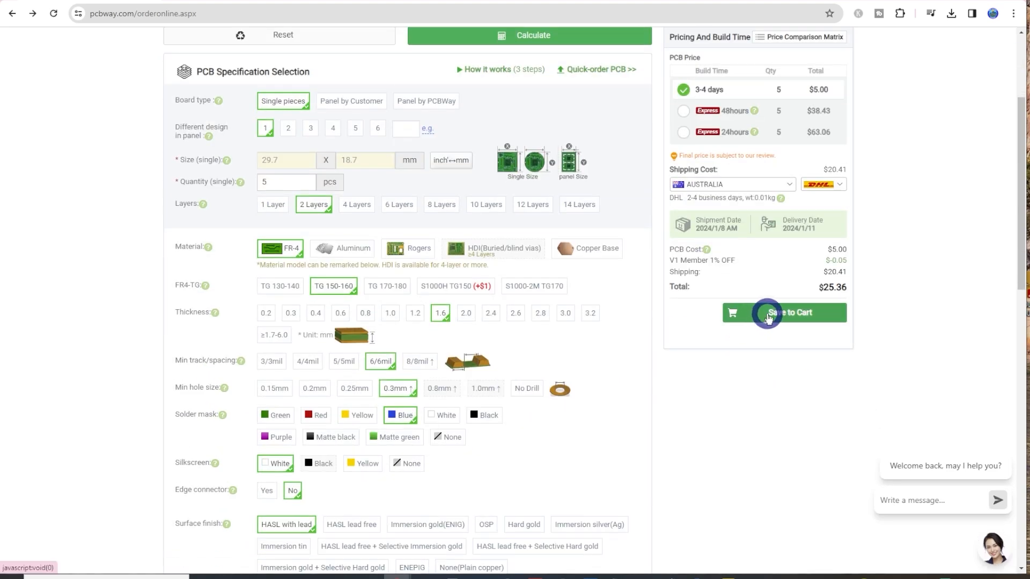
click(783, 313)
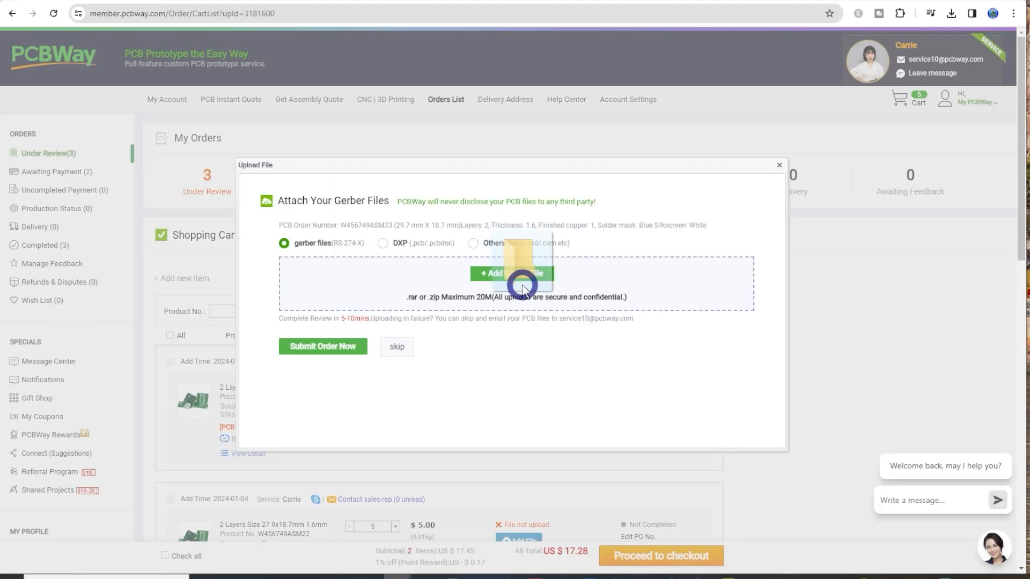
click(514, 273)
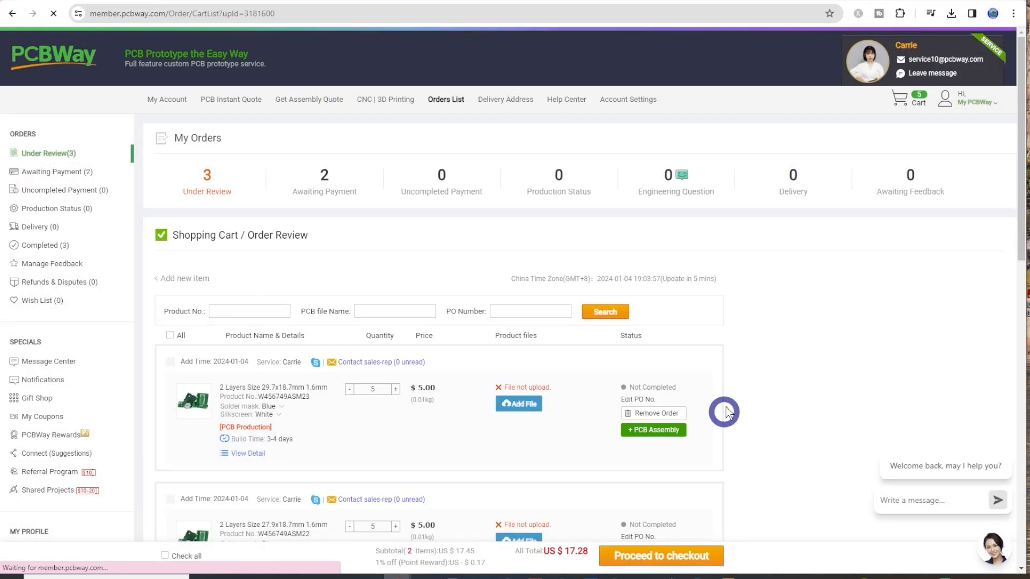
scroll(down, 3)
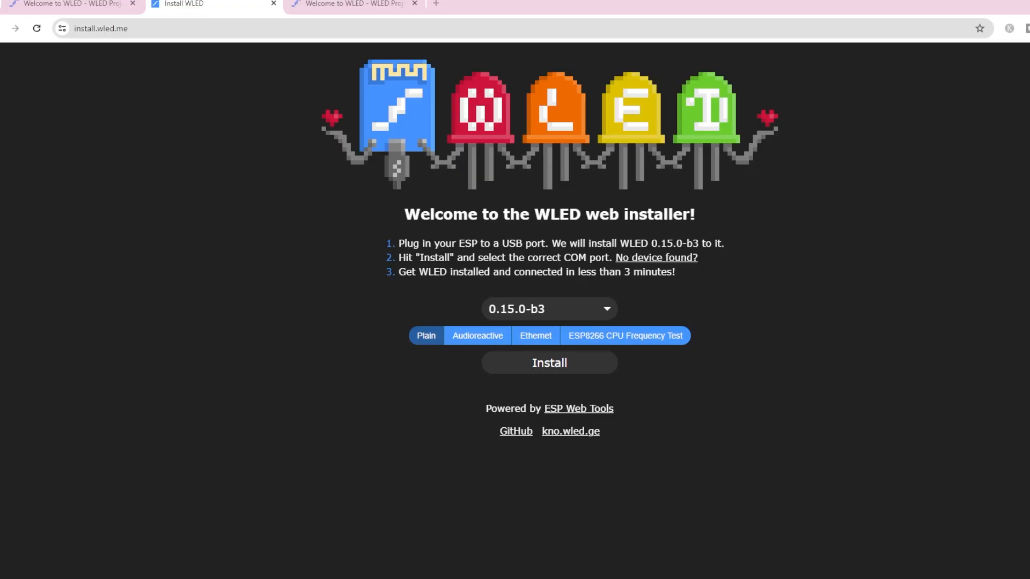
mouse_move(363, 420)
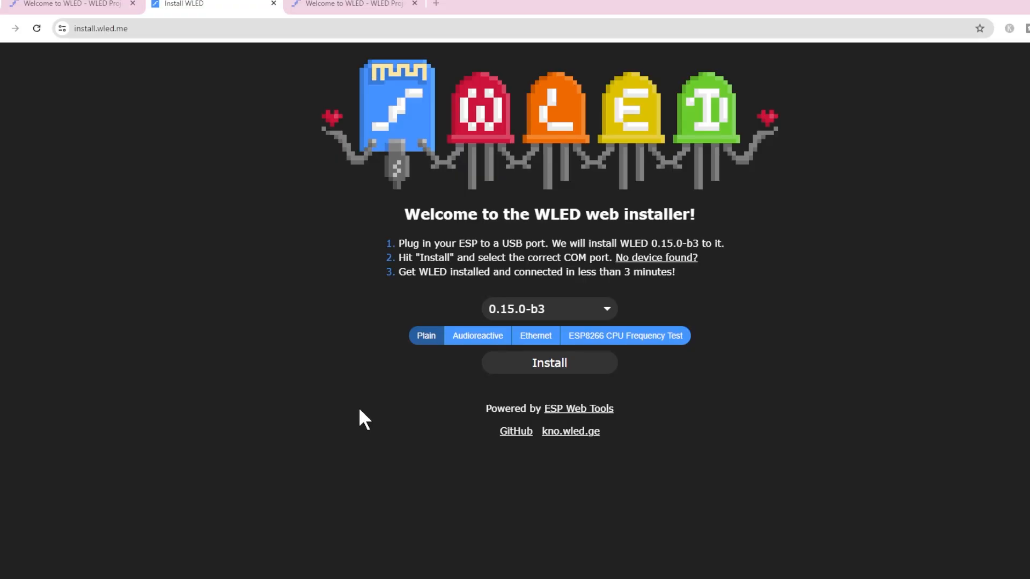
mouse_move(570, 350)
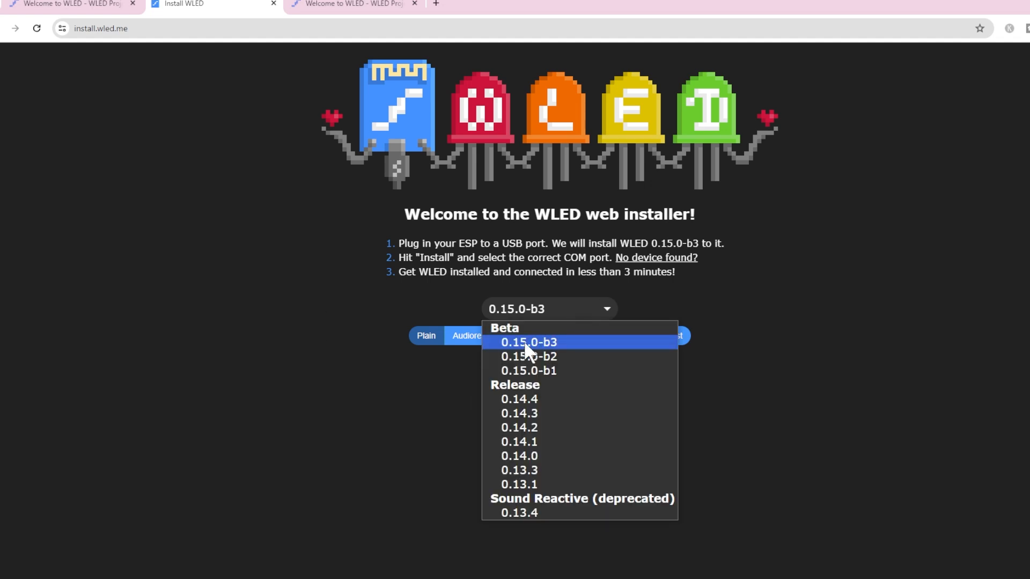
mouse_move(557, 353)
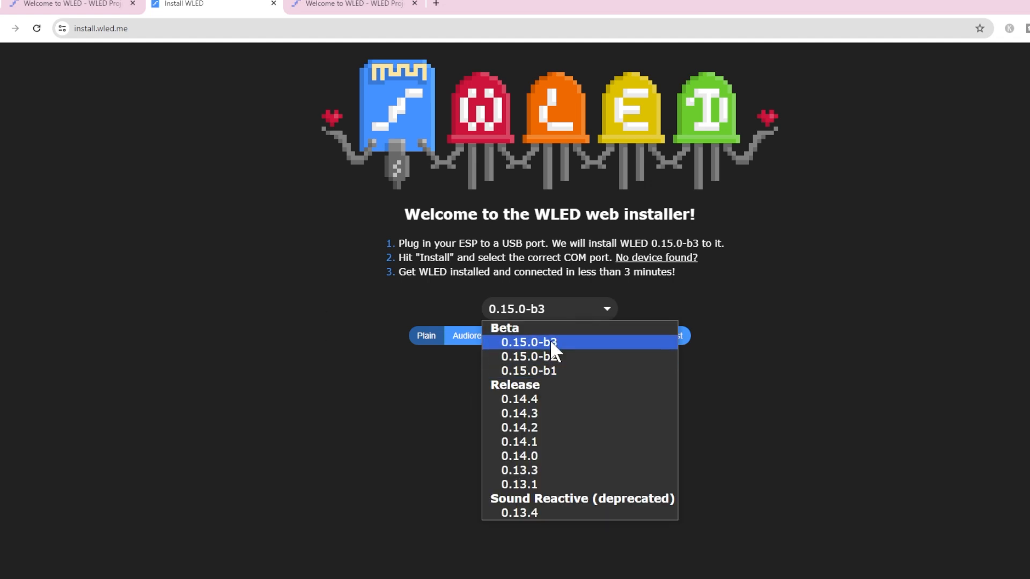
mouse_move(529, 356)
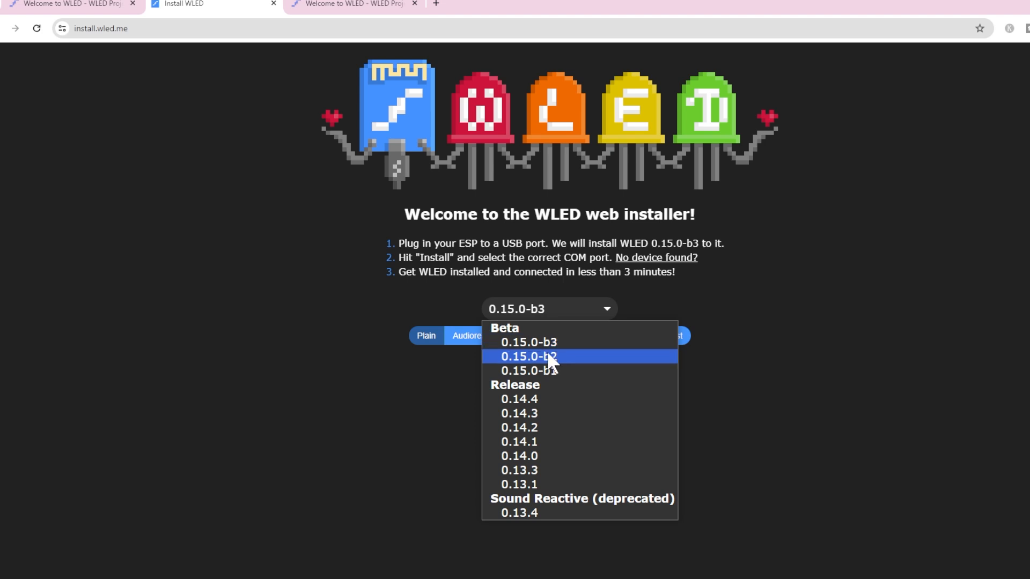
mouse_move(556, 398)
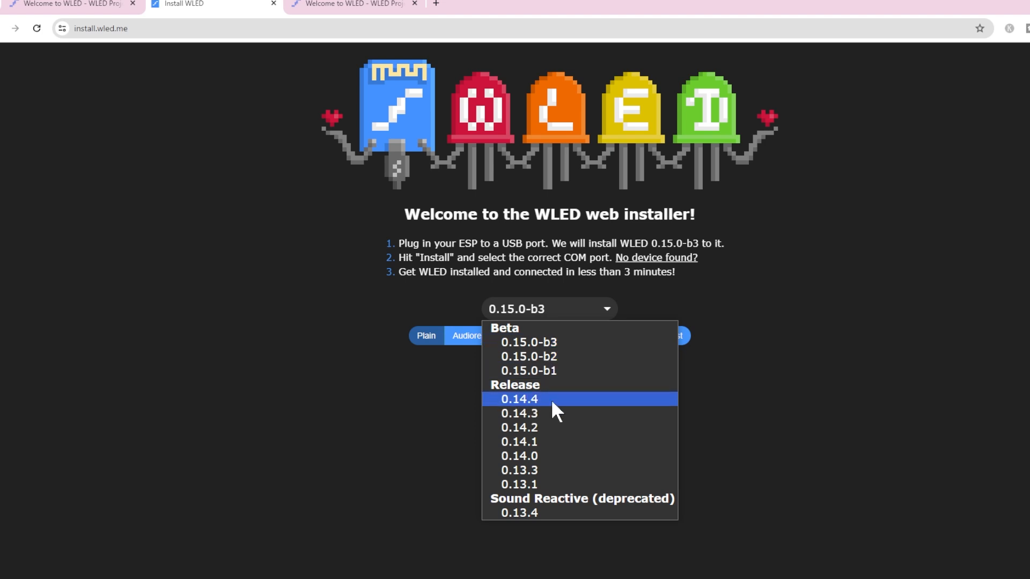
mouse_move(594, 413)
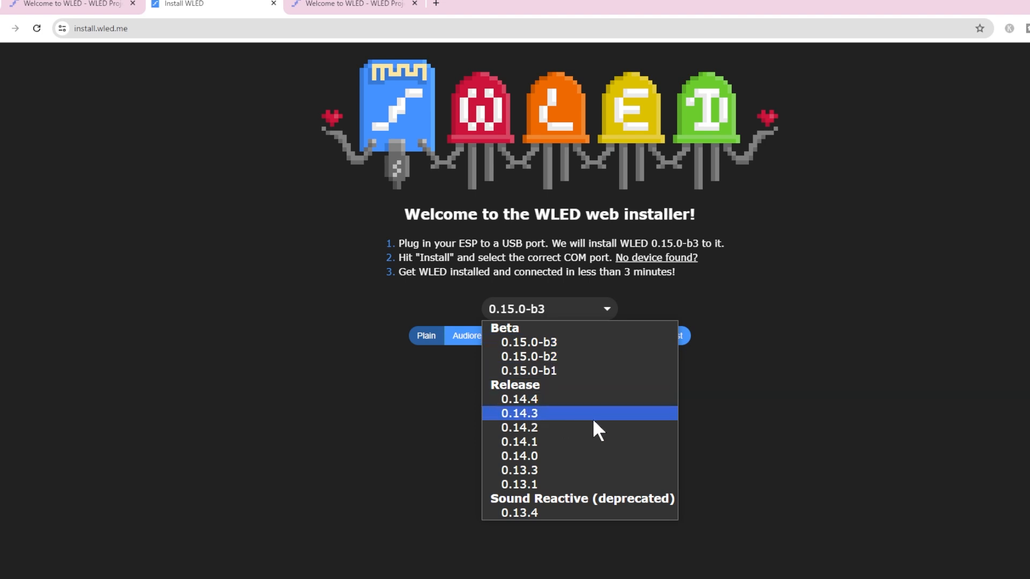
mouse_move(517, 513)
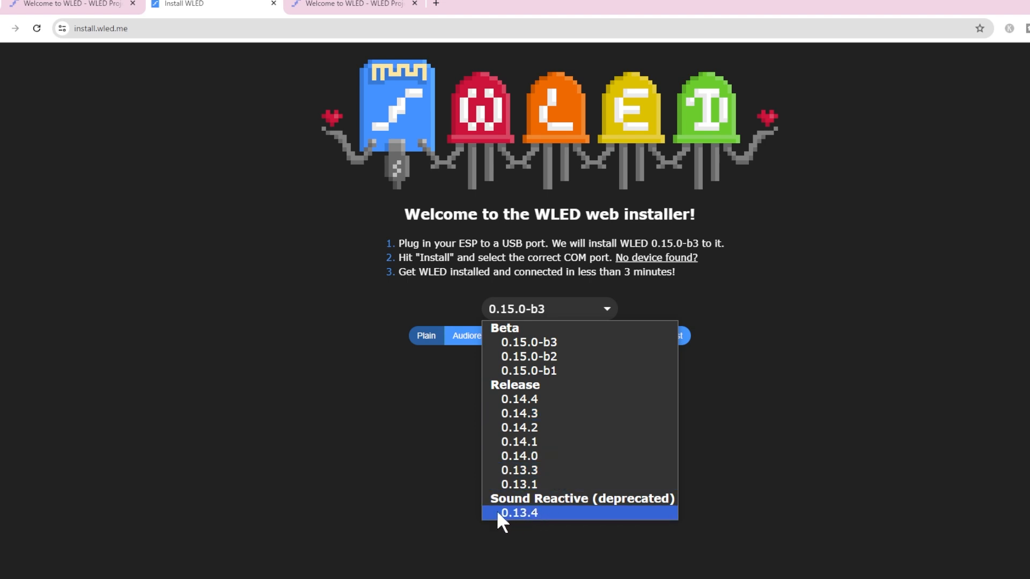
mouse_move(537, 522)
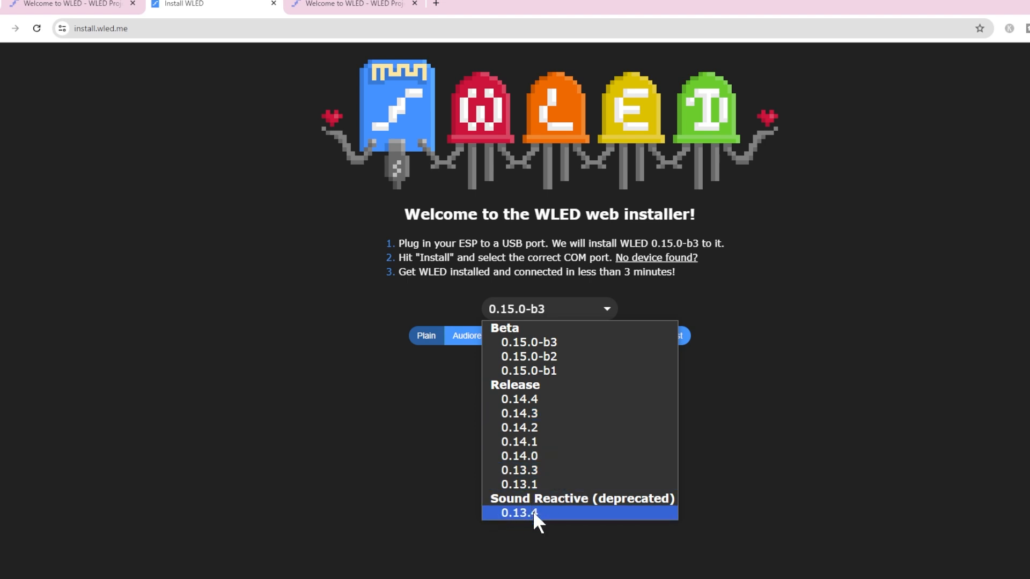
mouse_move(533, 522)
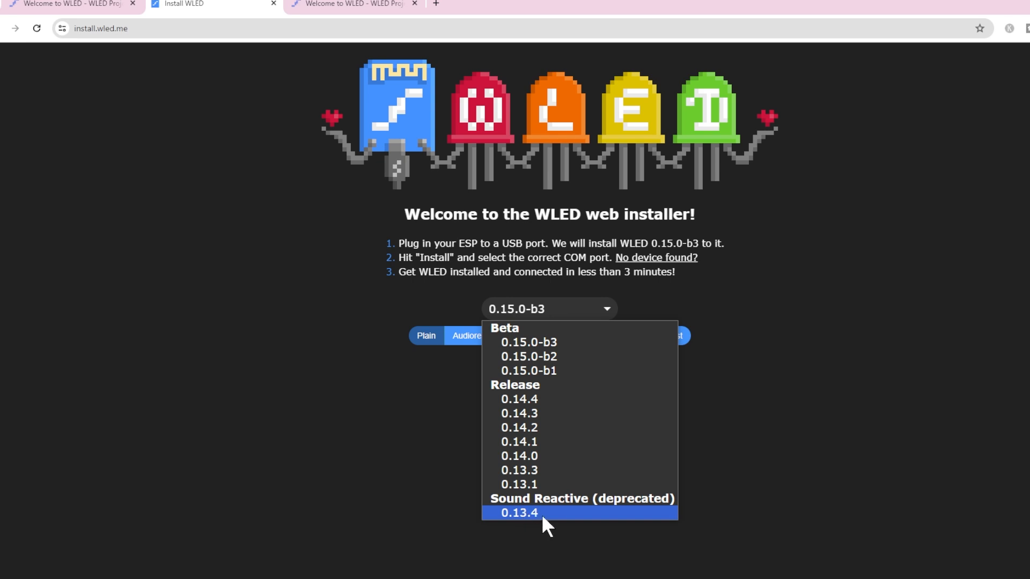
mouse_move(540, 519)
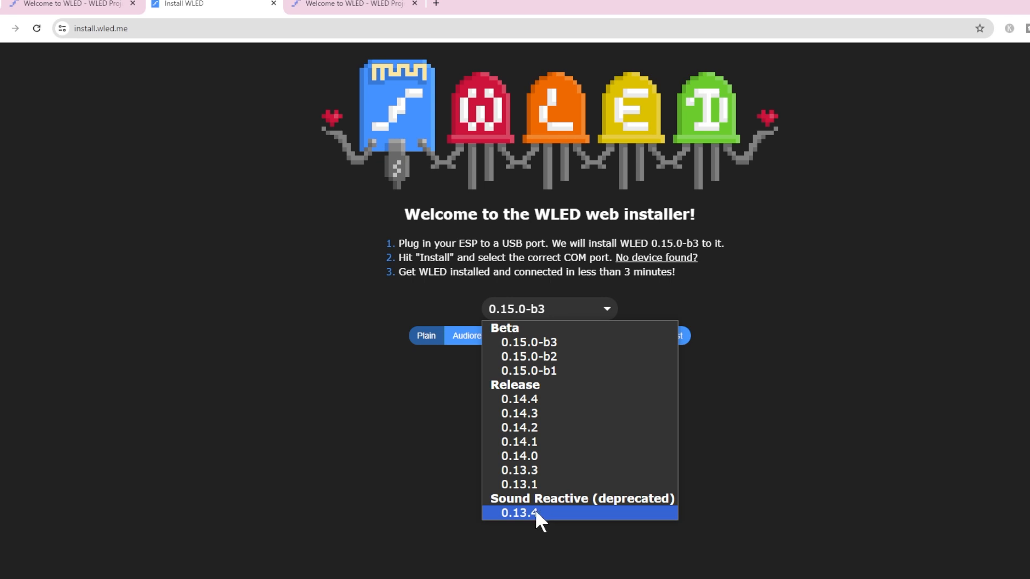
mouse_move(593, 484)
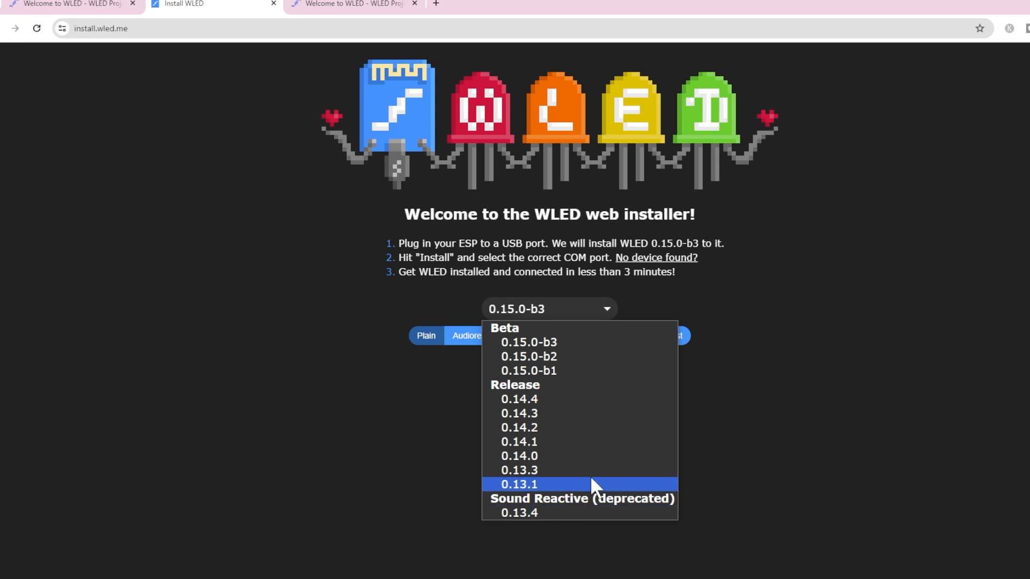
mouse_move(518, 399)
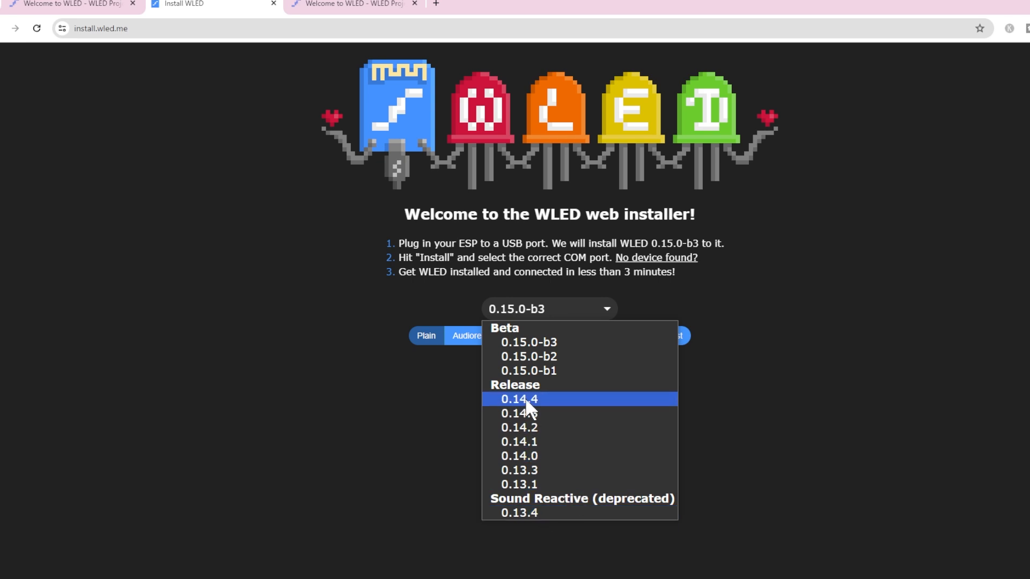
Pick release 0.14.4 in the version dropdown instead of beta 0.15.0-b3.
click(518, 399)
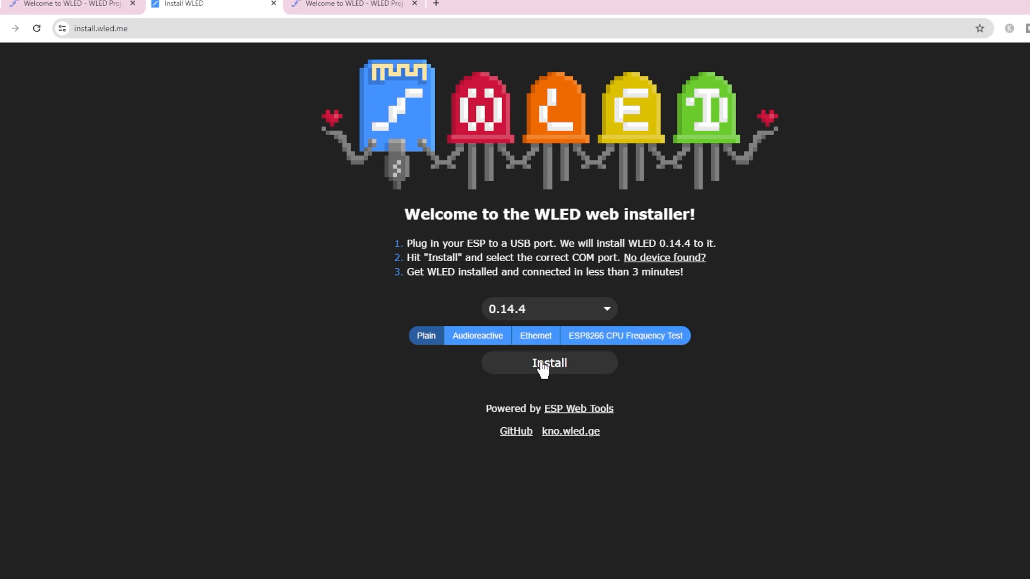
Restart Install after cancelling the port chooser, then connect to USB2.0-Serial (COM12).
click(549, 363)
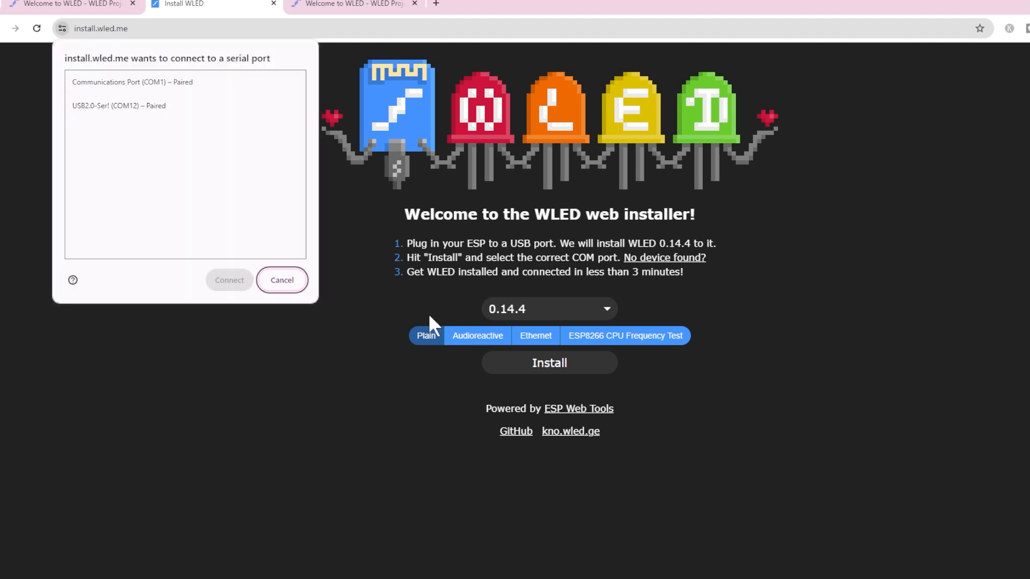
mouse_move(210, 196)
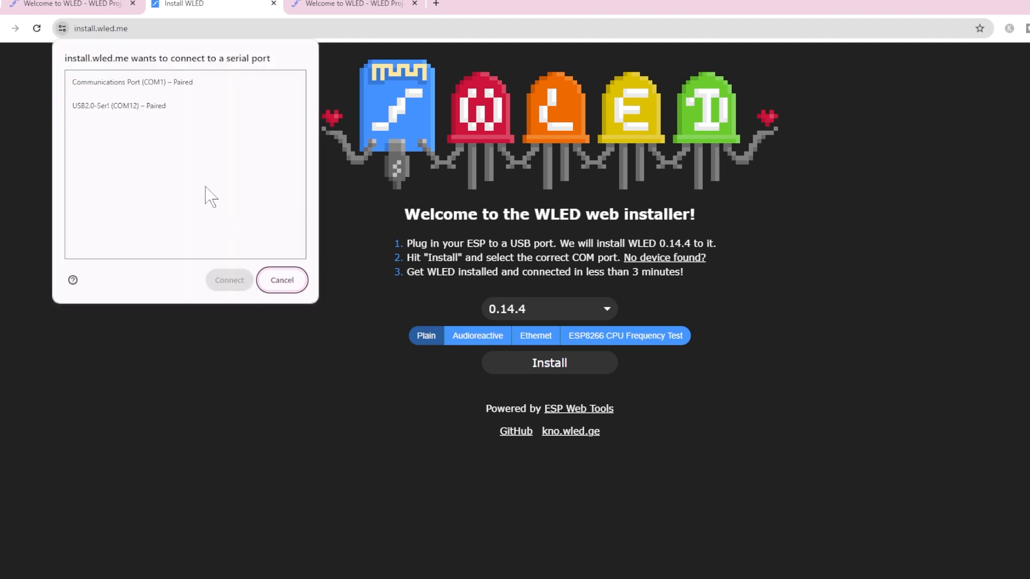
mouse_move(136, 147)
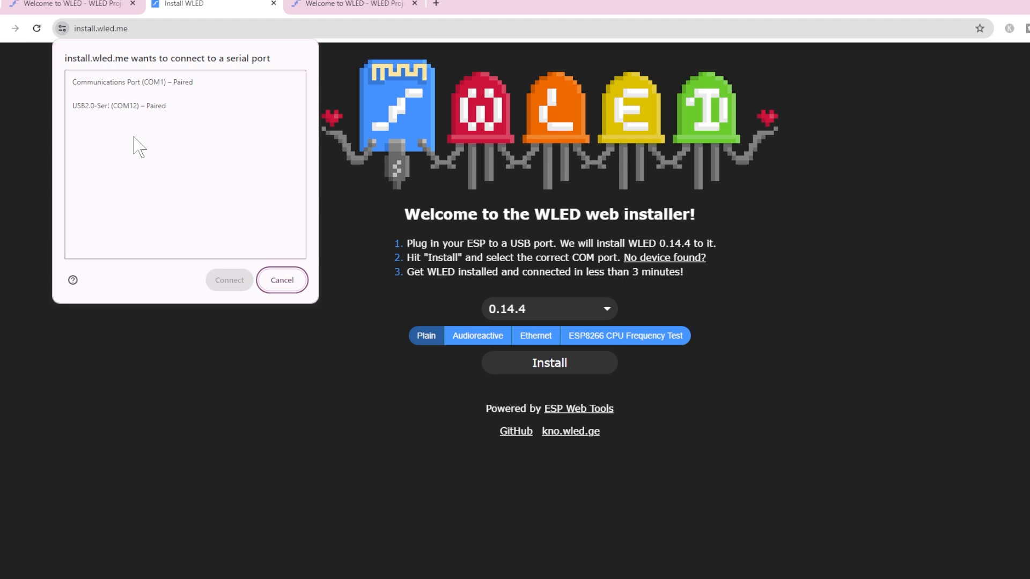
mouse_move(155, 180)
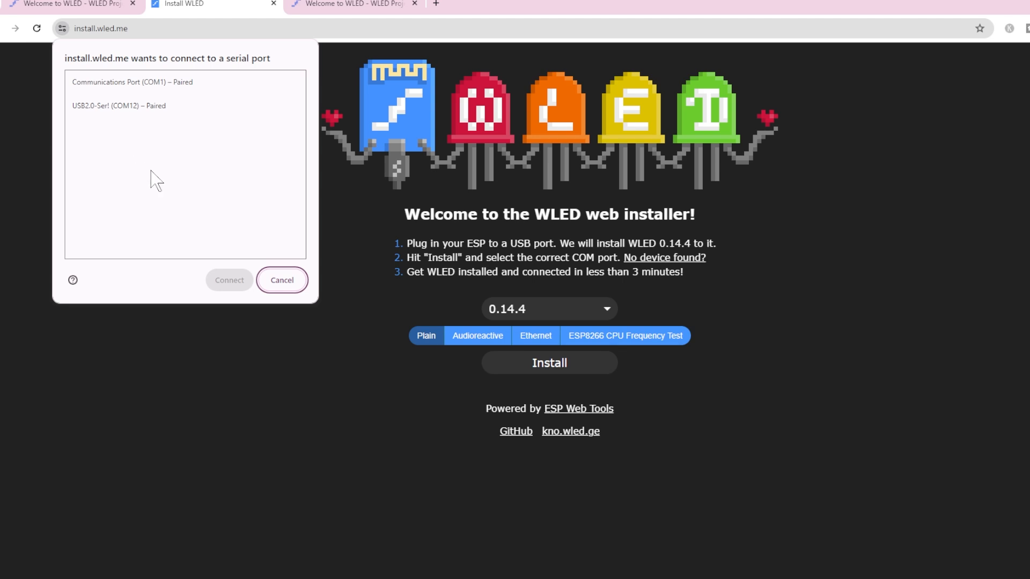
mouse_move(124, 91)
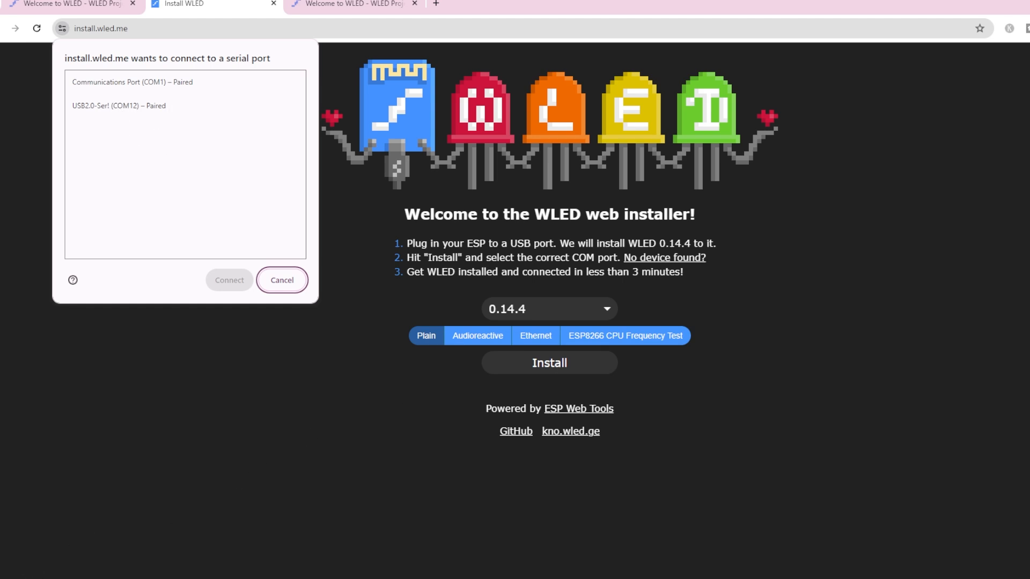
click(281, 280)
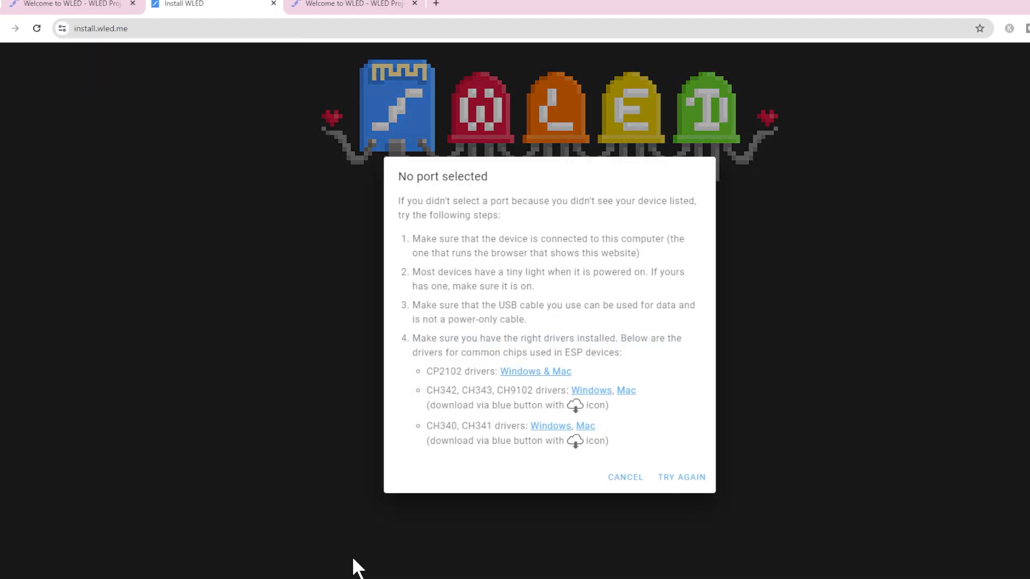
click(623, 477)
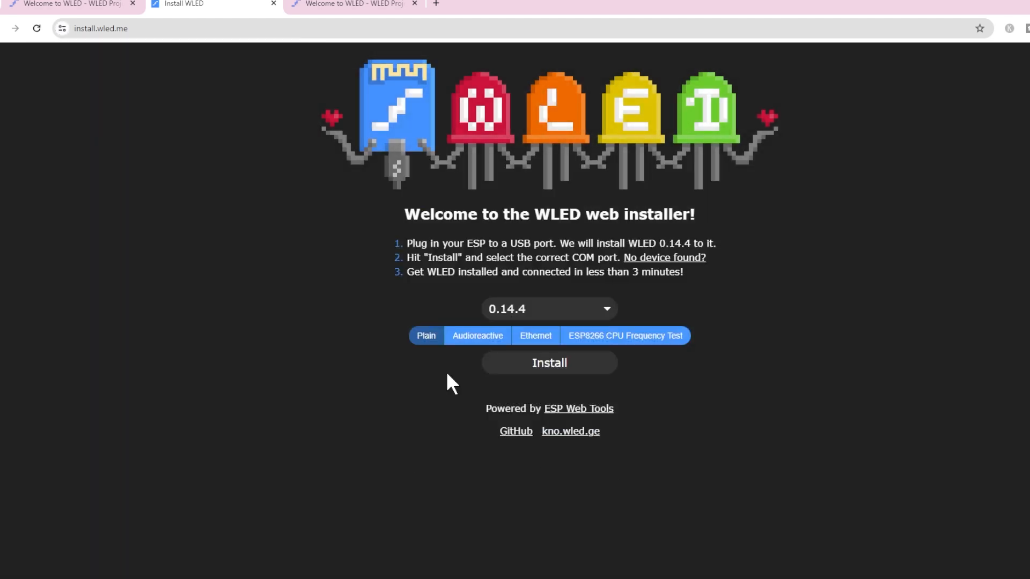
click(549, 362)
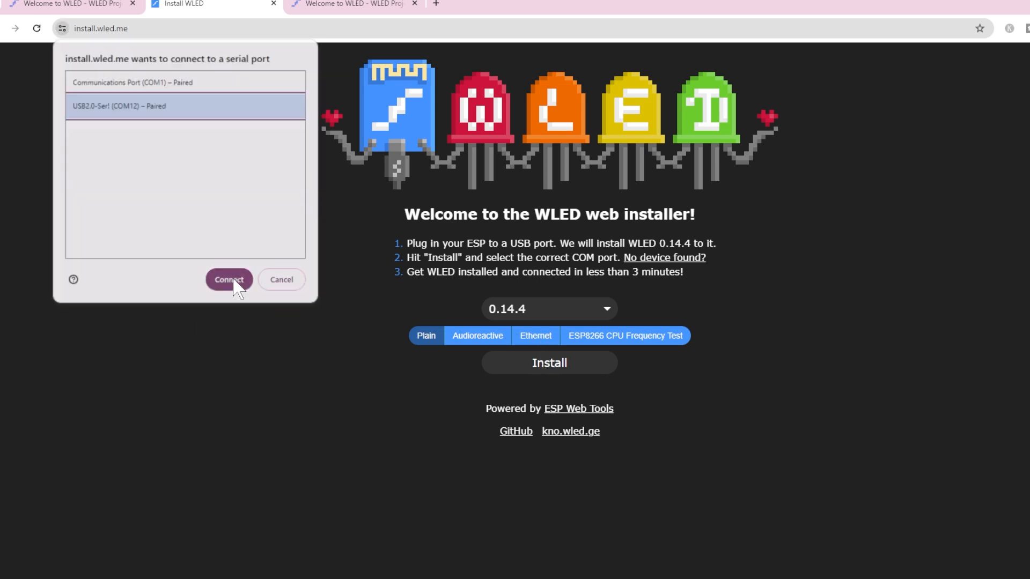
click(228, 279)
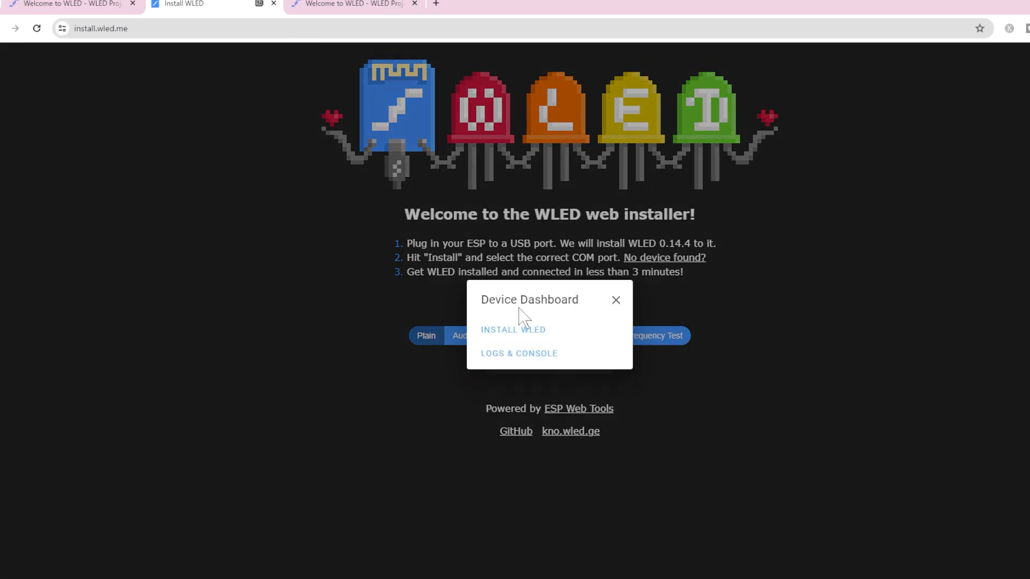
mouse_move(576, 360)
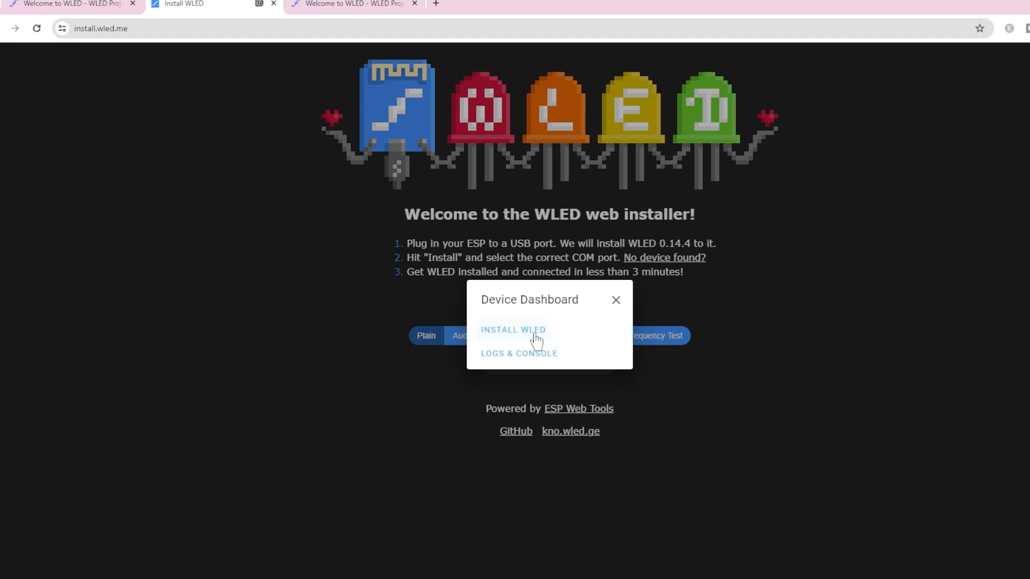
Install WLED 0.14.4 with device erase confirmed, then continue after 'Installation complete!'.
click(513, 329)
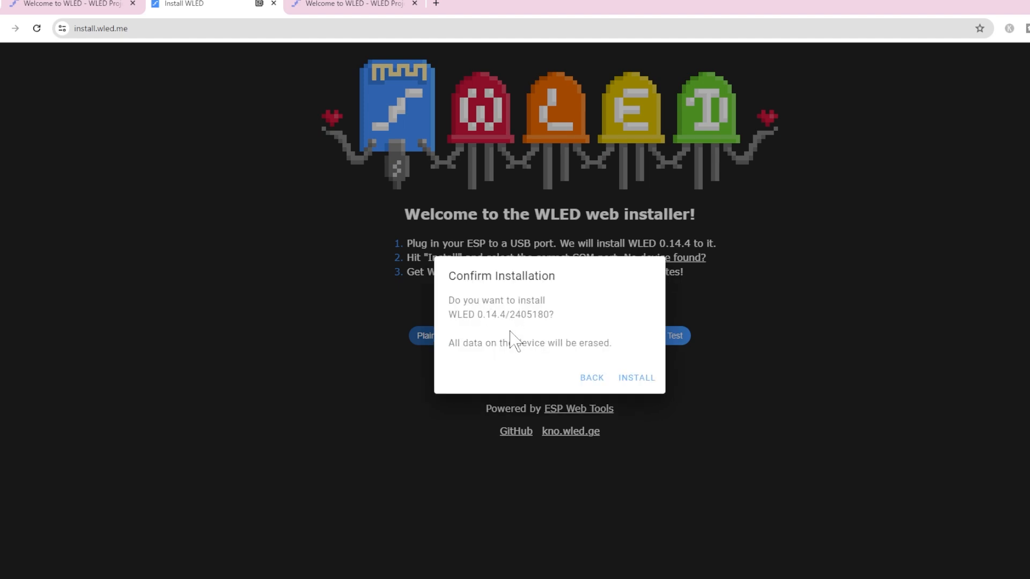
mouse_move(504, 361)
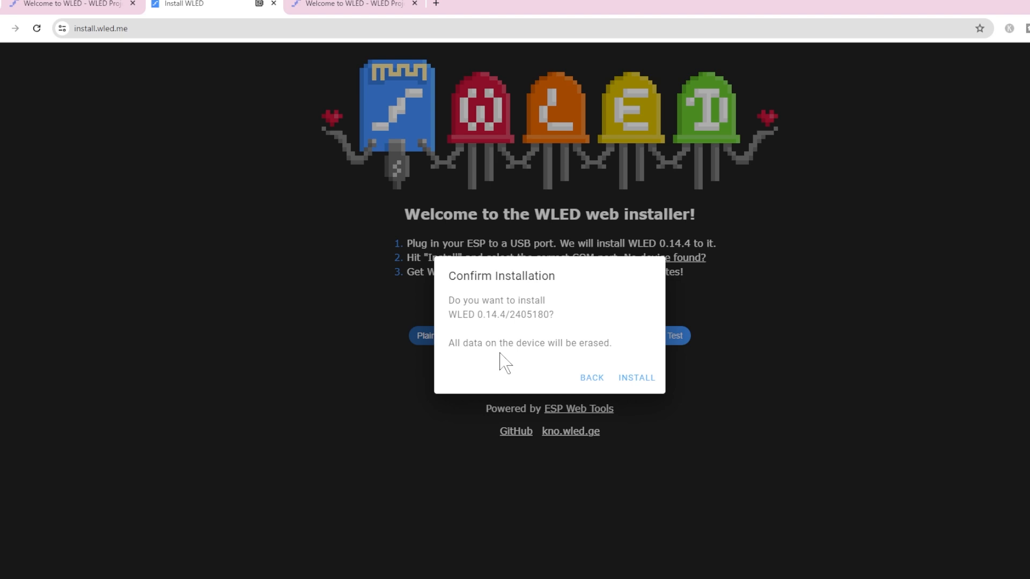
mouse_move(494, 375)
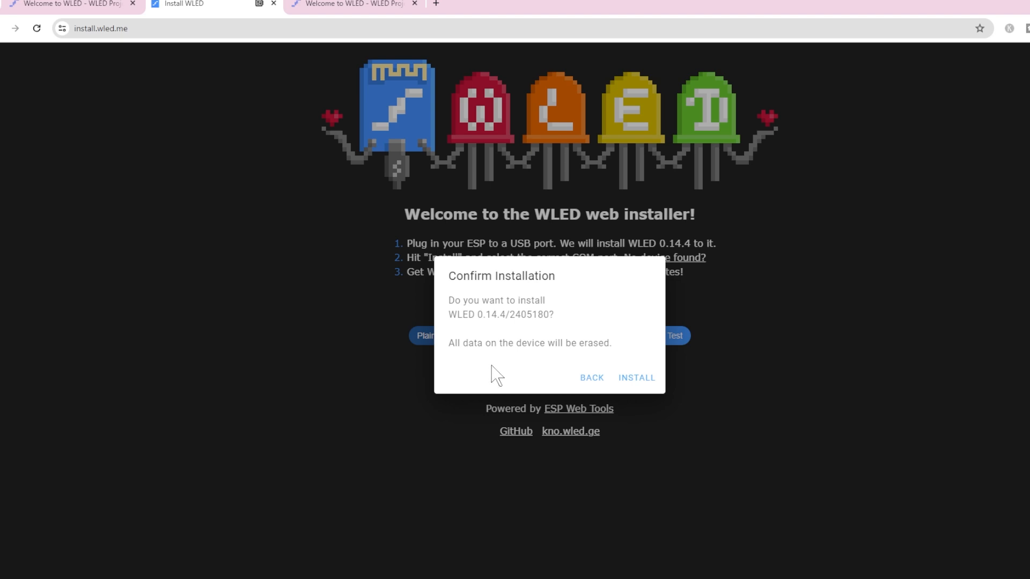
mouse_move(568, 379)
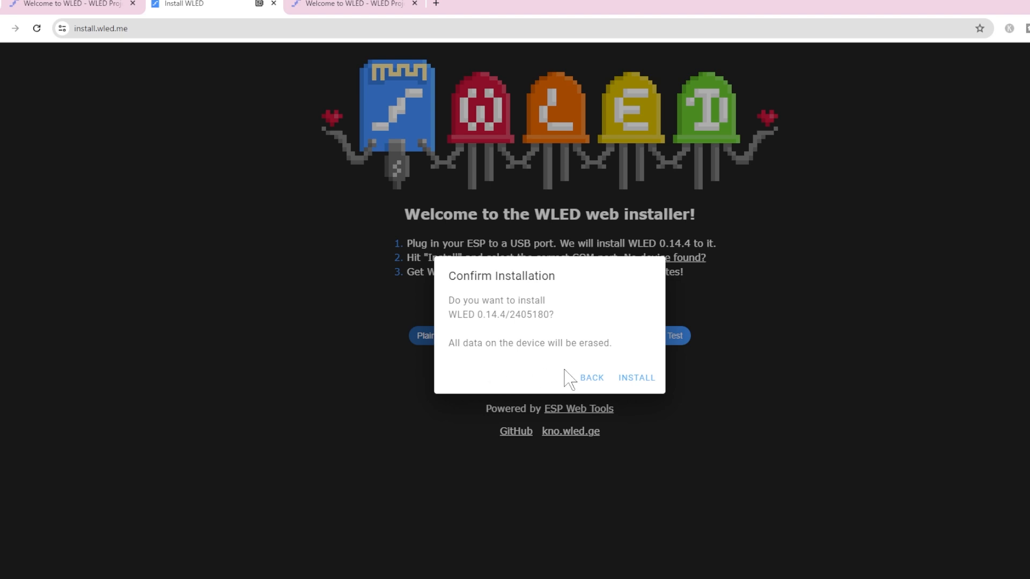
click(635, 378)
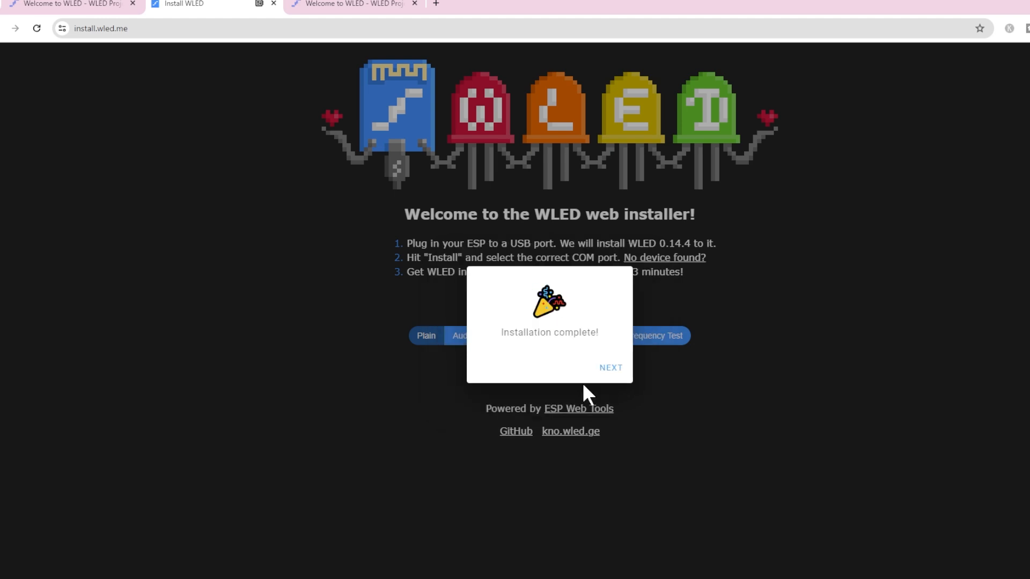
mouse_move(566, 399)
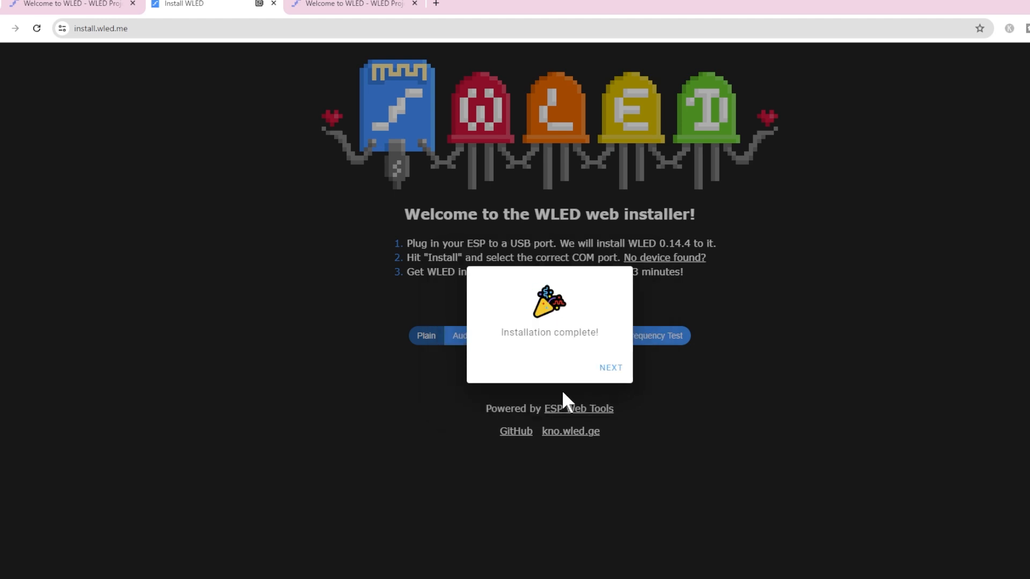
mouse_move(570, 351)
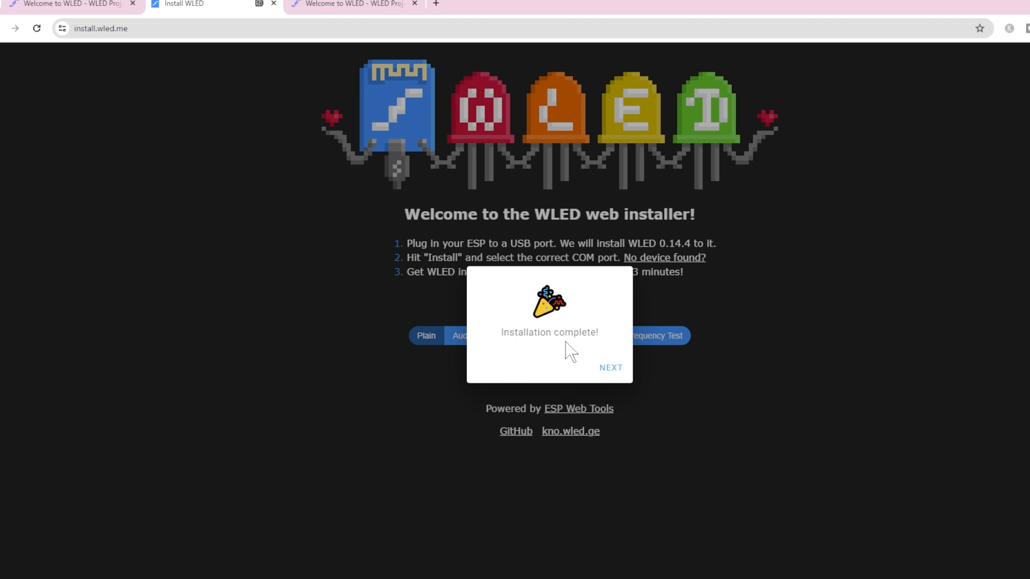
mouse_move(574, 347)
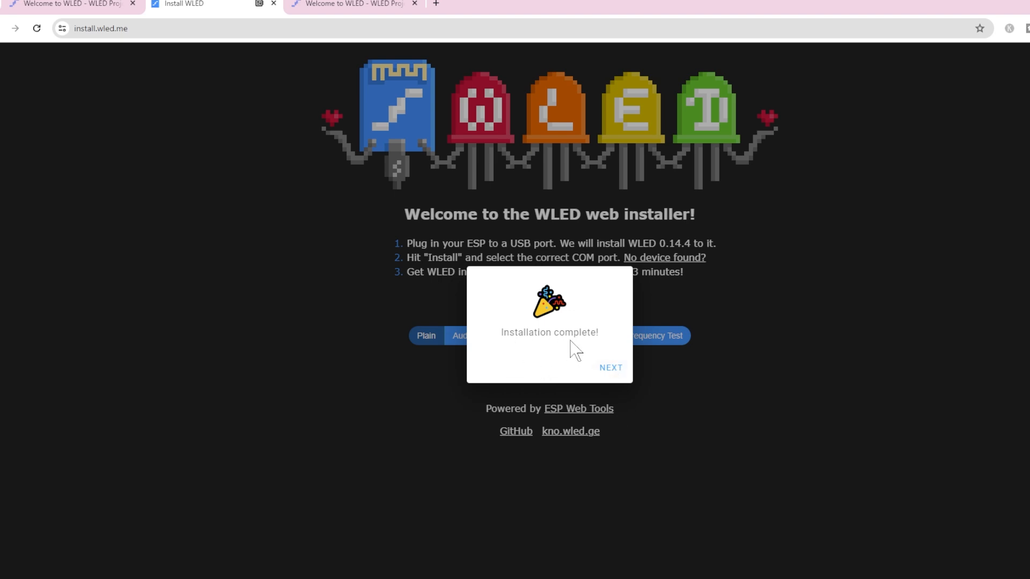
click(609, 368)
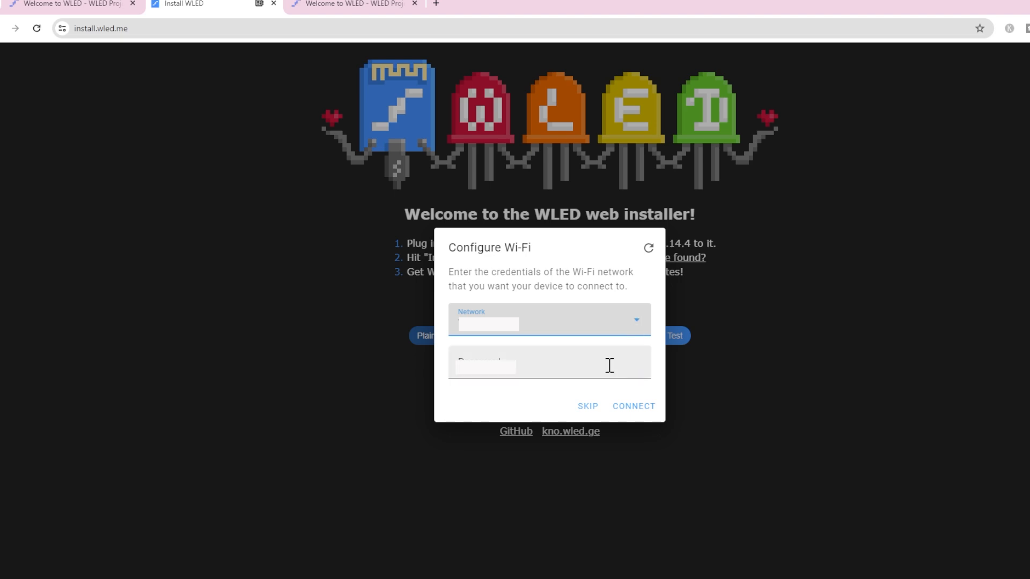
Enter the Wi-Fi password, connect the board, and visit the device's WLED page.
click(549, 365)
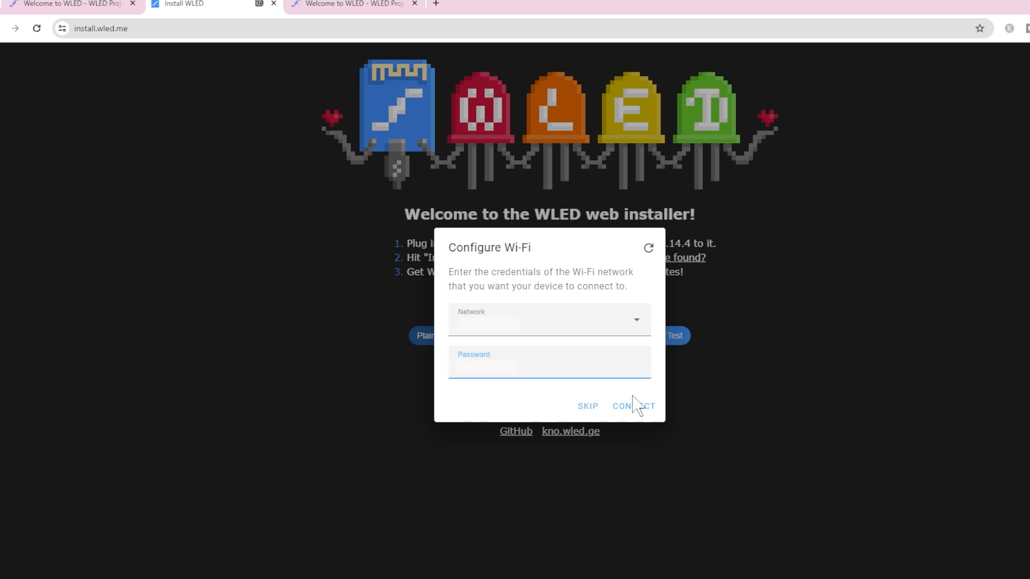
click(632, 406)
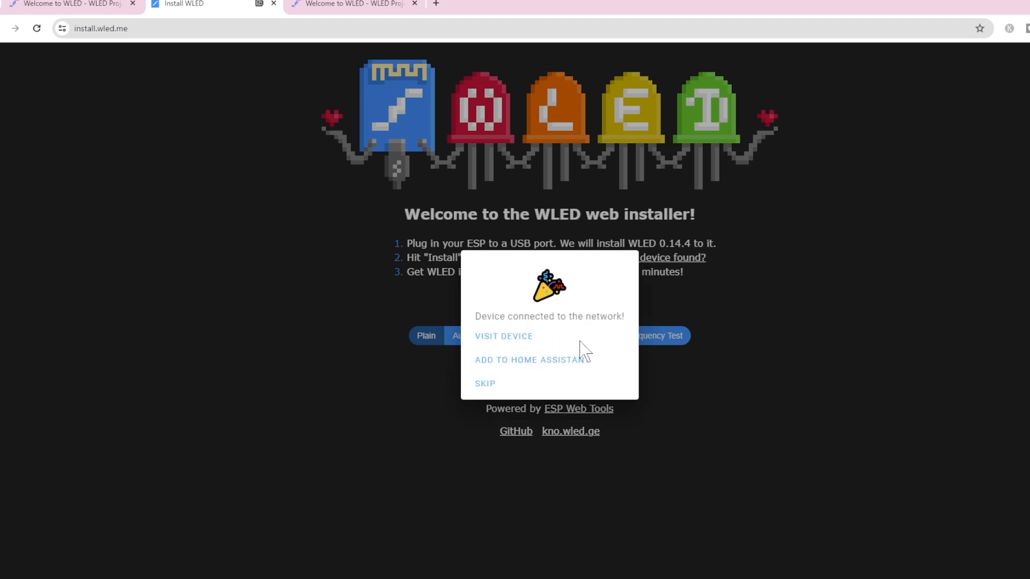
mouse_move(518, 342)
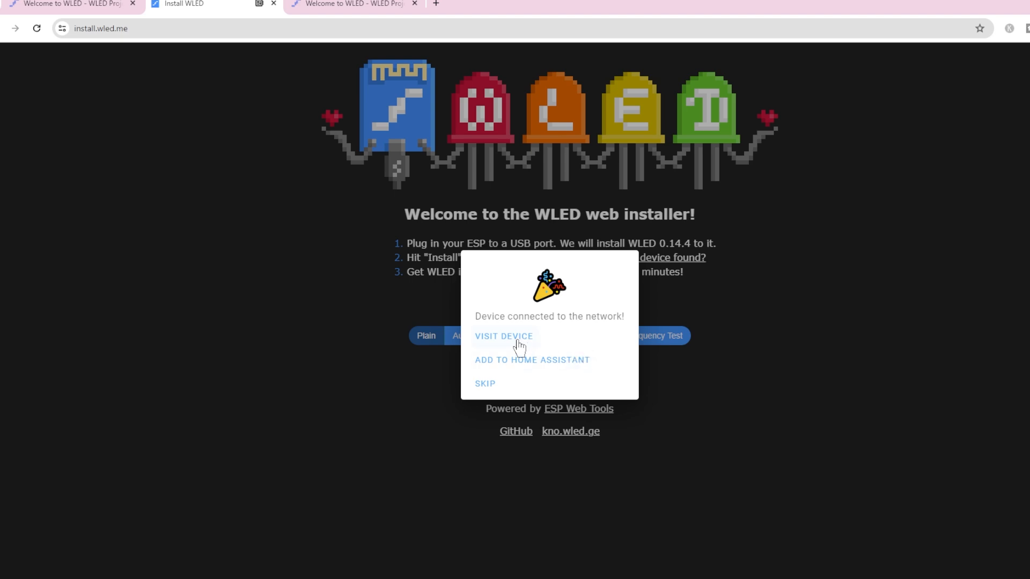
click(503, 336)
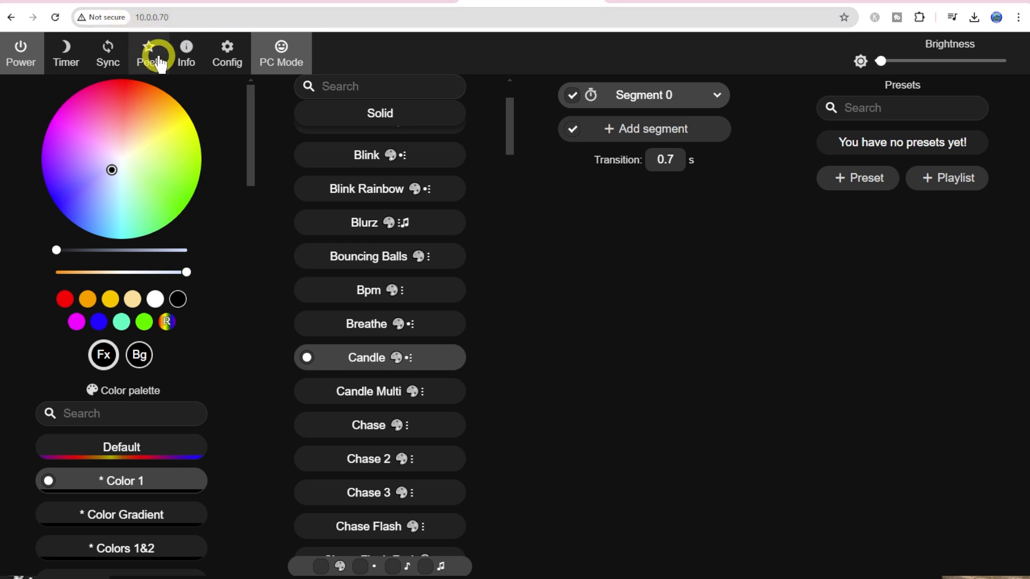
mouse_move(558, 489)
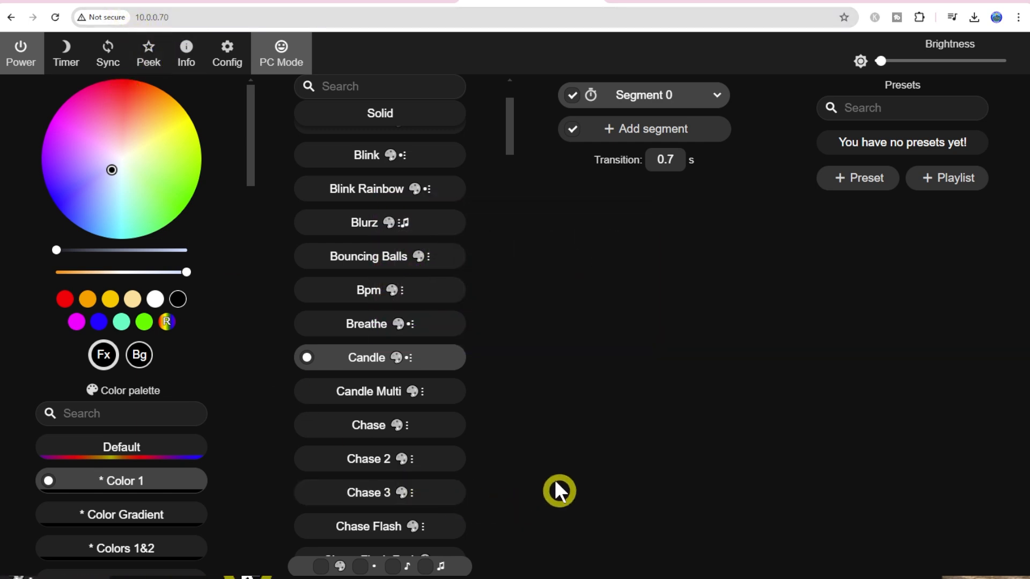
Open Config from the WLED interface's top toolbar.
click(227, 53)
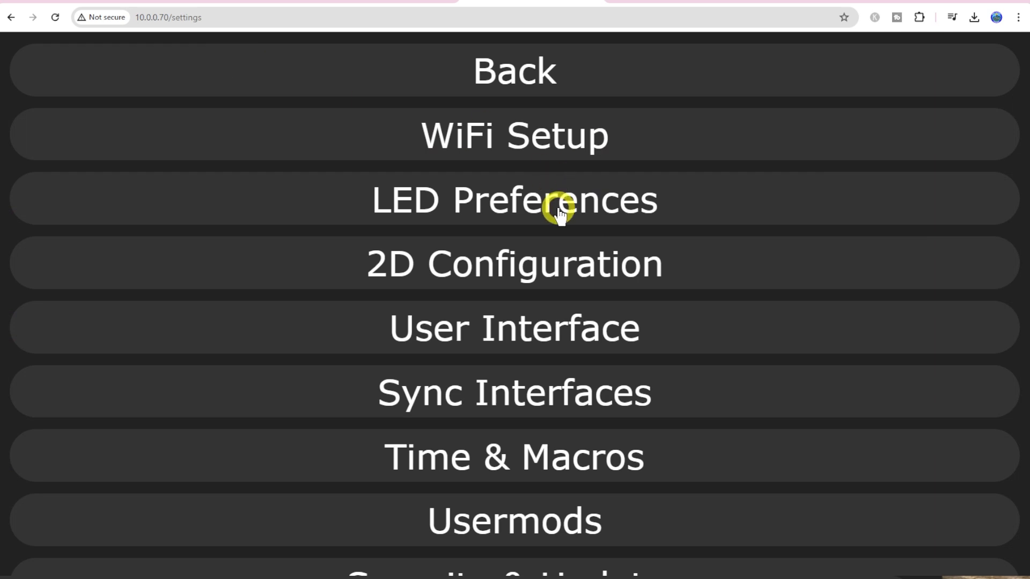
mouse_move(557, 204)
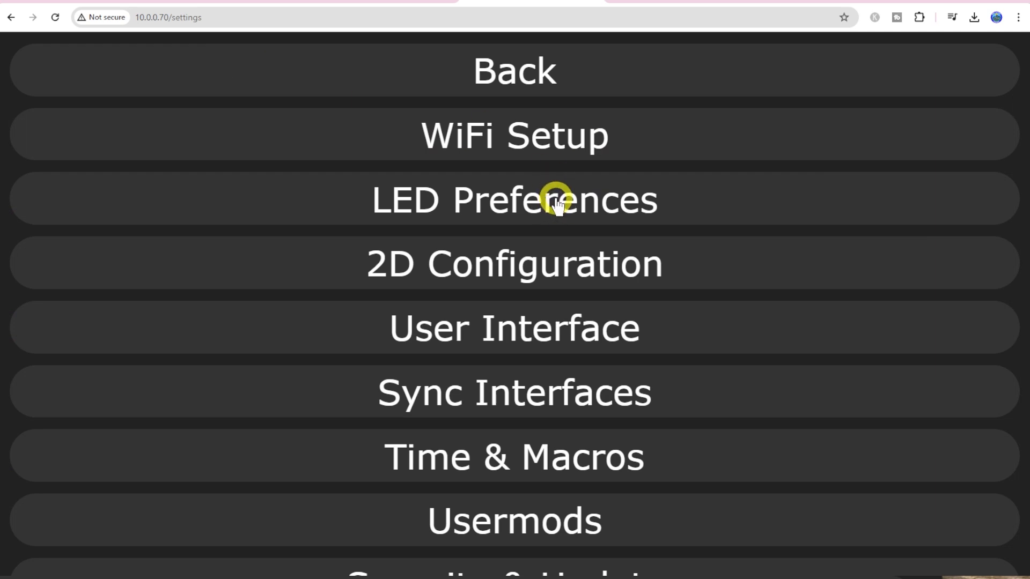
mouse_move(552, 238)
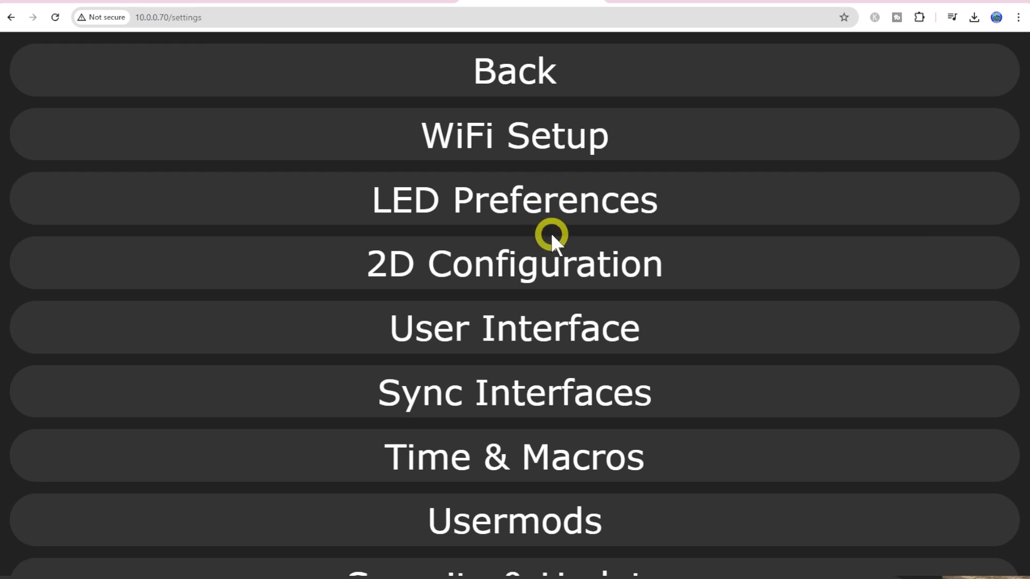
In LED Preferences Hardware setup, set output 1 Length to 16 LEDs.
click(514, 199)
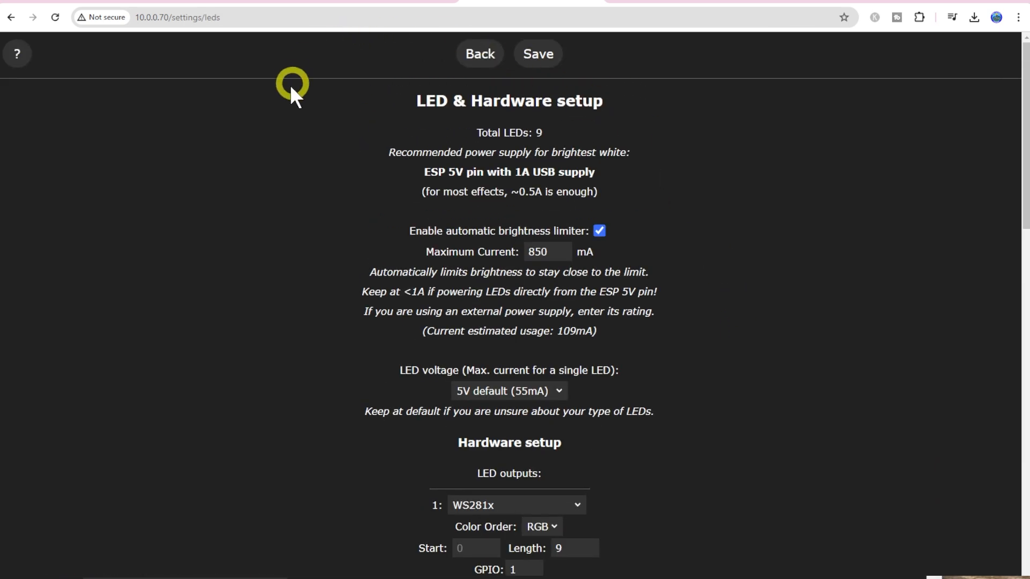
mouse_move(448, 217)
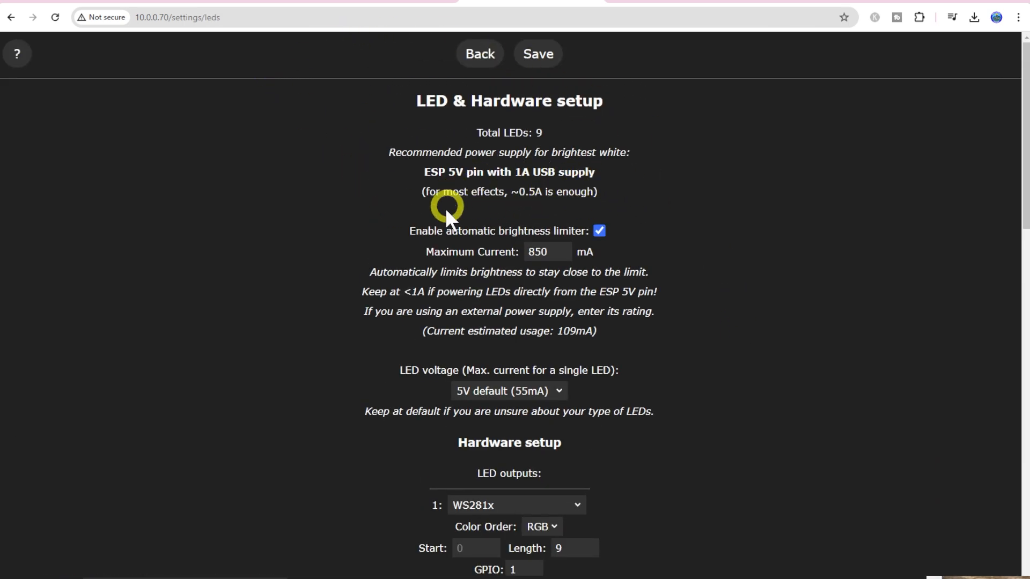
mouse_move(500, 213)
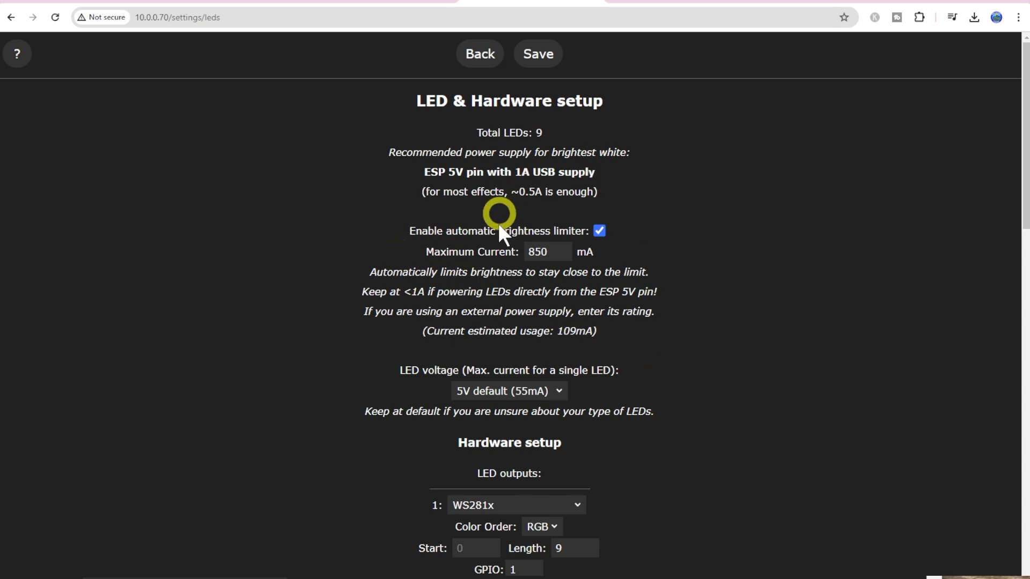
scroll(down, 3)
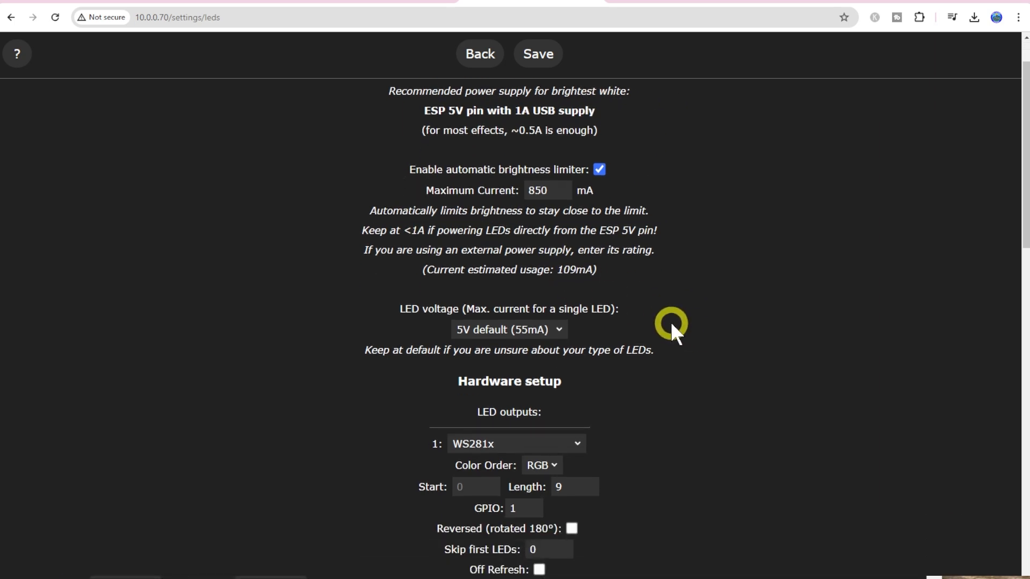
scroll(down, 3)
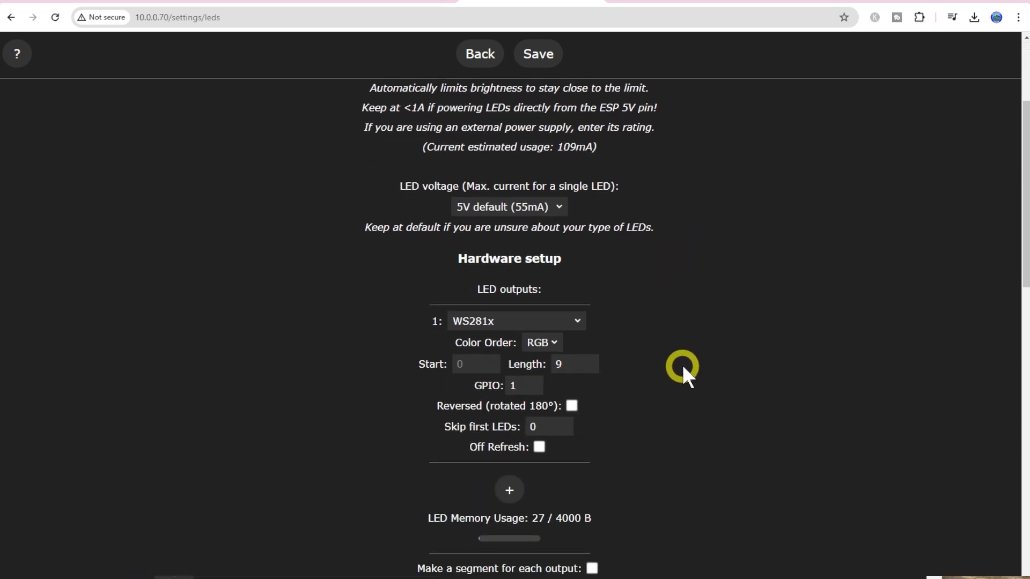
mouse_move(670, 444)
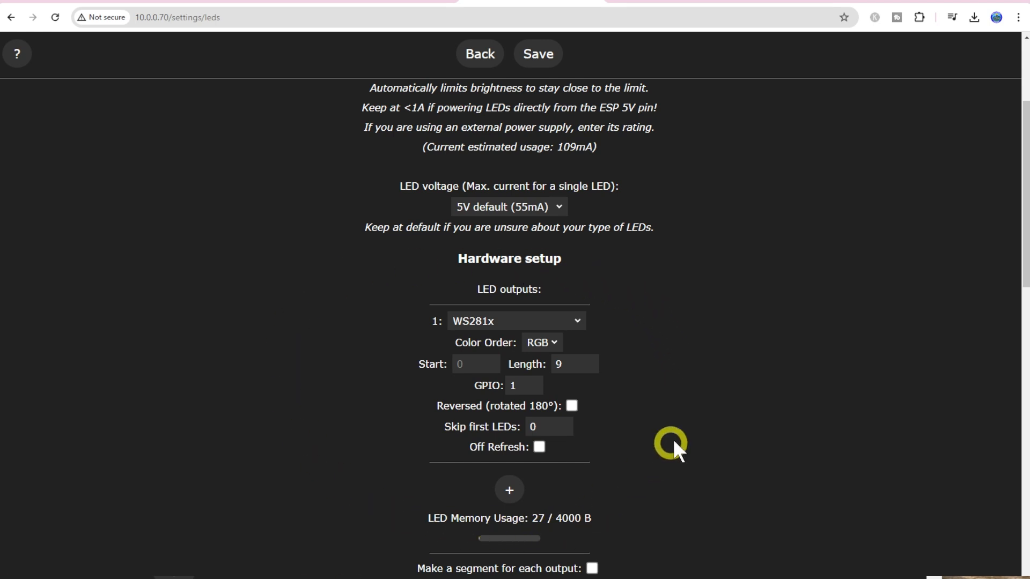
mouse_move(555, 463)
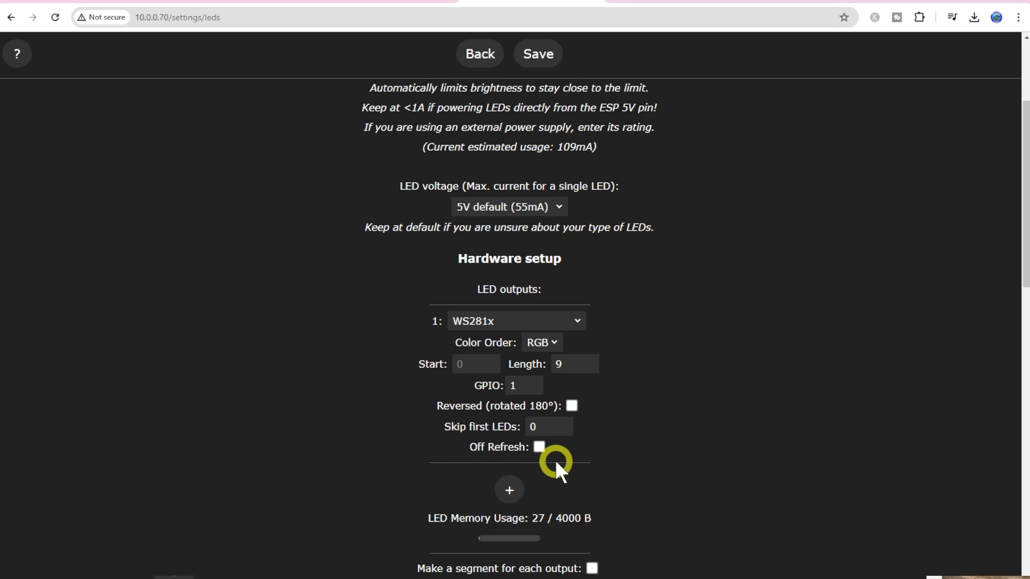
mouse_move(571, 351)
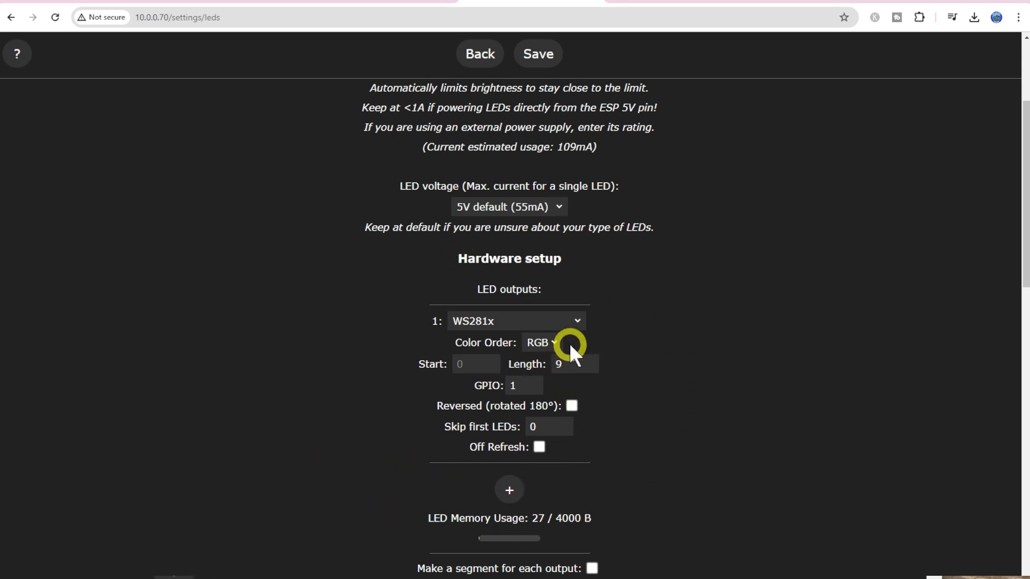
mouse_move(540, 426)
text(16)
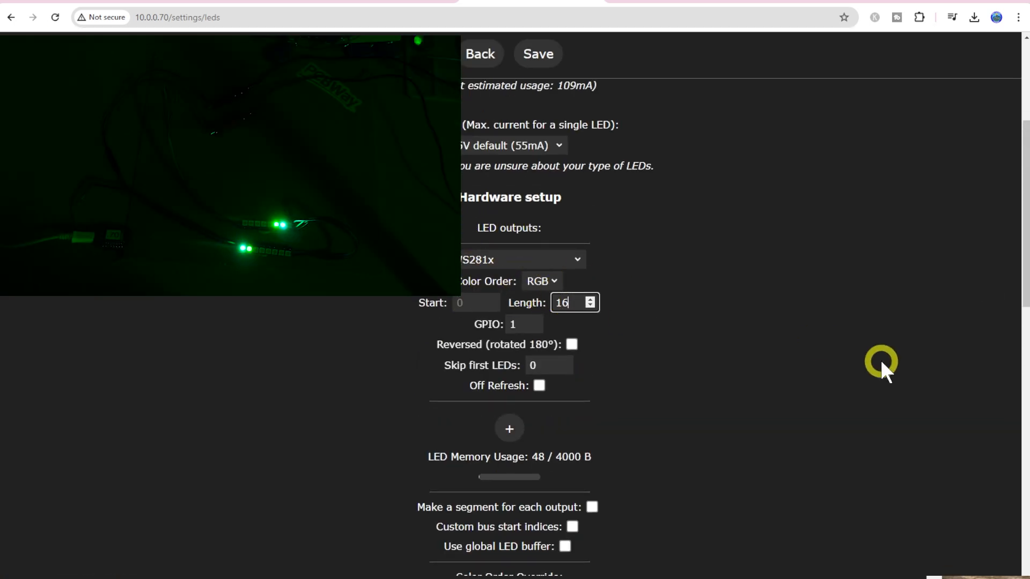
scroll(down, 3)
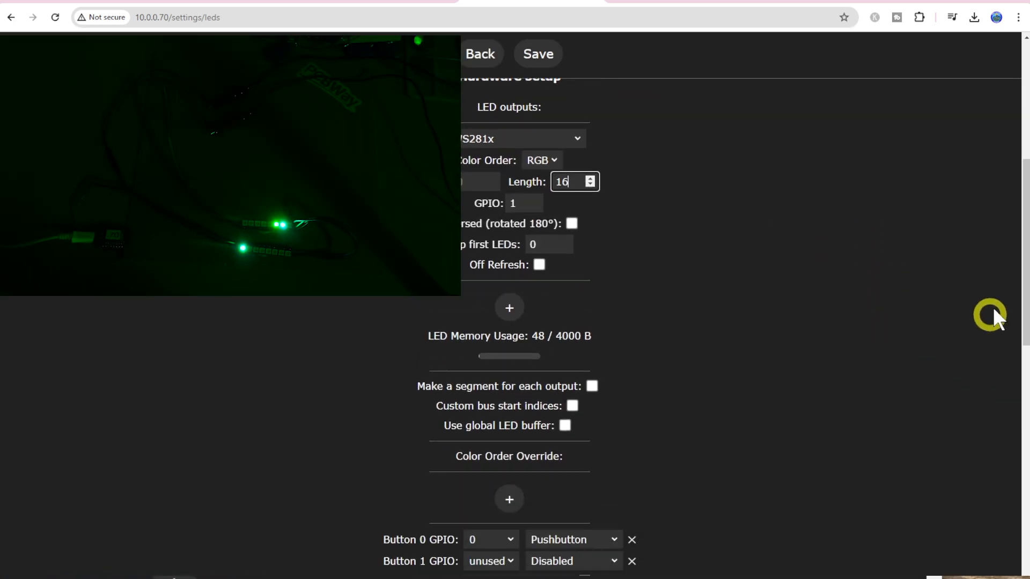
scroll(down, 3)
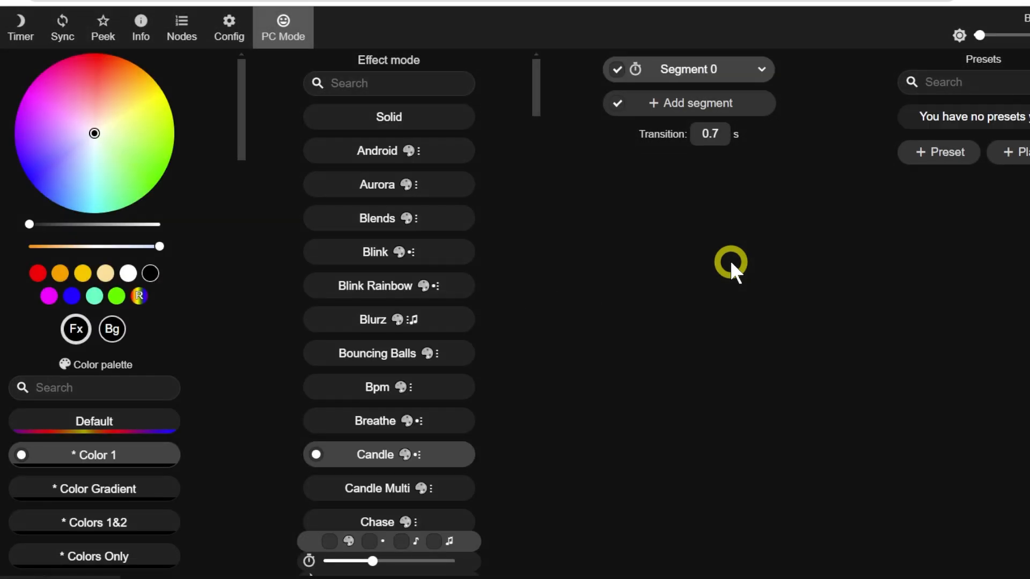
mouse_move(615, 341)
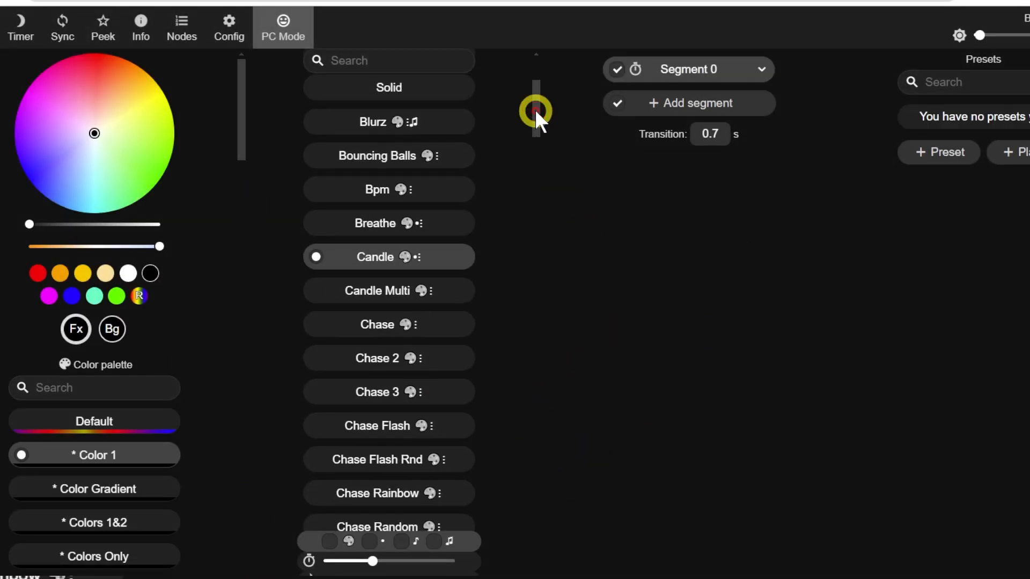
Browse the Effect mode list and switch the strip to the DJ Light effect.
scroll(up, 3)
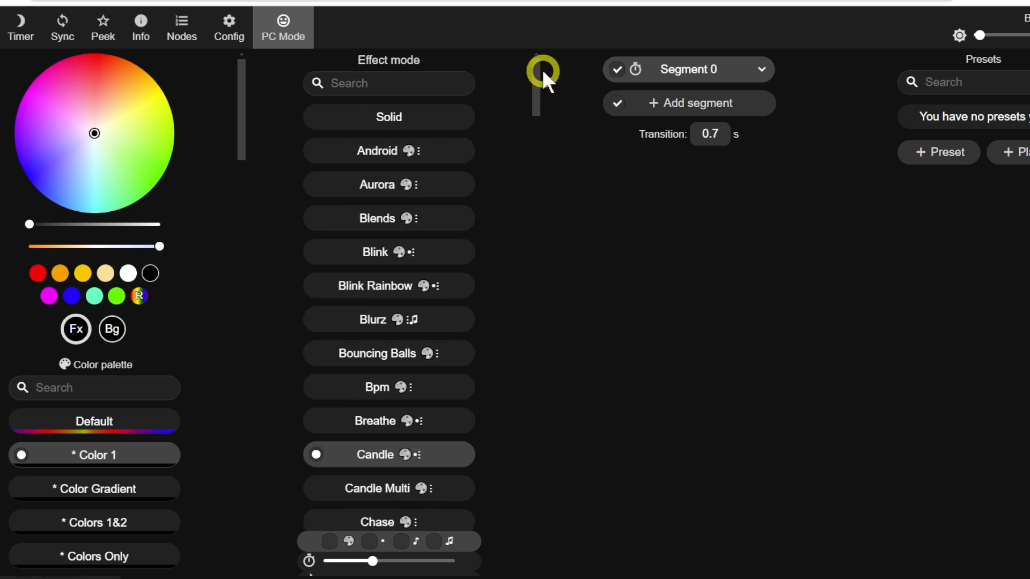
mouse_move(467, 344)
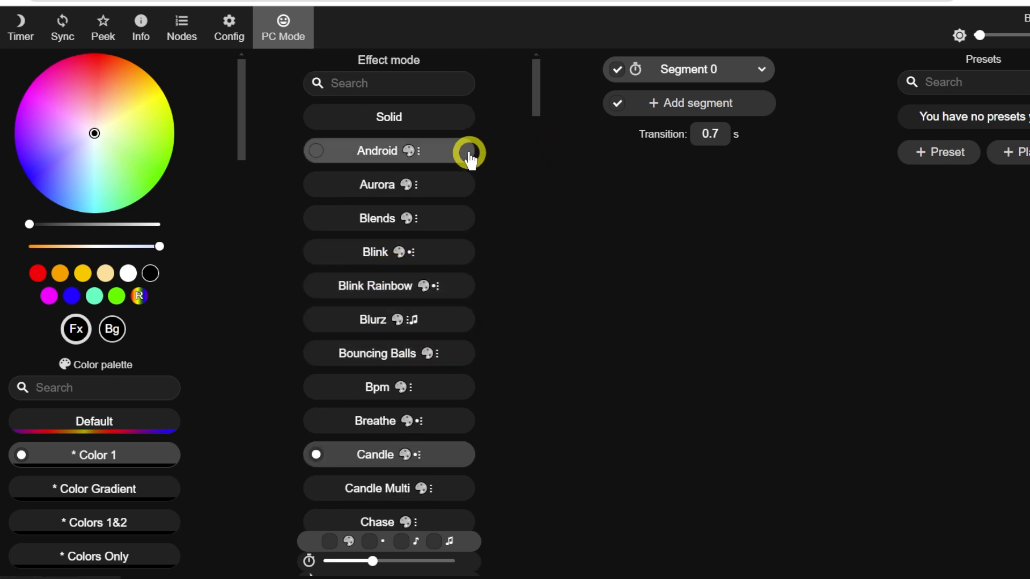
mouse_move(467, 152)
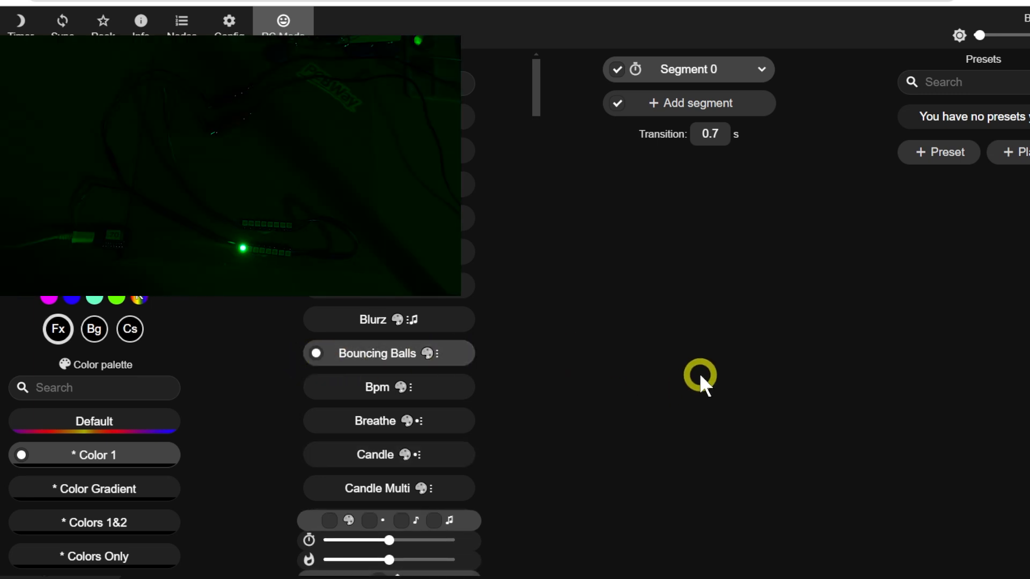
mouse_move(786, 418)
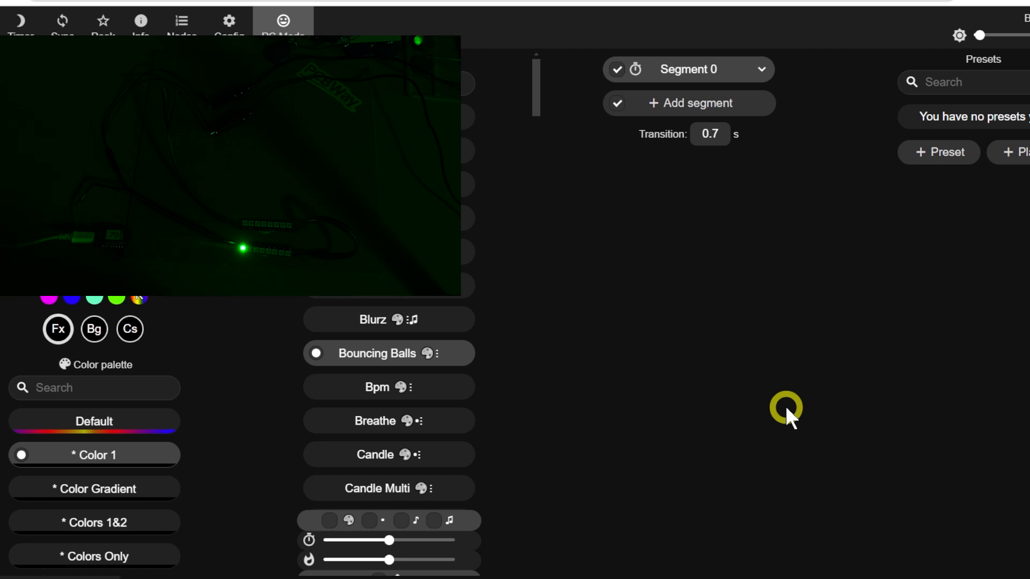
mouse_move(631, 378)
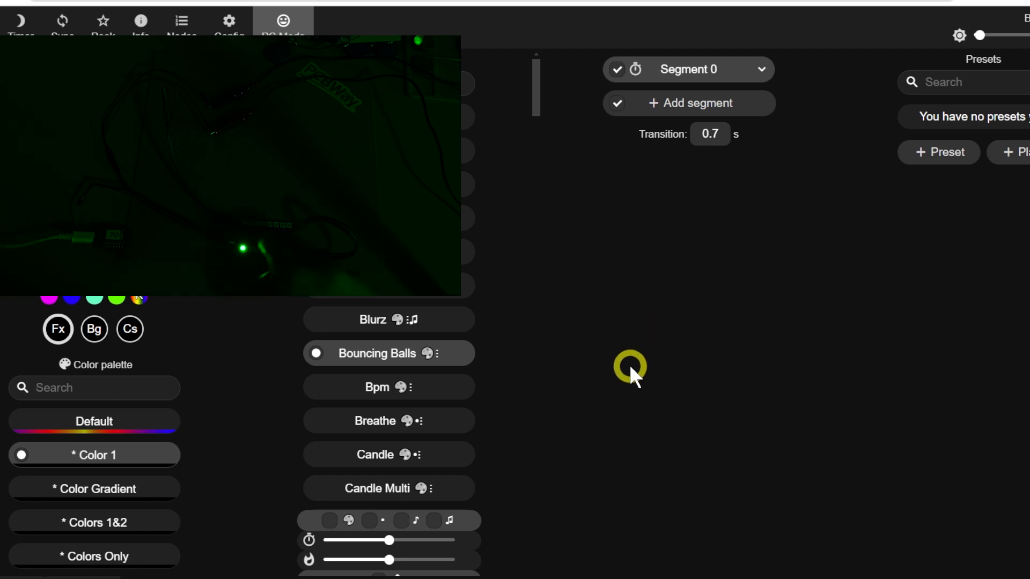
scroll(down, 3)
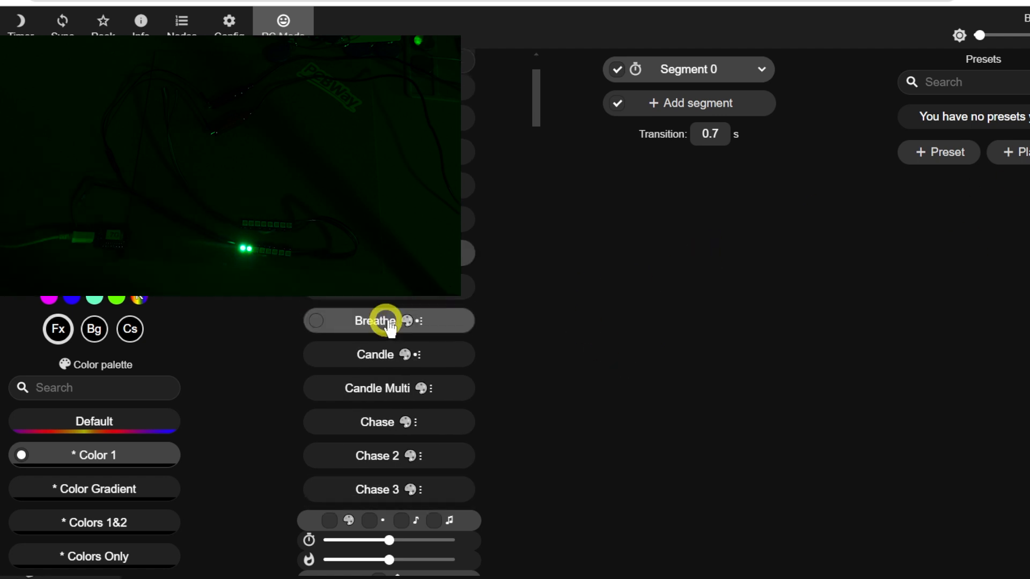
scroll(down, 3)
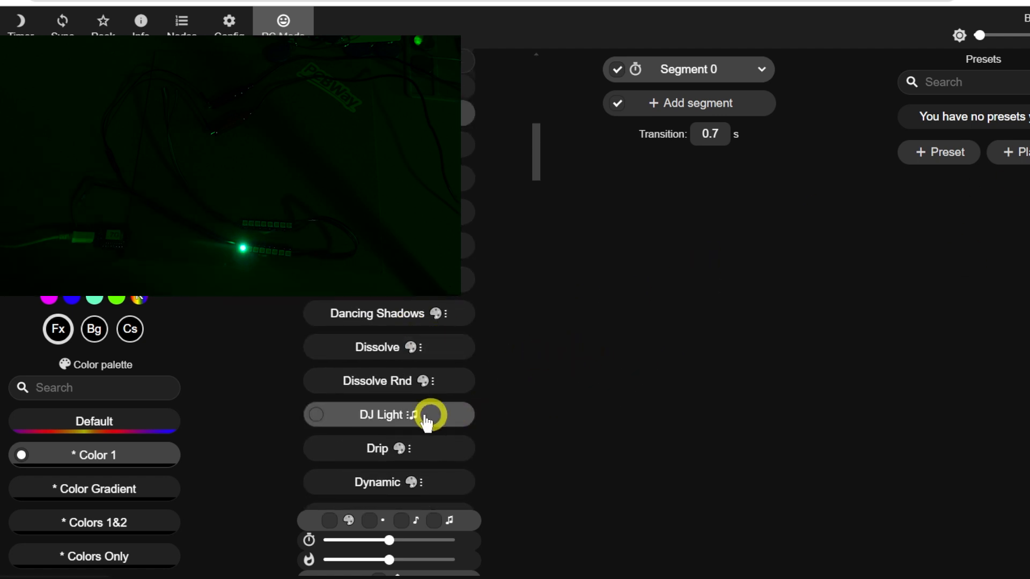
click(389, 415)
text(ligh)
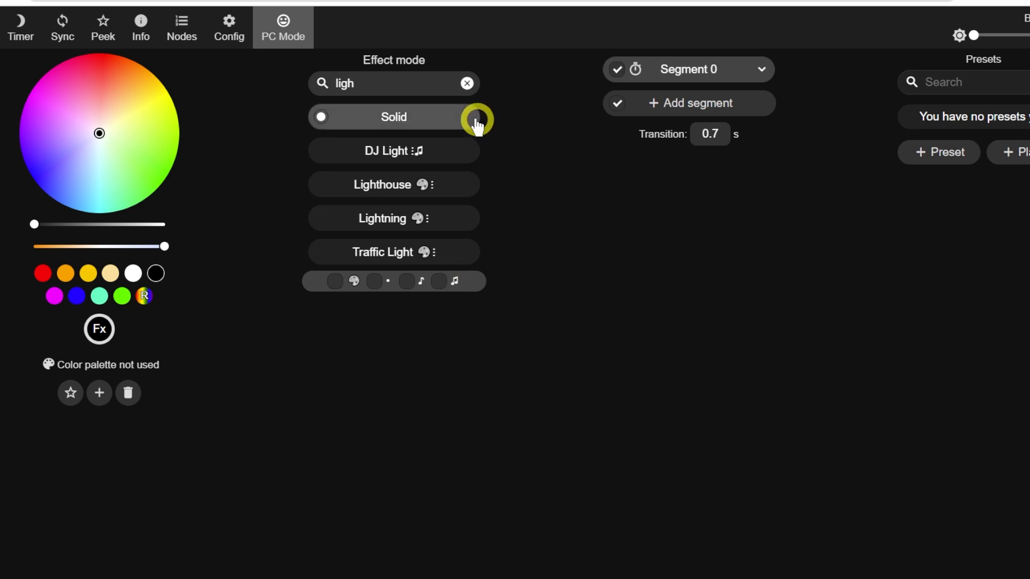
mouse_move(434, 84)
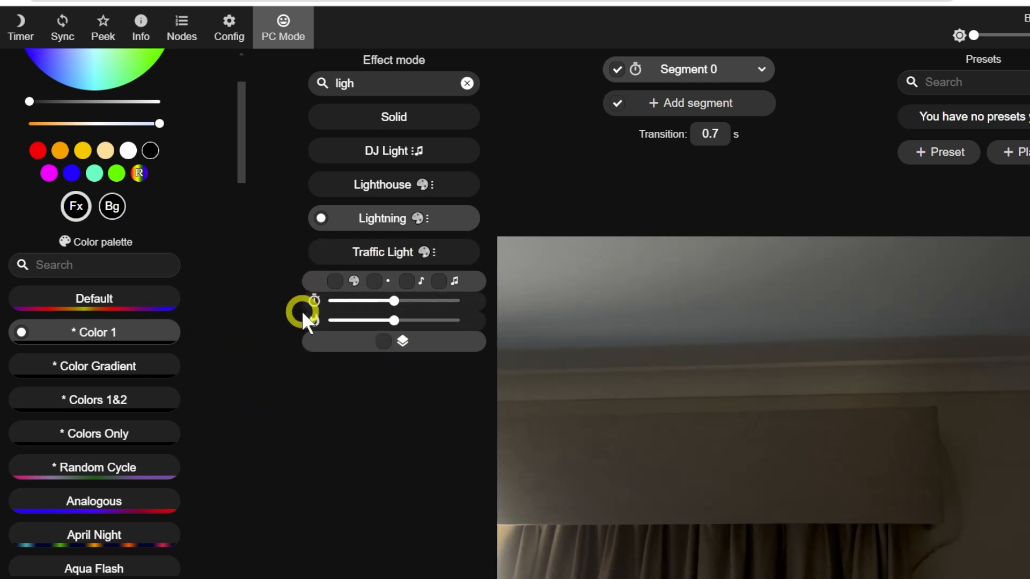
mouse_move(314, 323)
text(tv)
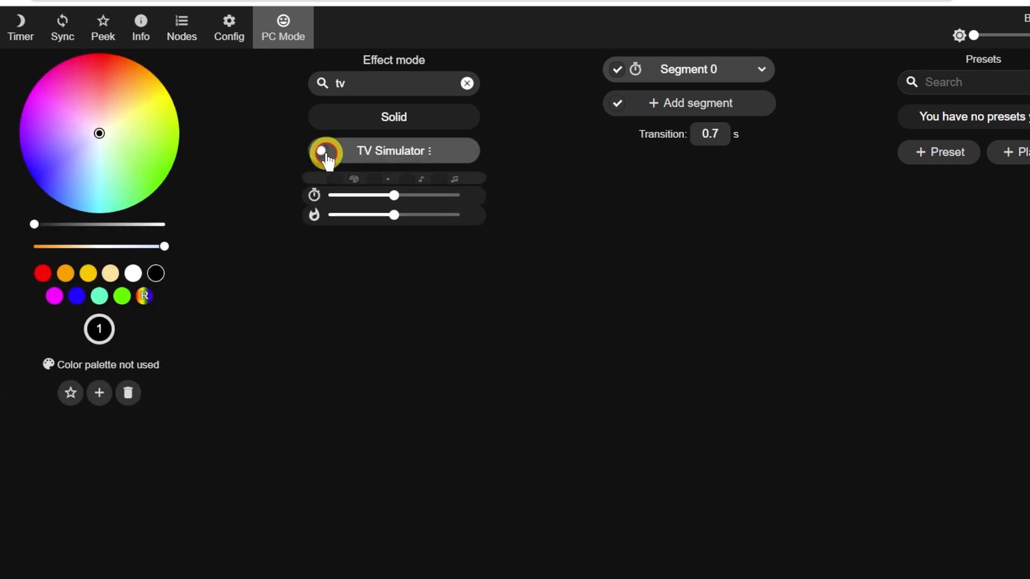
Switch the LEDs from Lightning to the TV Simulator effect.
click(327, 150)
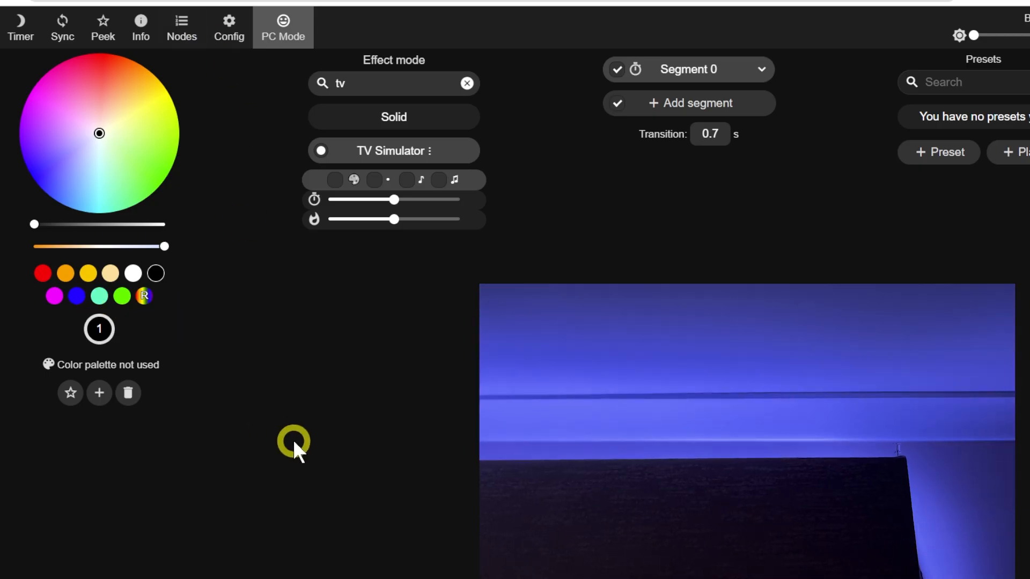
mouse_move(407, 301)
text(fire)
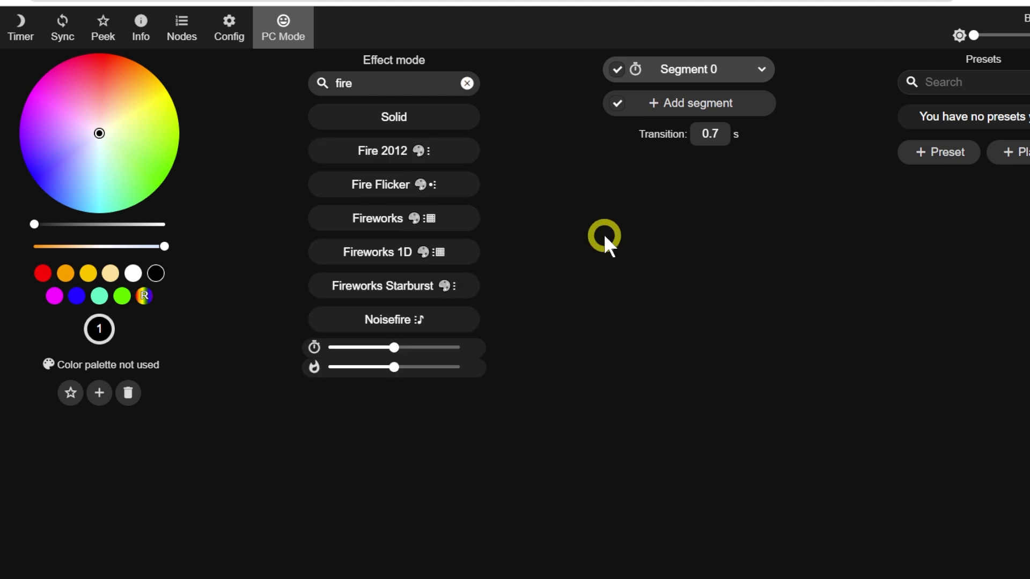
Apply Fireworks Starburst from the 'fire' results, then switch to Fire 2012.
click(392, 286)
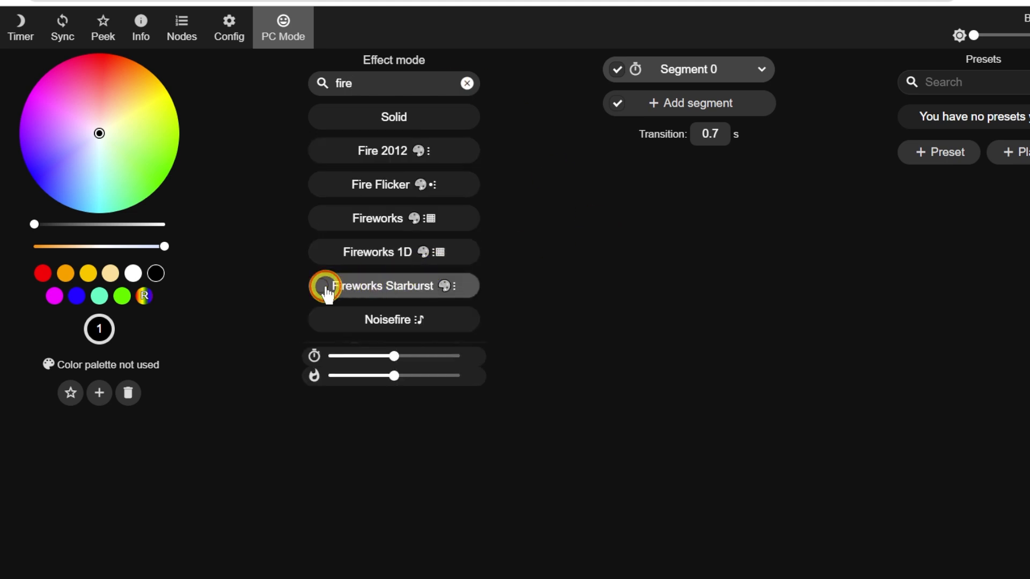
click(392, 286)
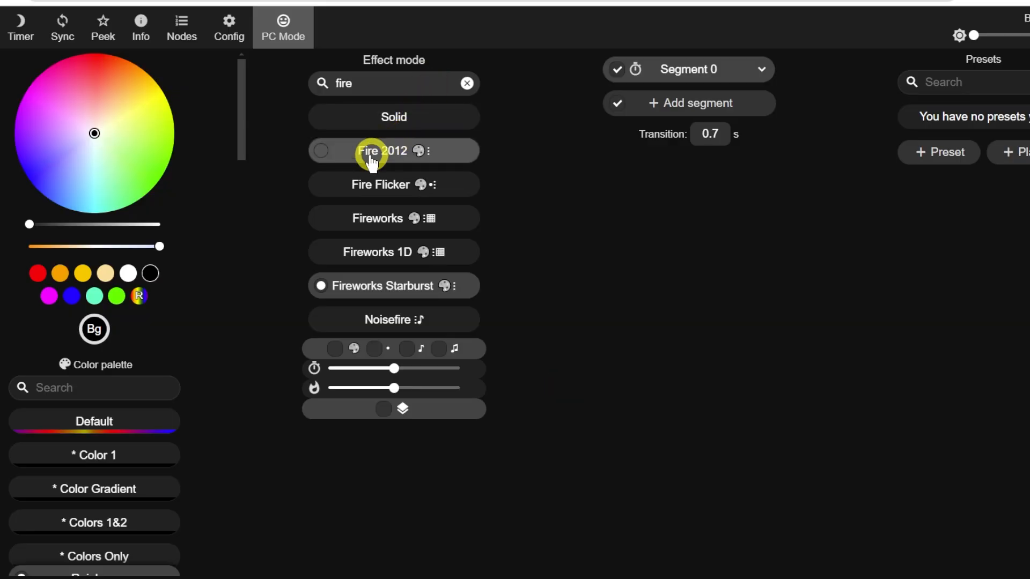
click(393, 150)
text(the)
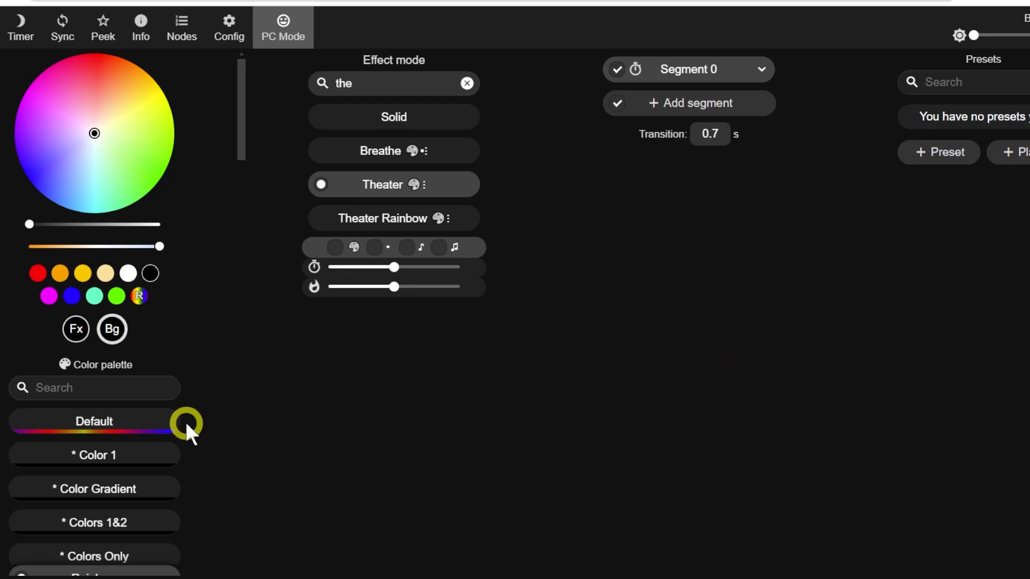
mouse_move(384, 411)
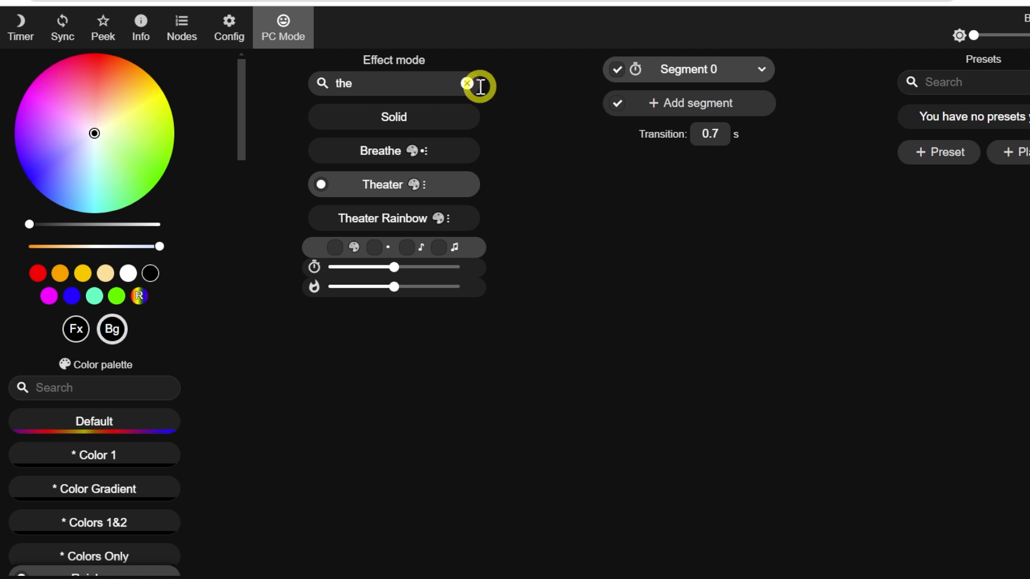
Clear the effect search and scroll through the full effect list.
click(466, 84)
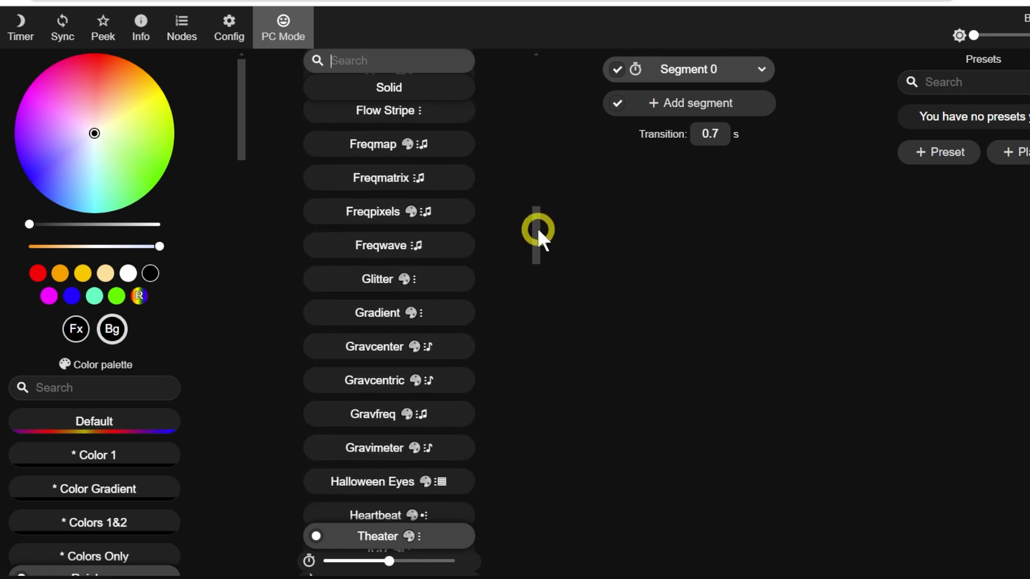
scroll(down, 3)
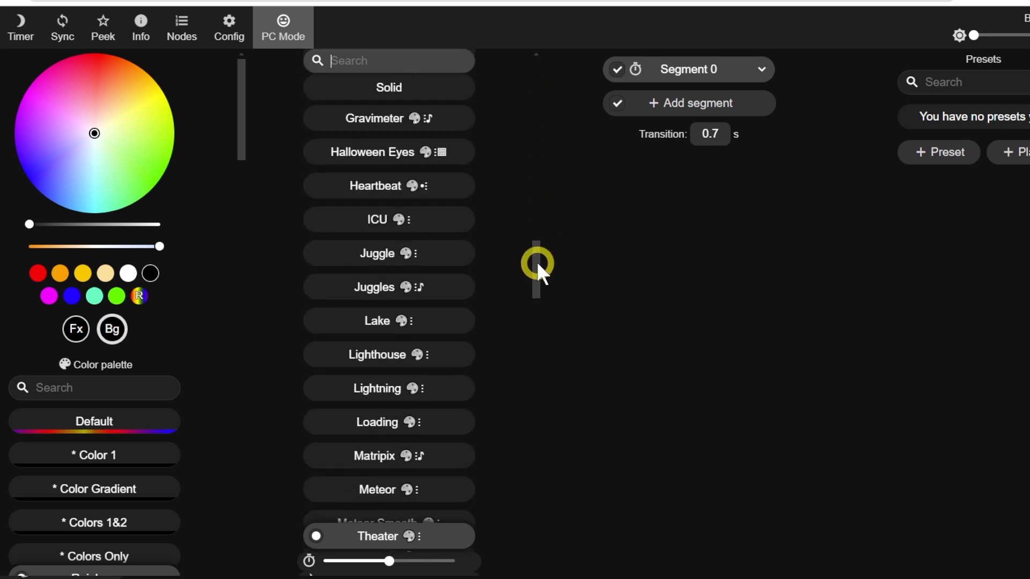
scroll(down, 3)
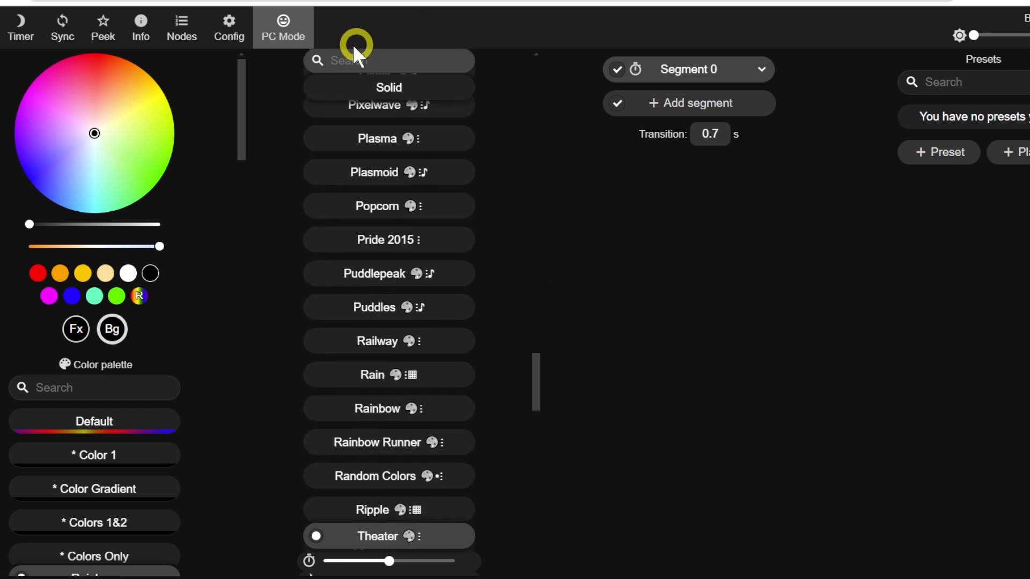
scroll(down, 3)
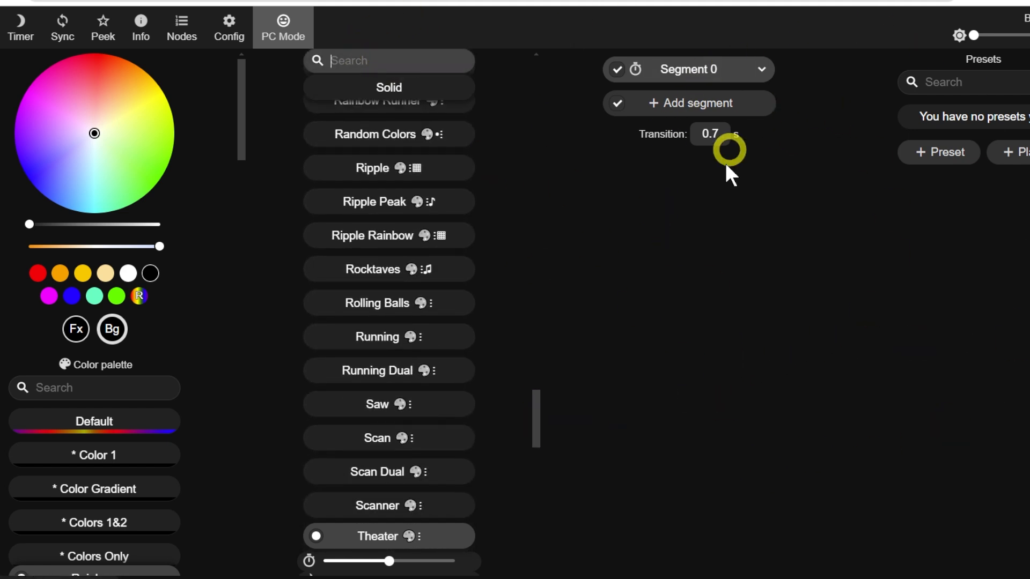
mouse_move(723, 295)
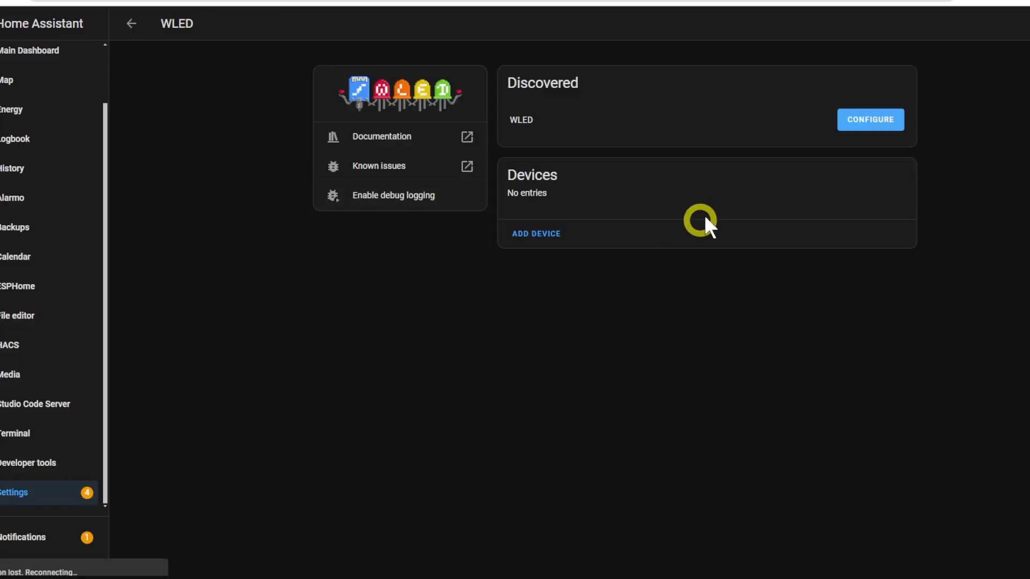
mouse_move(622, 71)
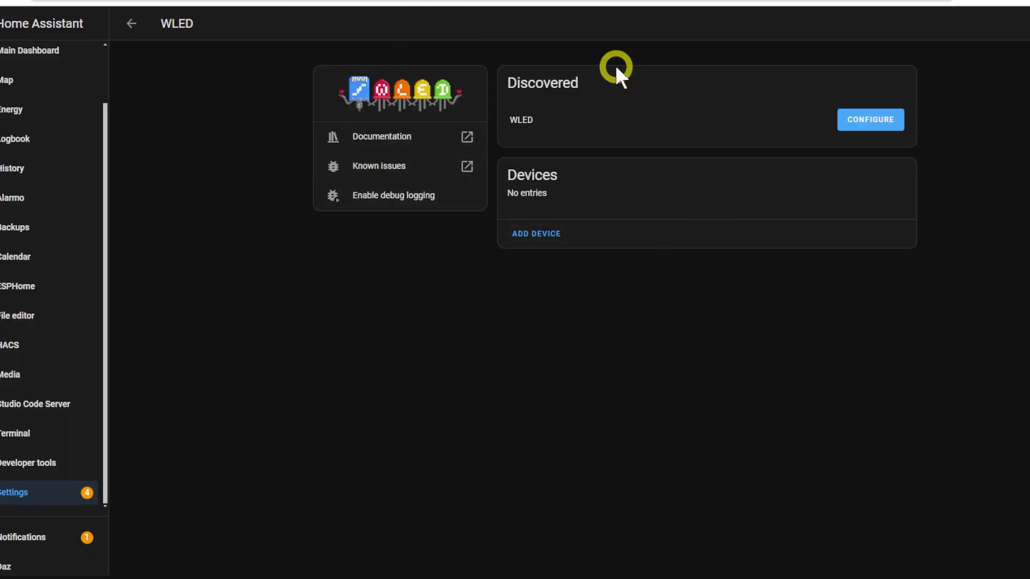
mouse_move(381, 10)
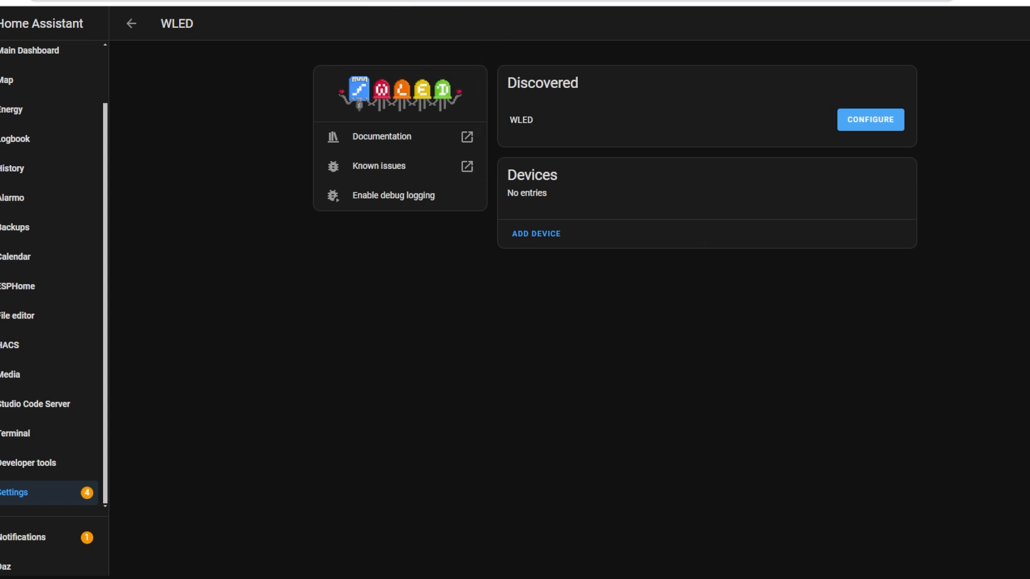
Open the WLED integration page listing the board as discovered.
click(869, 120)
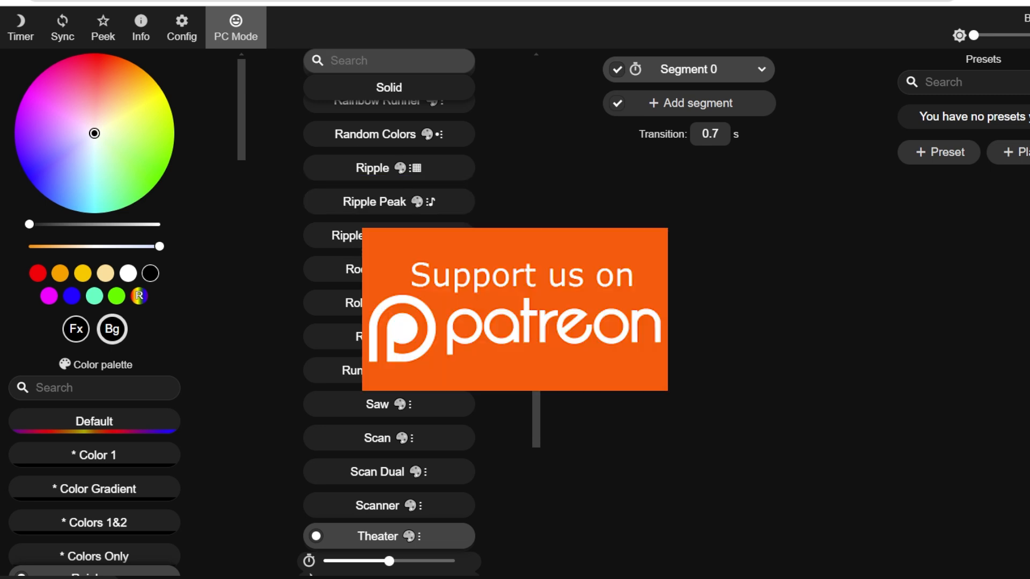
click(387, 61)
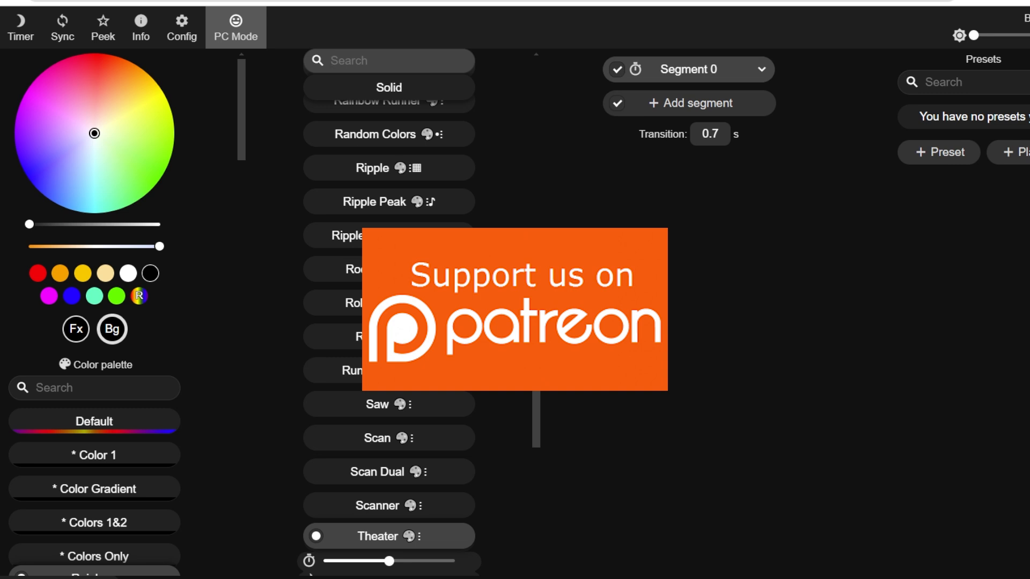
click(387, 61)
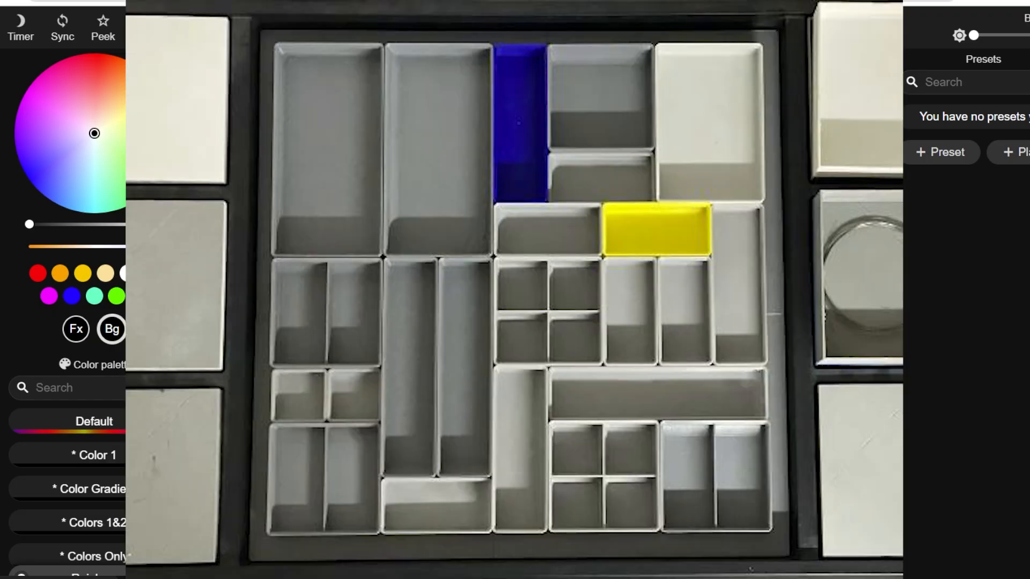
click(235, 23)
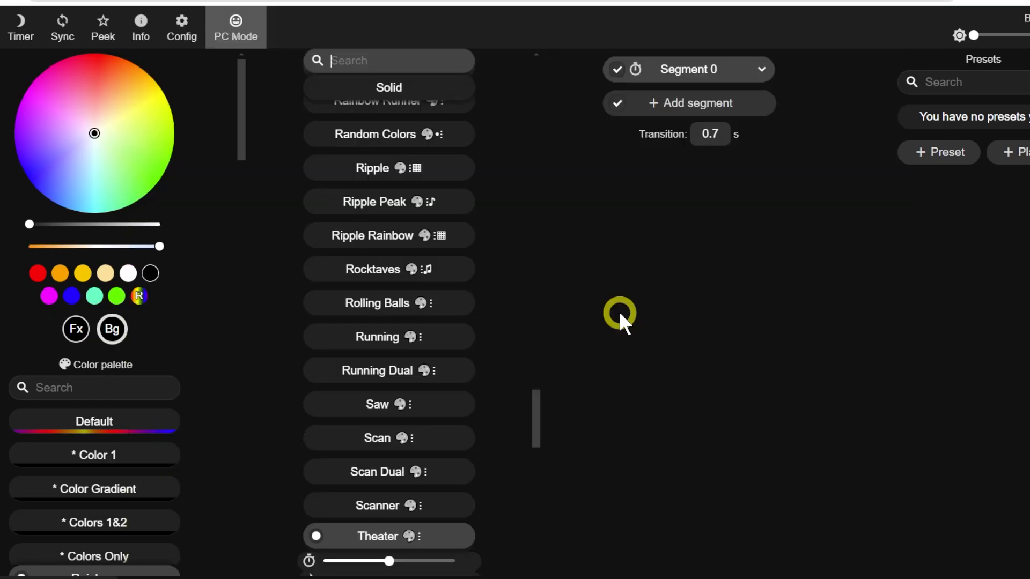